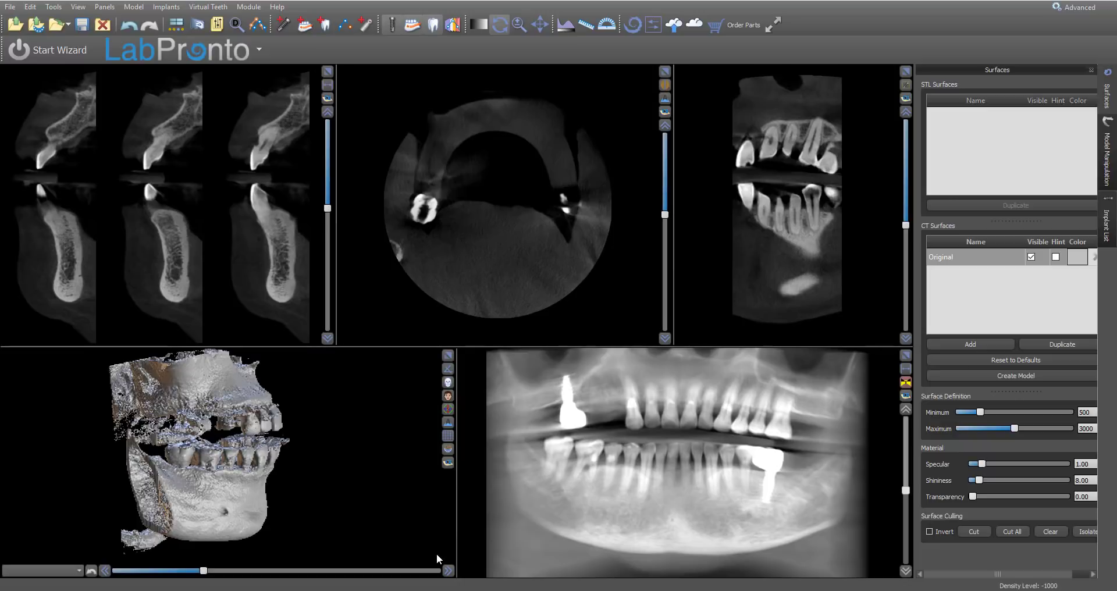
{"action": "mouse_move", "coordinate": [408, 471]}
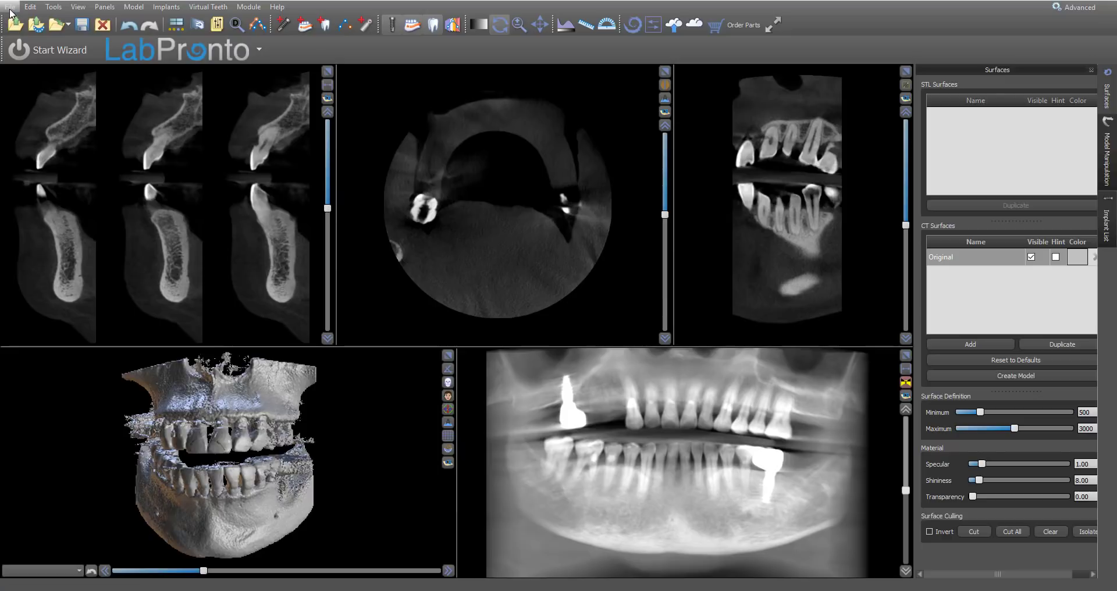
Step: Import the upper jaw scan as an STL model from the File menu
{"action": "left_click", "coordinate": [10, 6]}
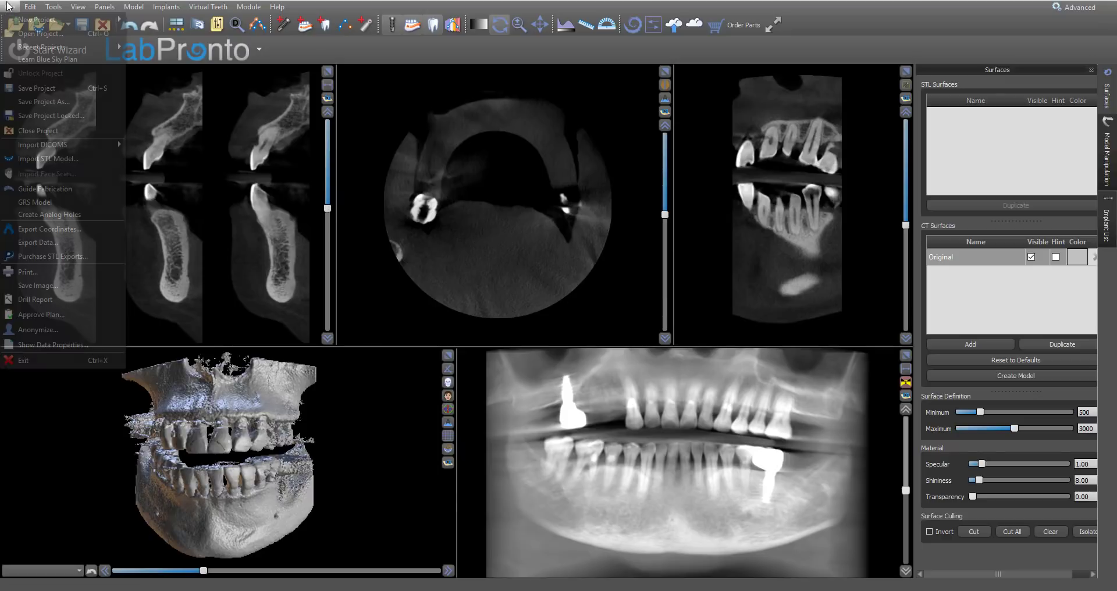
{"action": "left_click", "coordinate": [32, 19]}
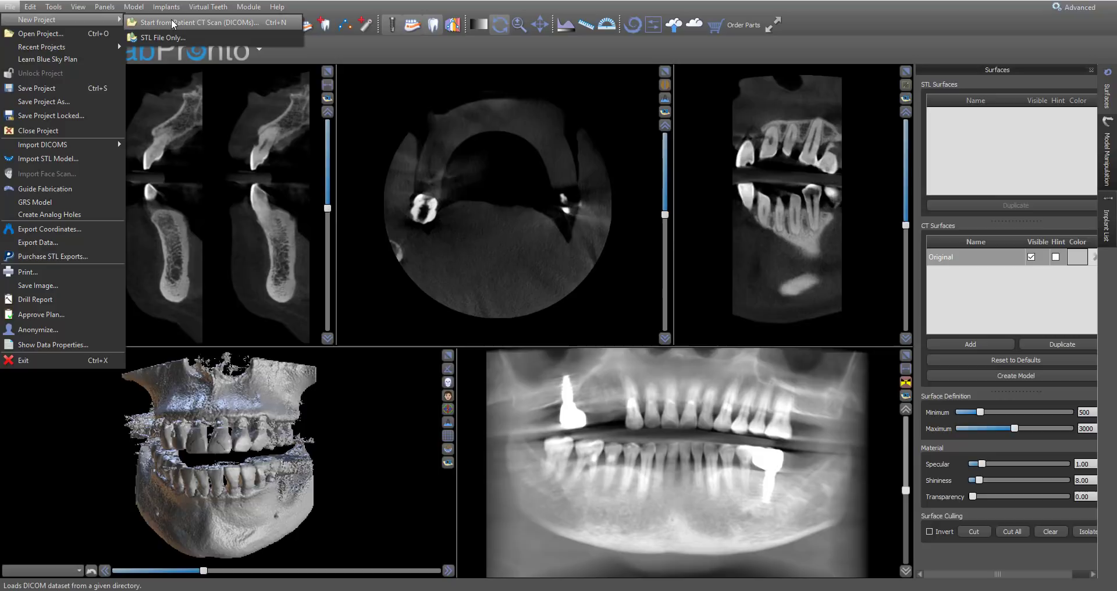
{"action": "mouse_move", "coordinate": [290, 31]}
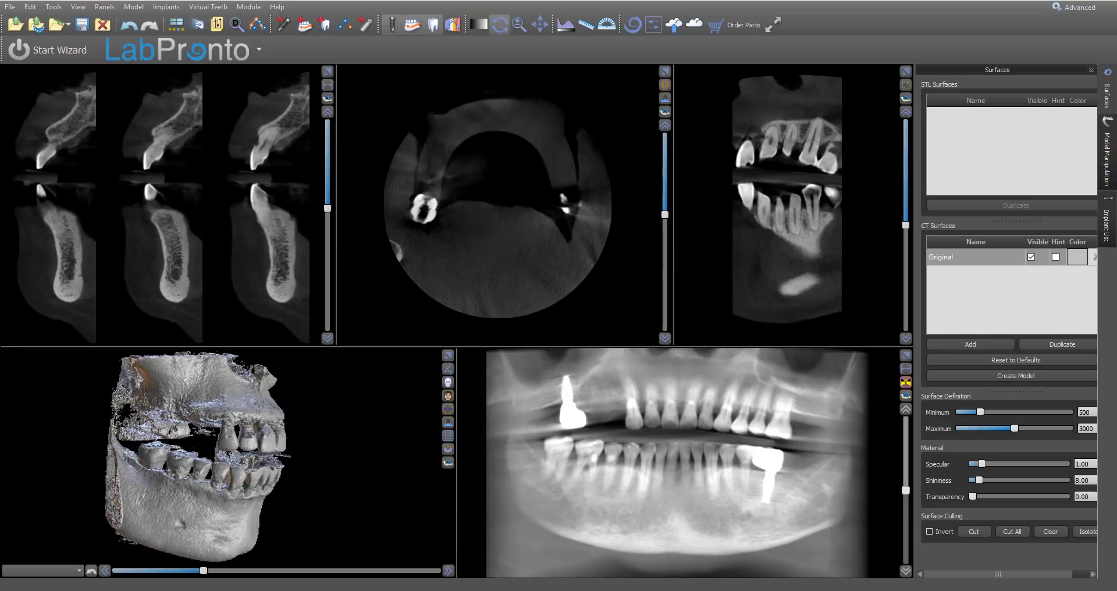
{"action": "left_click", "coordinate": [9, 6]}
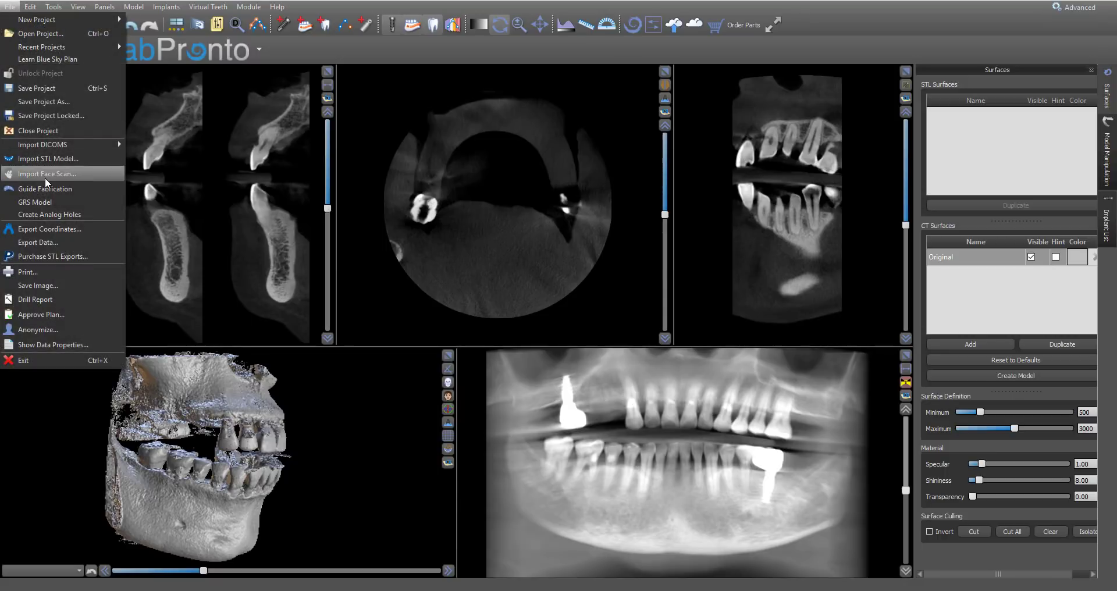
{"action": "mouse_move", "coordinate": [63, 161]}
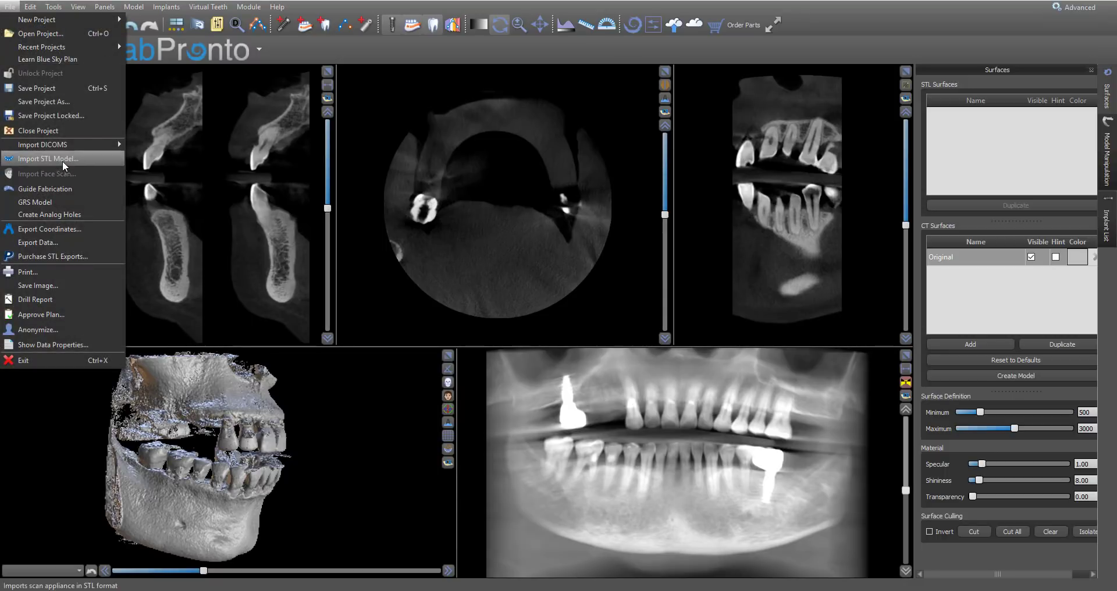
{"action": "left_click", "coordinate": [47, 158]}
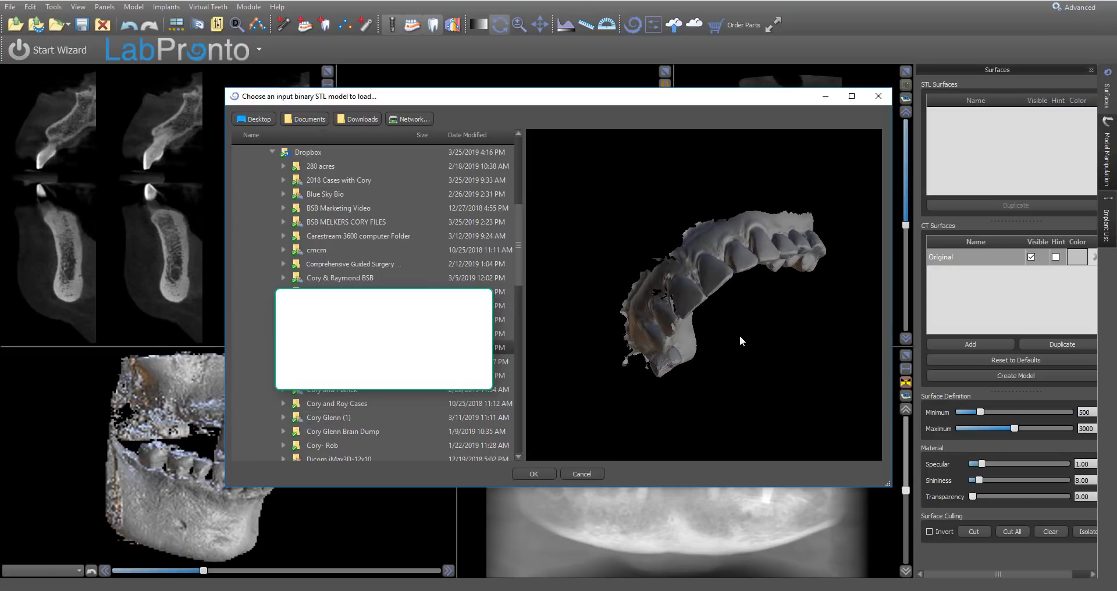
{"action": "left_click", "coordinate": [580, 474]}
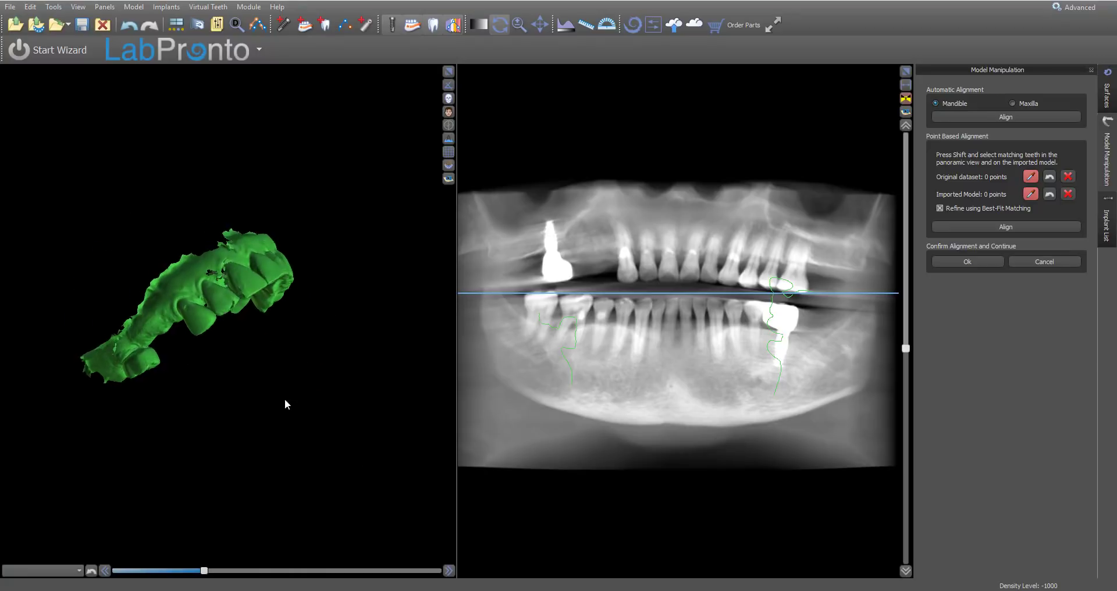
Step: Treat the scan as Maxilla, auto-align it to the CT, and accept the alignment
{"action": "left_click", "coordinate": [1006, 117]}
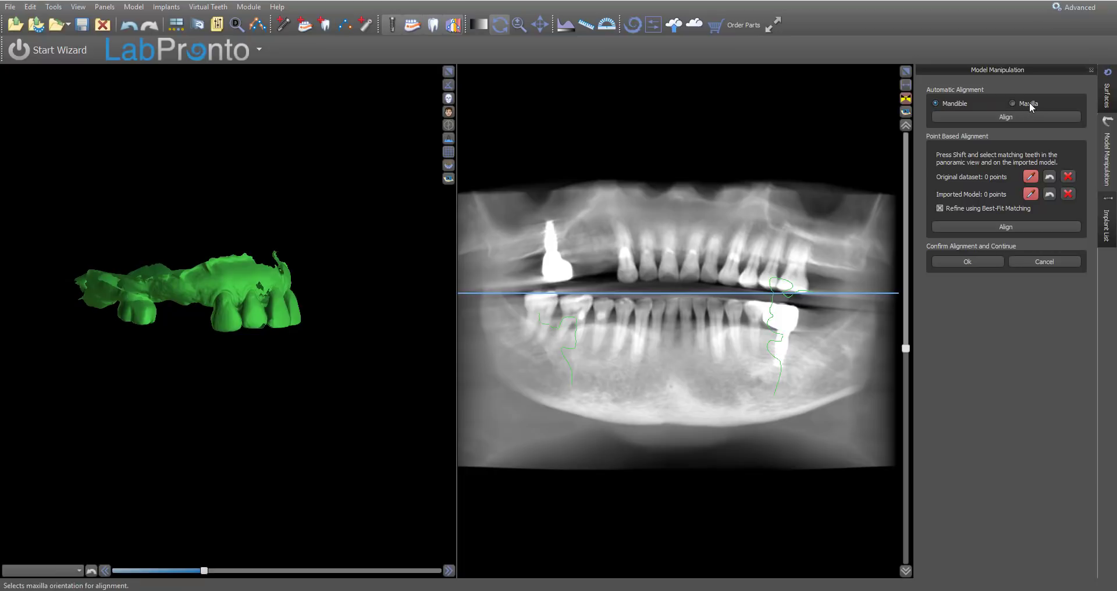
{"action": "left_click", "coordinate": [1012, 103]}
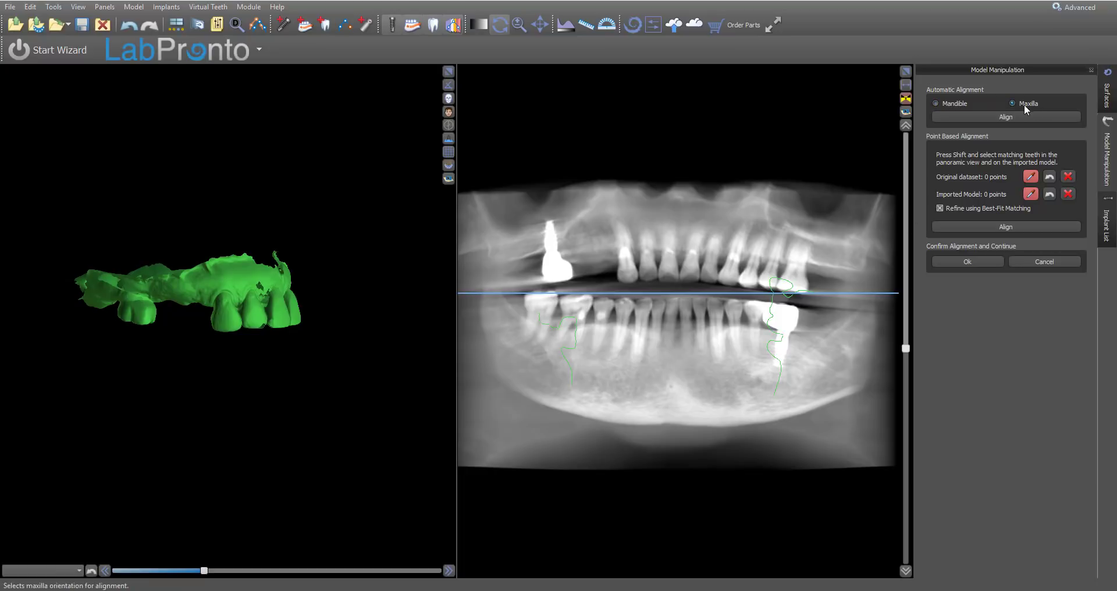
{"action": "left_click", "coordinate": [1006, 117]}
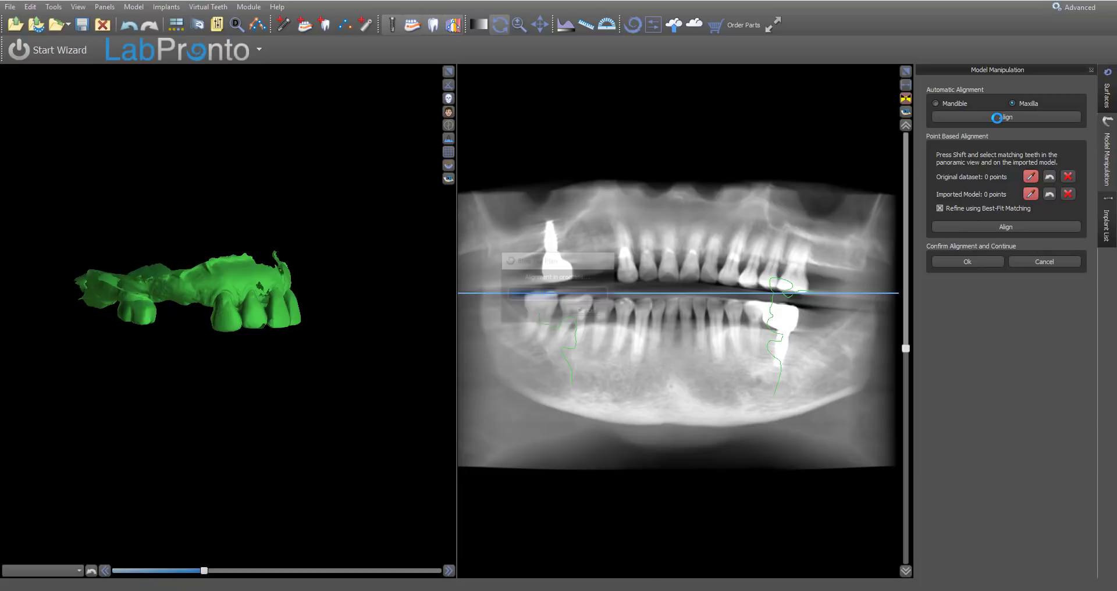
{"action": "left_click", "coordinate": [1005, 117]}
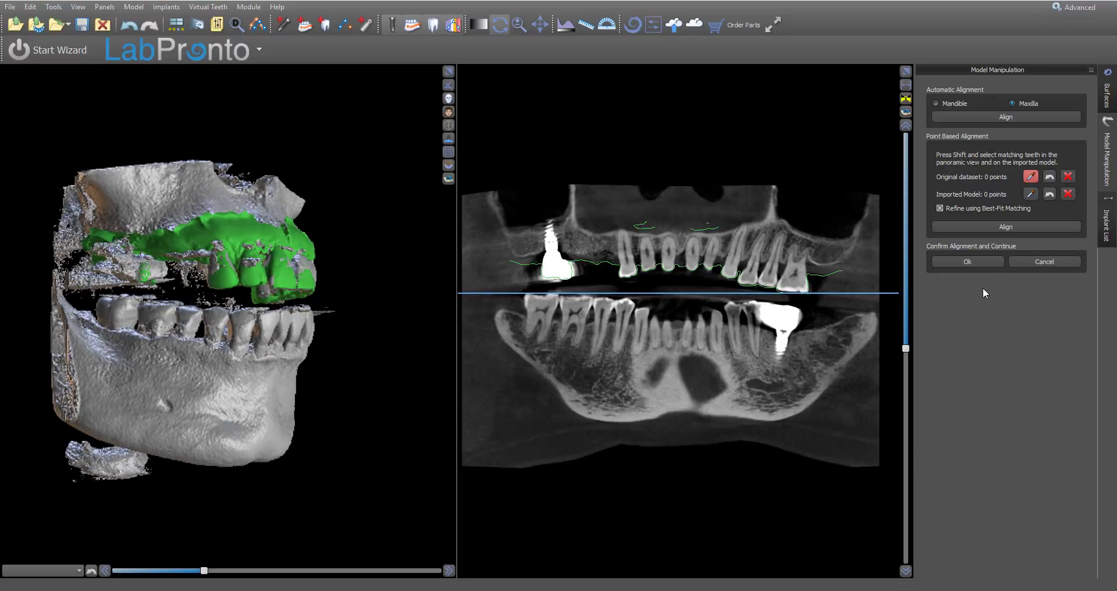
{"action": "left_click", "coordinate": [684, 336]}
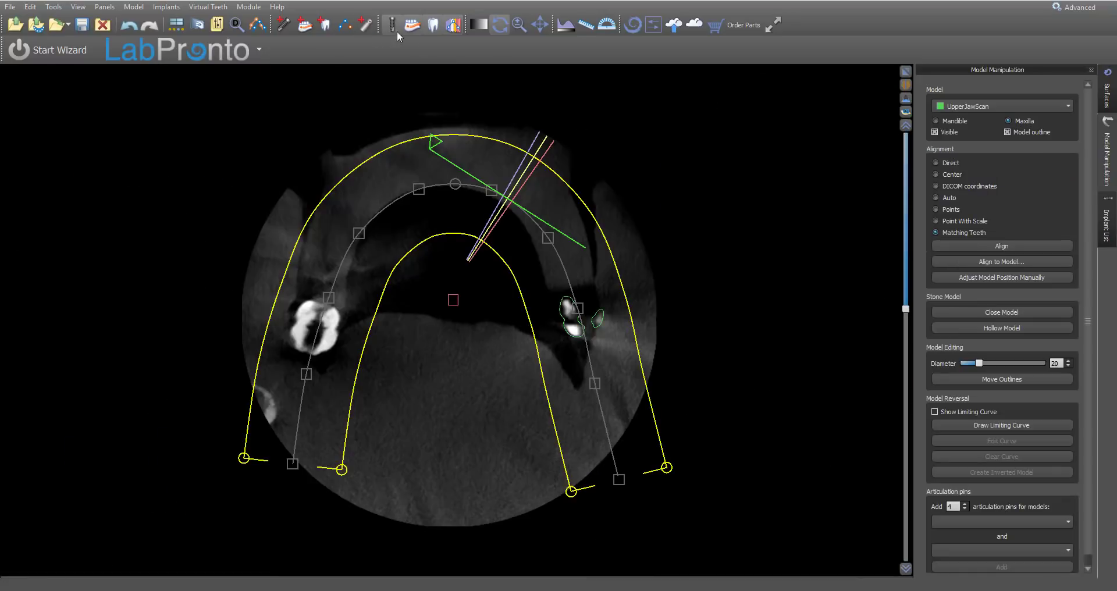
Step: Maximize the cross-section view and step through slices to check the scan fit
{"action": "left_click", "coordinate": [450, 25]}
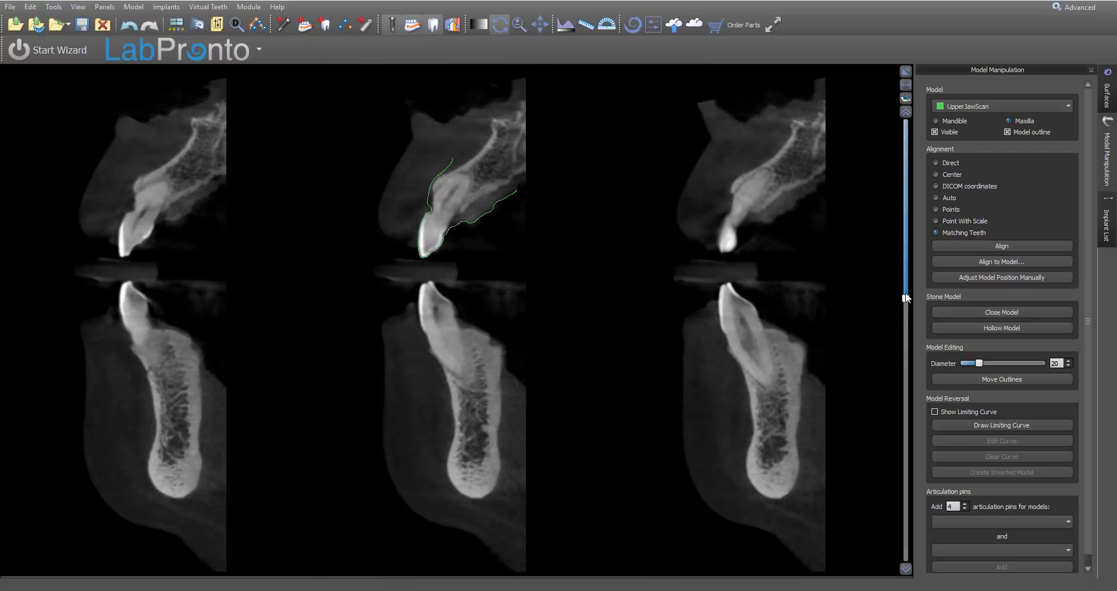
{"action": "left_click_drag", "start_coordinate": [907, 298], "coordinate": [907, 251]}
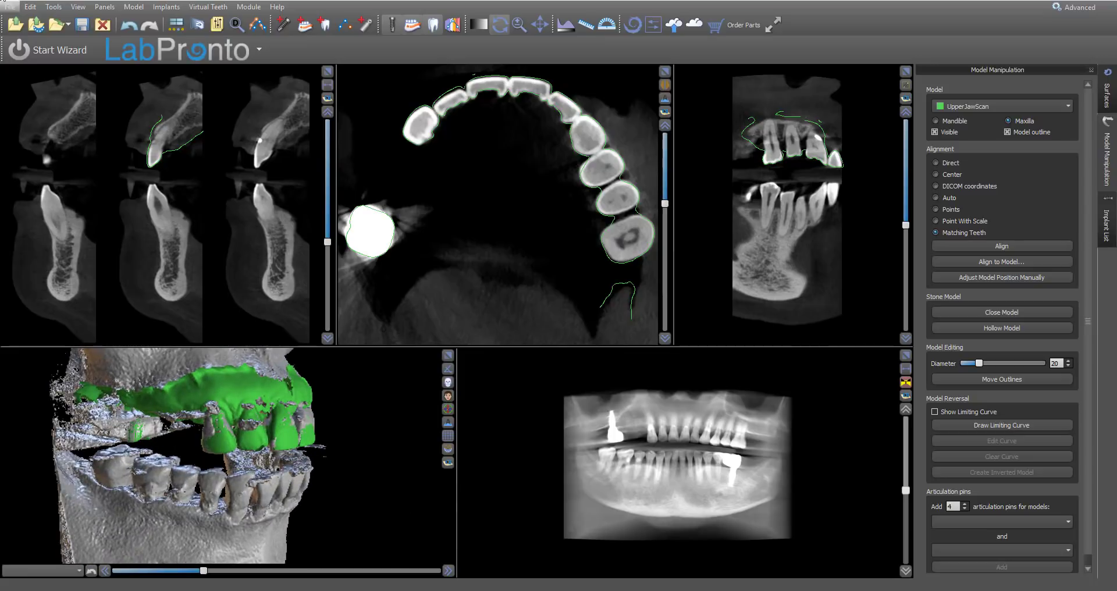
Step: Uncheck Visible for the Original CT surface in the Surfaces panel
{"action": "left_click", "coordinate": [105, 6]}
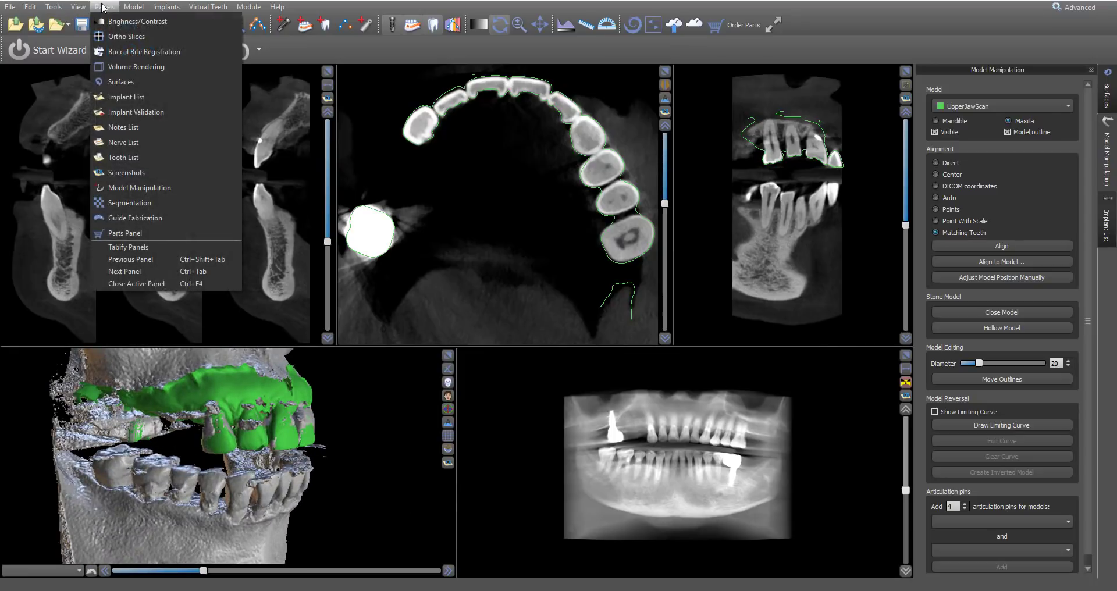
{"action": "left_click", "coordinate": [121, 82]}
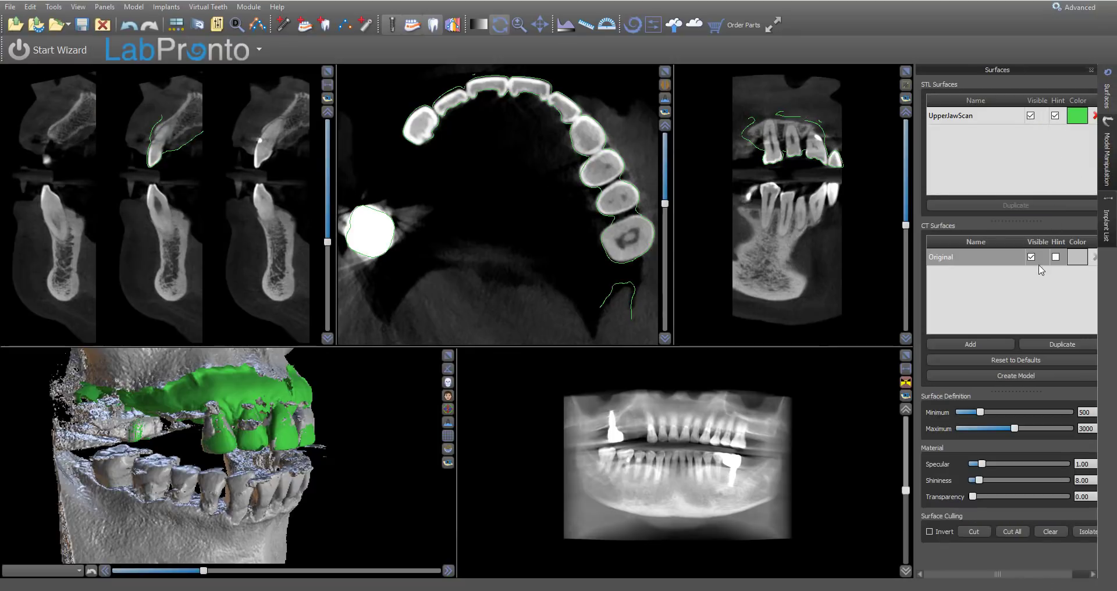
{"action": "left_click", "coordinate": [1031, 256]}
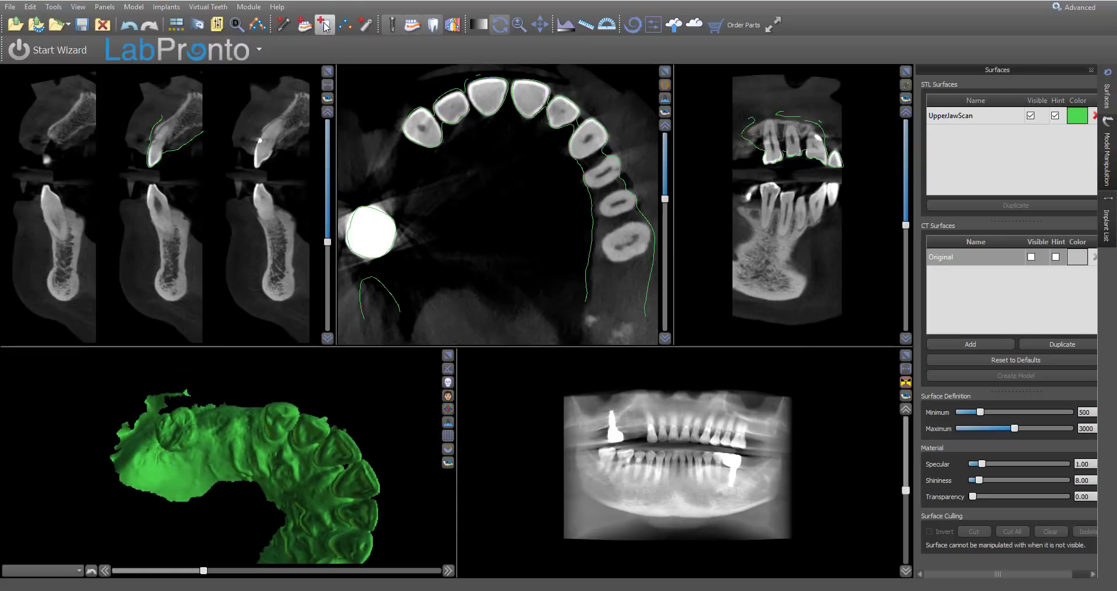
Step: Add a Teeth caps second premolar crown and enlarge the 3D view
{"action": "left_click", "coordinate": [324, 25]}
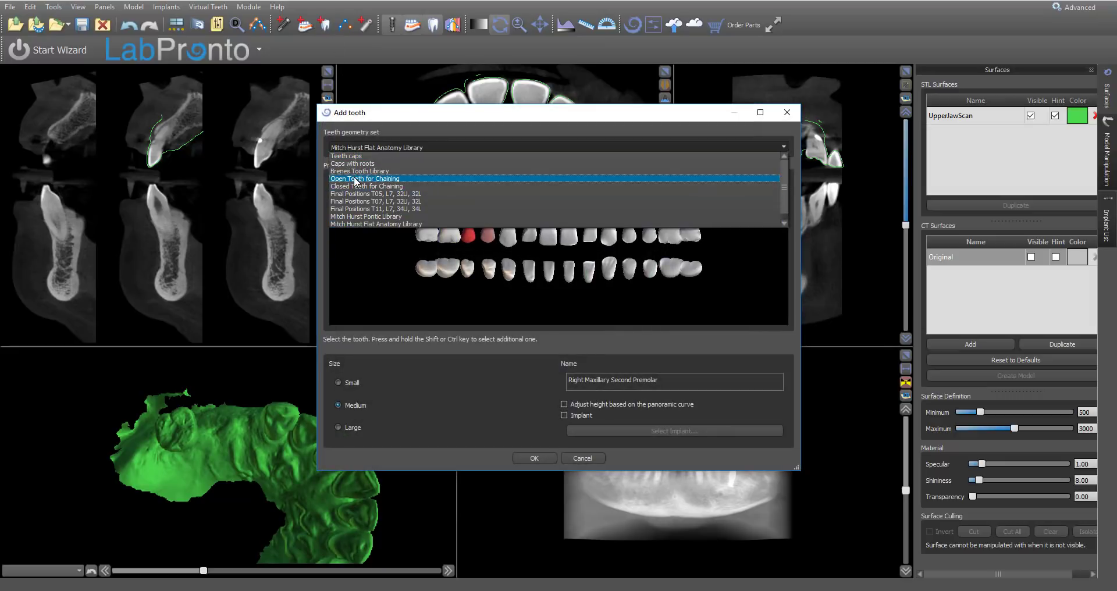
{"action": "left_click", "coordinate": [347, 155]}
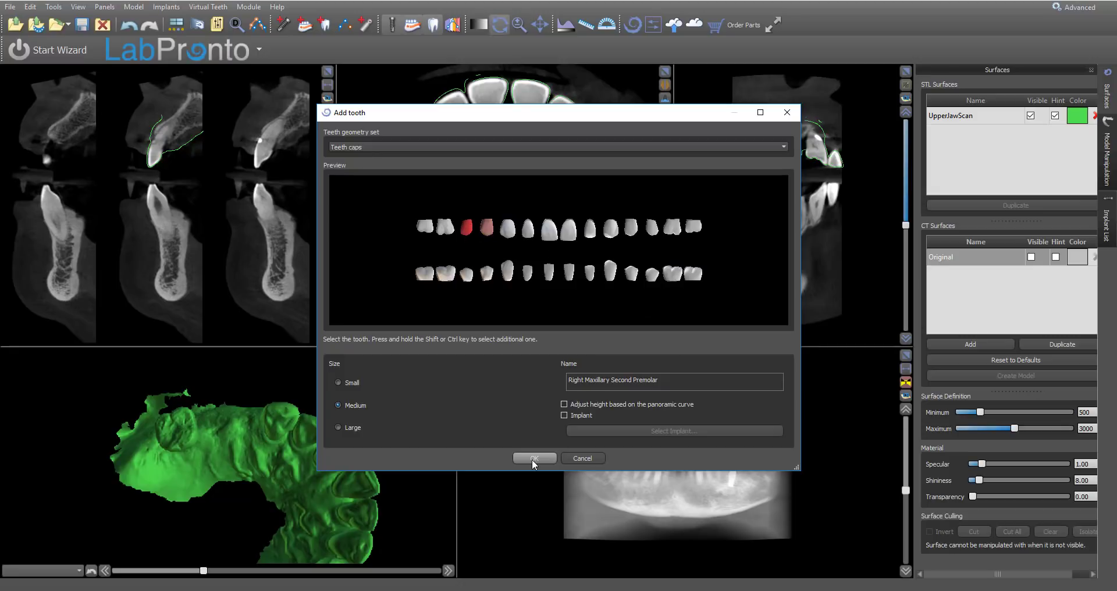
{"action": "left_click", "coordinate": [534, 458]}
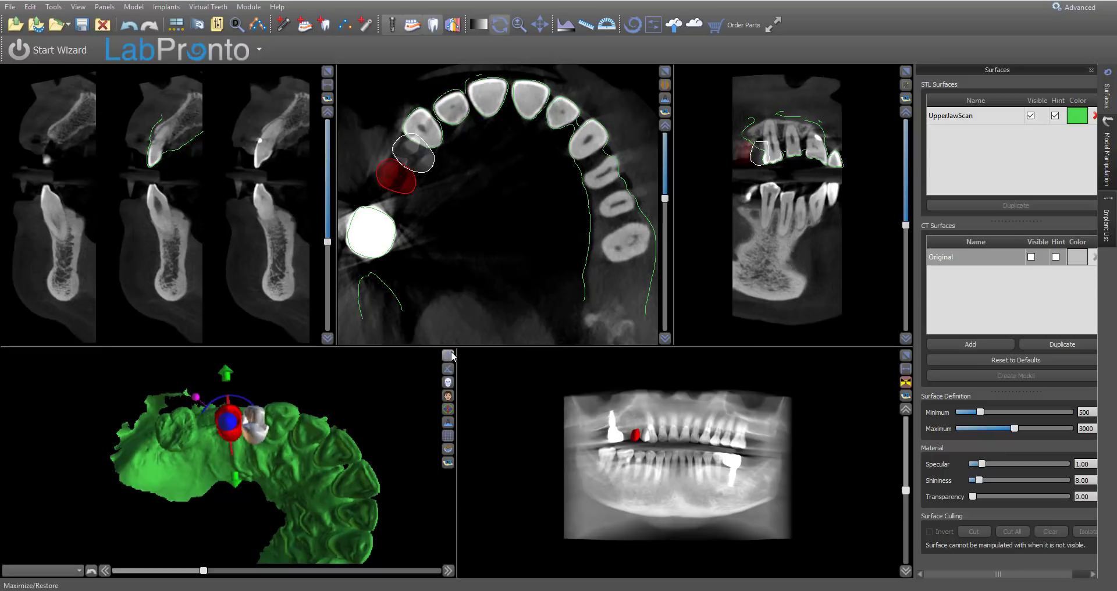
{"action": "left_click", "coordinate": [449, 356]}
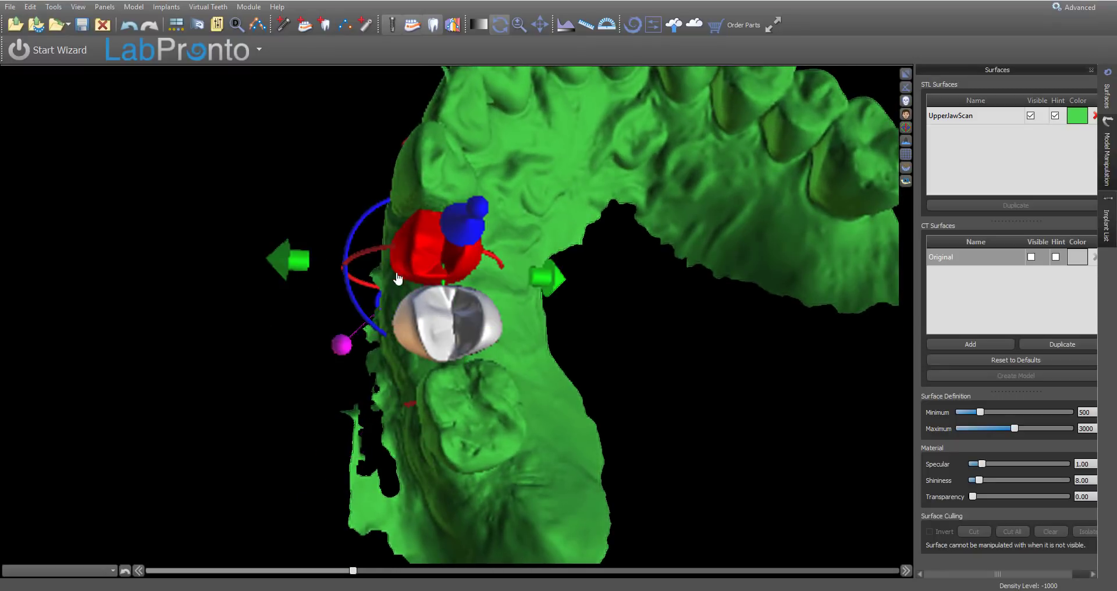
Step: Drag the red virtual tooth along the arch into the gap beside the silver tooth
{"action": "left_click_drag", "start_coordinate": [342, 344], "coordinate": [325, 360]}
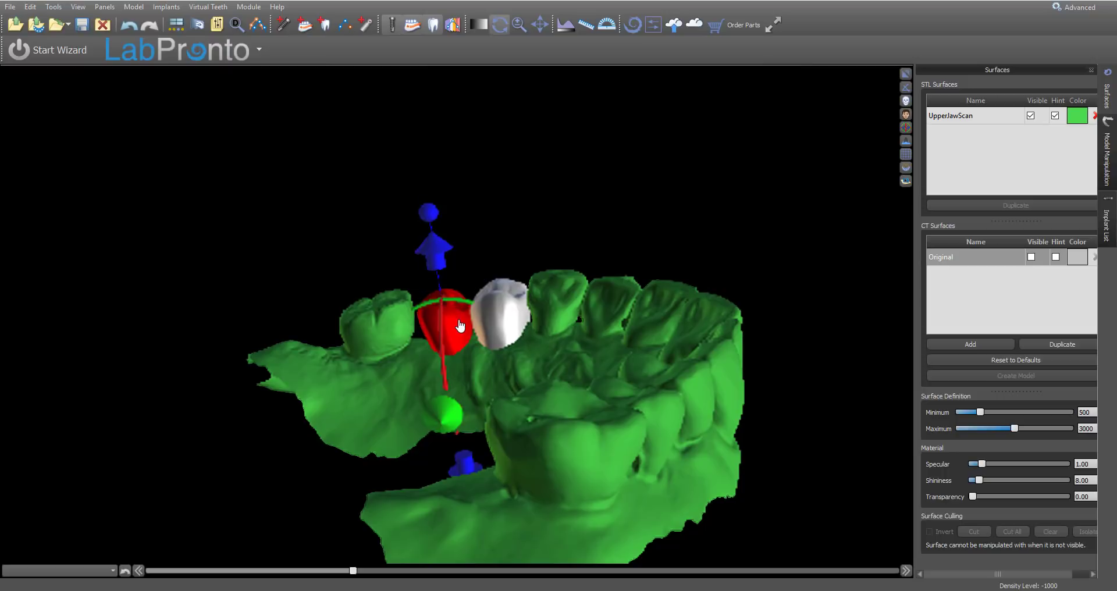
{"action": "left_click_drag", "start_coordinate": [460, 327], "coordinate": [520, 314]}
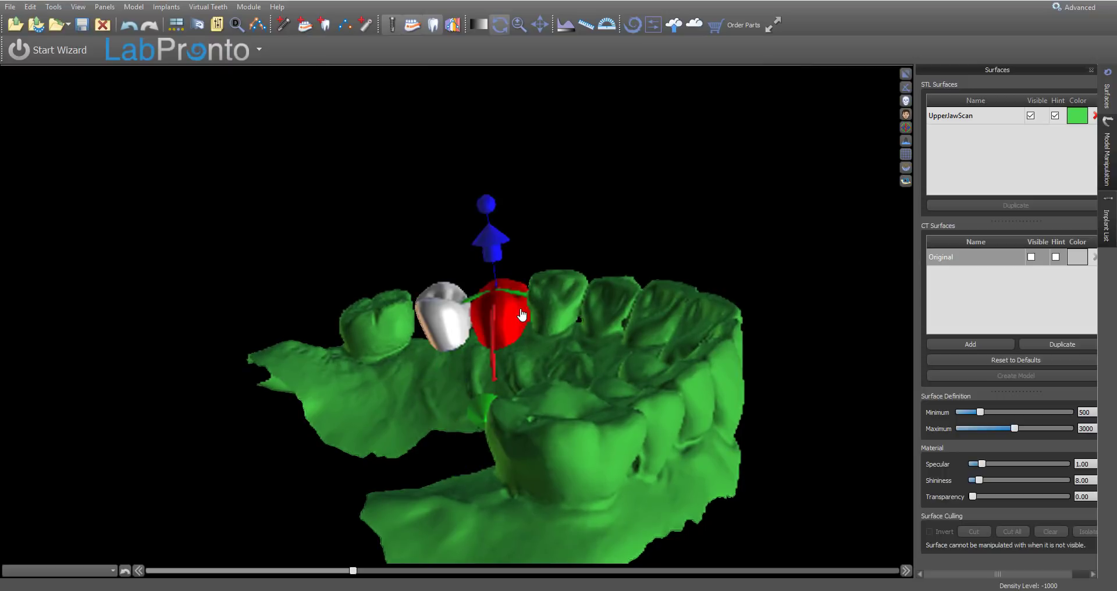
{"action": "left_click_drag", "start_coordinate": [520, 314], "coordinate": [670, 416]}
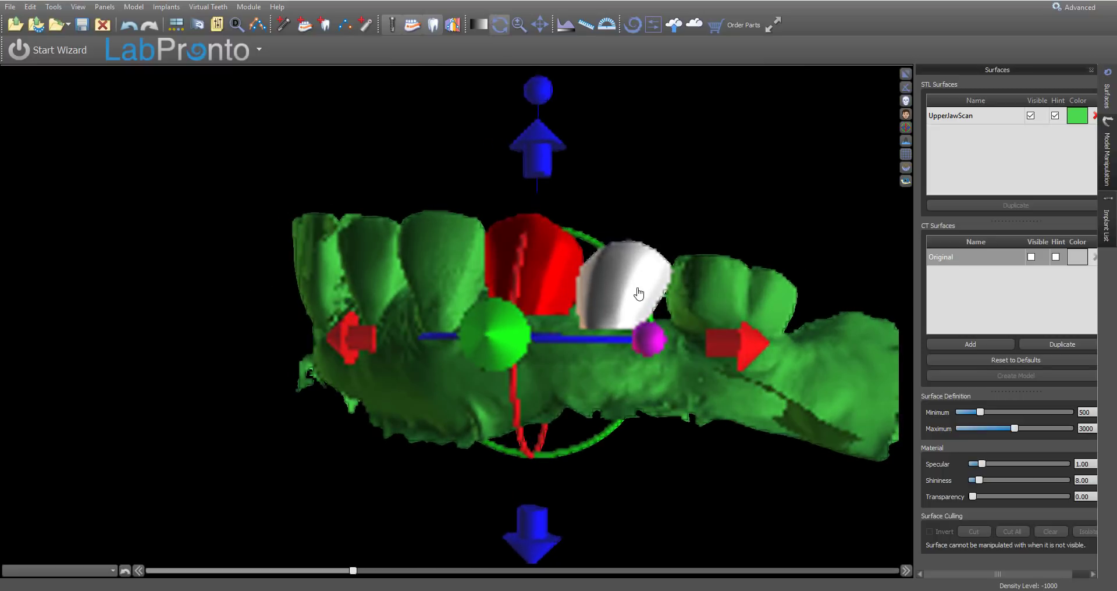
{"action": "left_click_drag", "start_coordinate": [639, 293], "coordinate": [674, 260]}
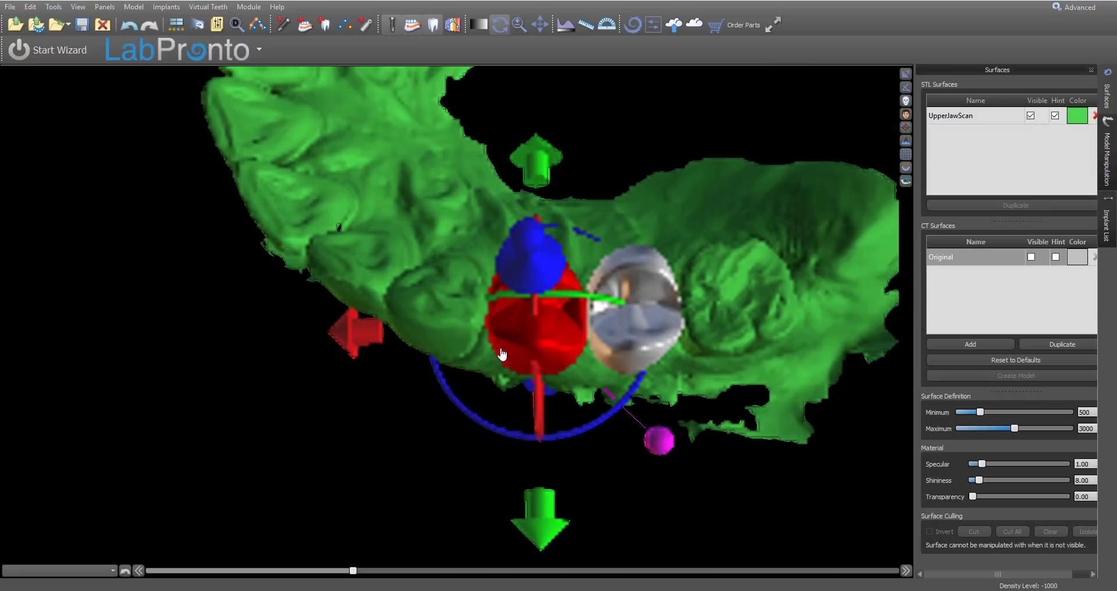
Step: Lock the red virtual tooth and start the Add Implant tool
{"action": "right_click", "coordinate": [502, 354]}
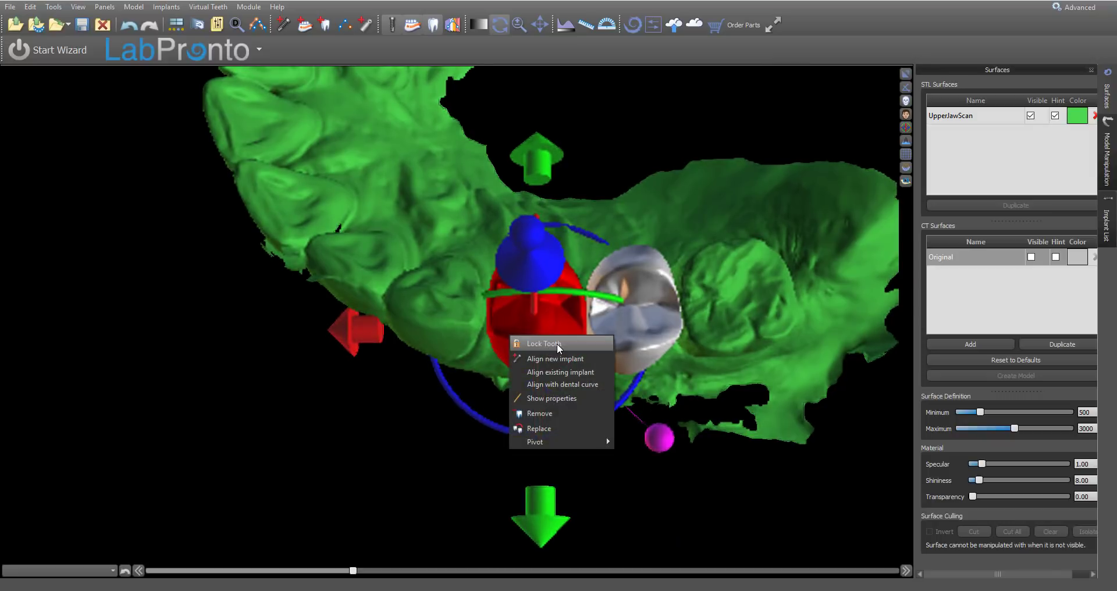
{"action": "left_click", "coordinate": [543, 344]}
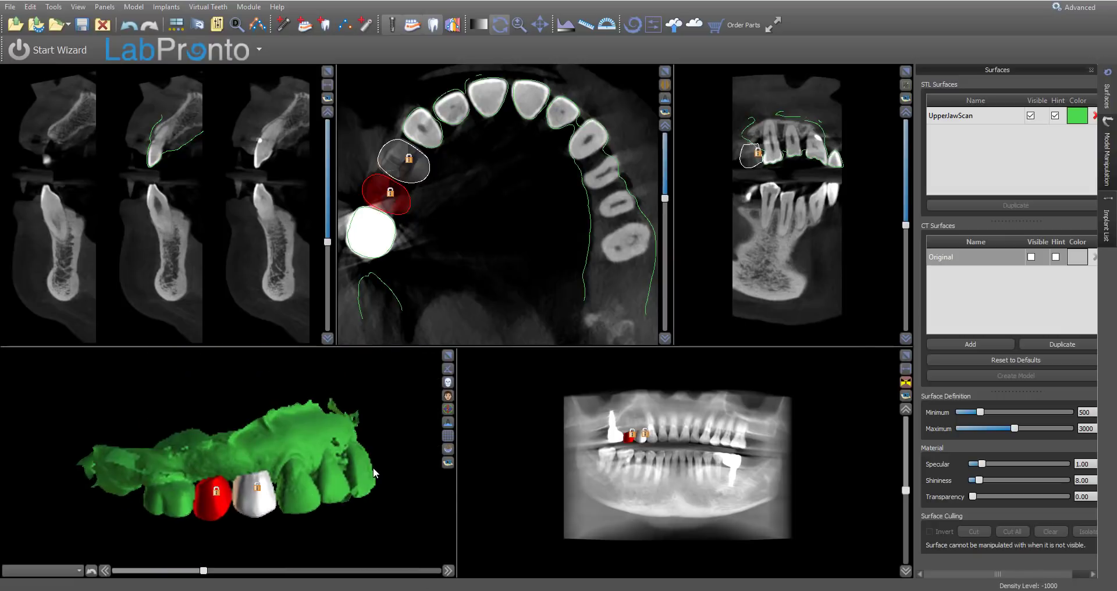
{"action": "left_click", "coordinate": [281, 26]}
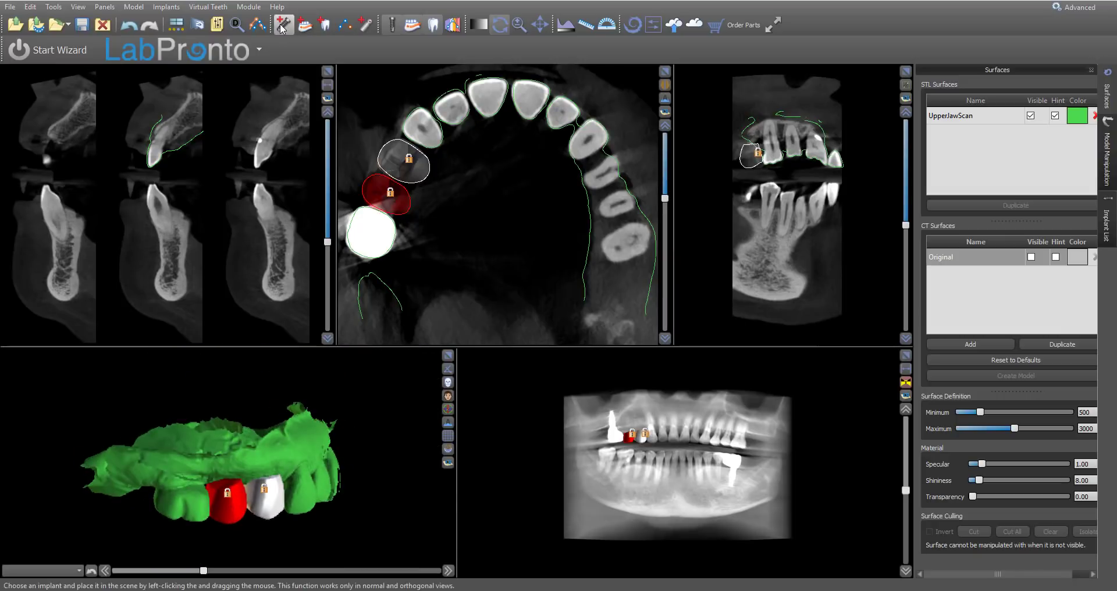
Step: Place an implant in the gap and choose BIO | Max with the 4.30 platform
{"action": "left_click", "coordinate": [280, 25]}
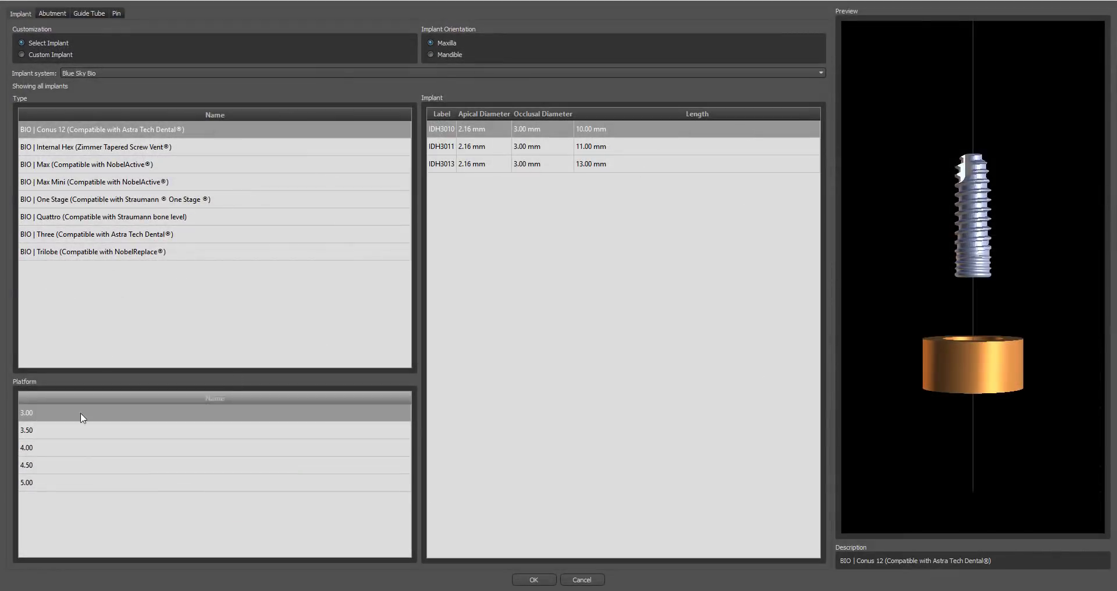
{"action": "left_click", "coordinate": [93, 164]}
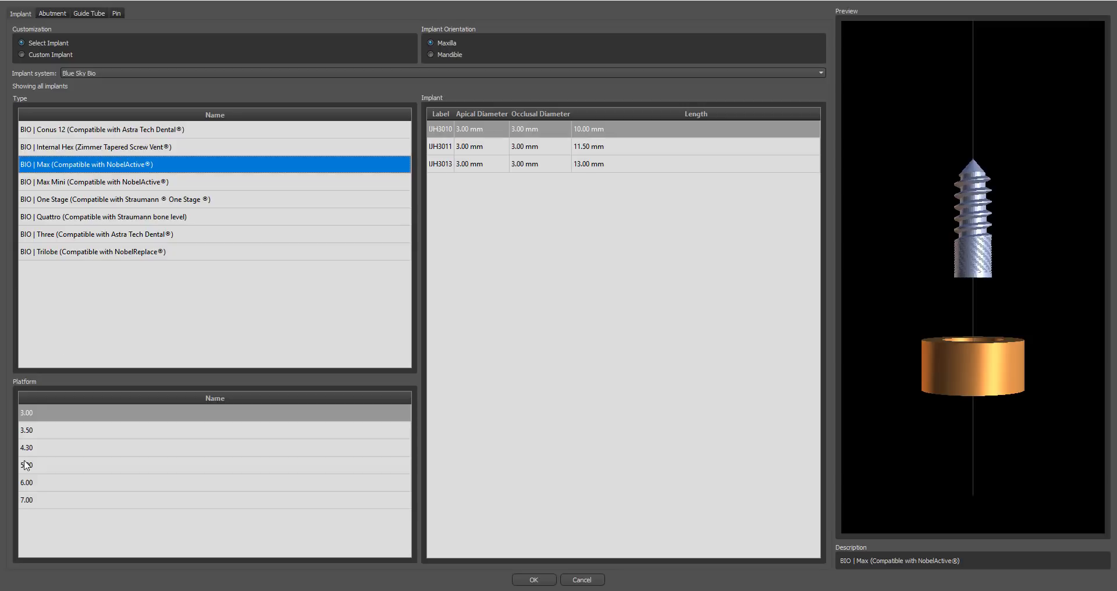
{"action": "left_click", "coordinate": [27, 448]}
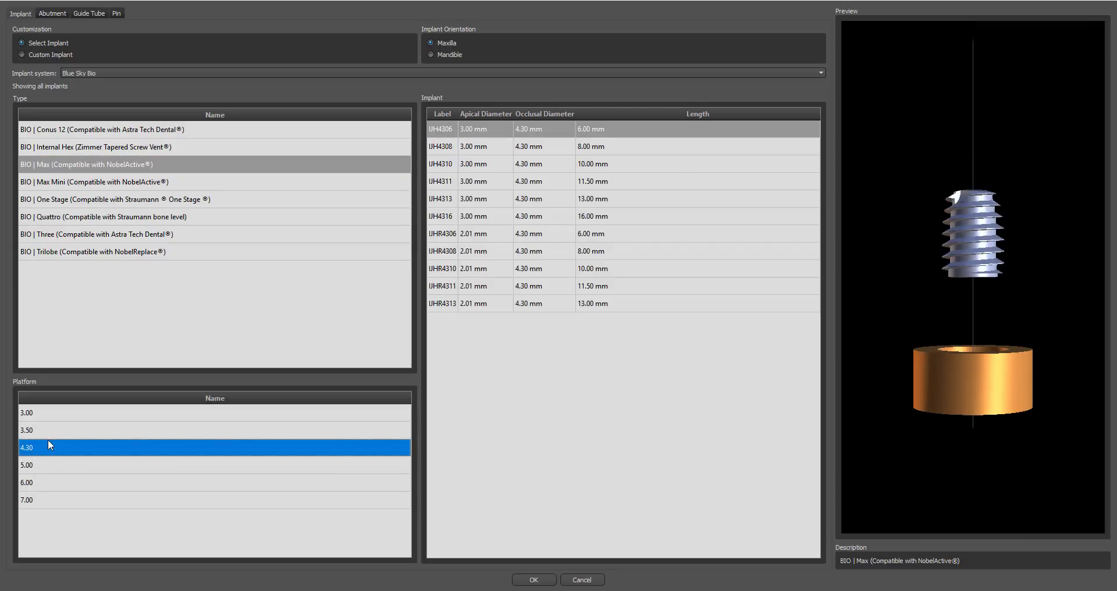
{"action": "mouse_move", "coordinate": [666, 177]}
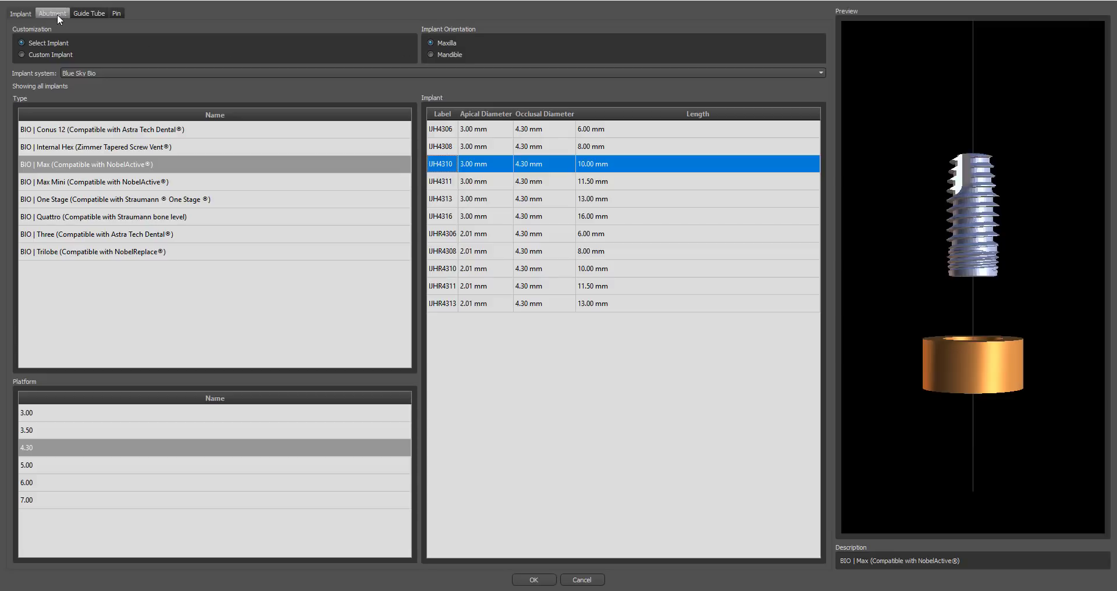
Step: Give the implant a custom abutment 20 mm long and confirm
{"action": "left_click", "coordinate": [52, 13]}
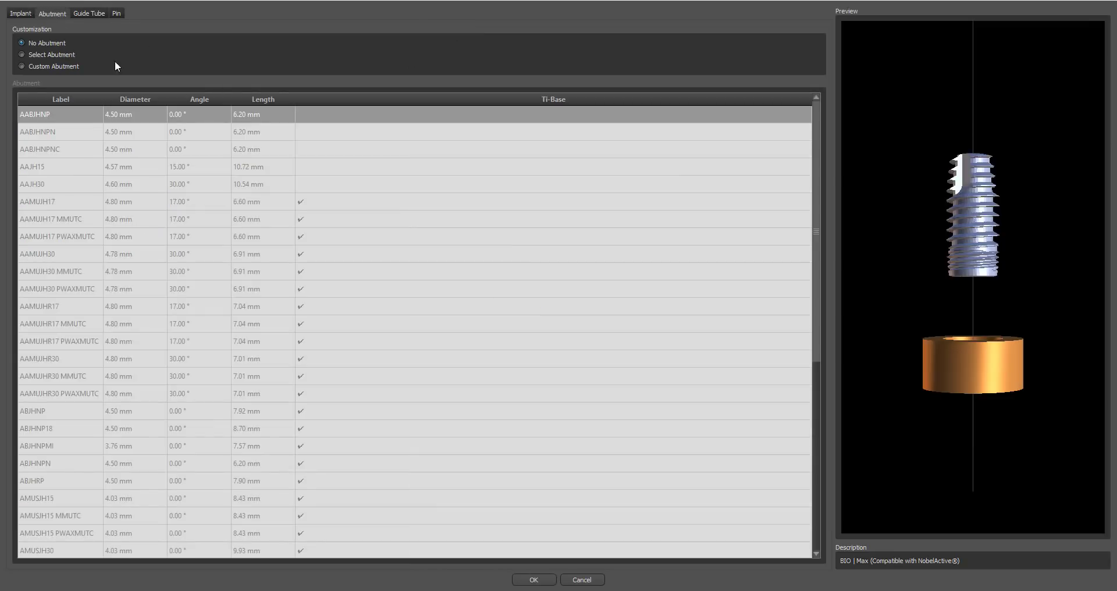
{"action": "left_click", "coordinate": [22, 67]}
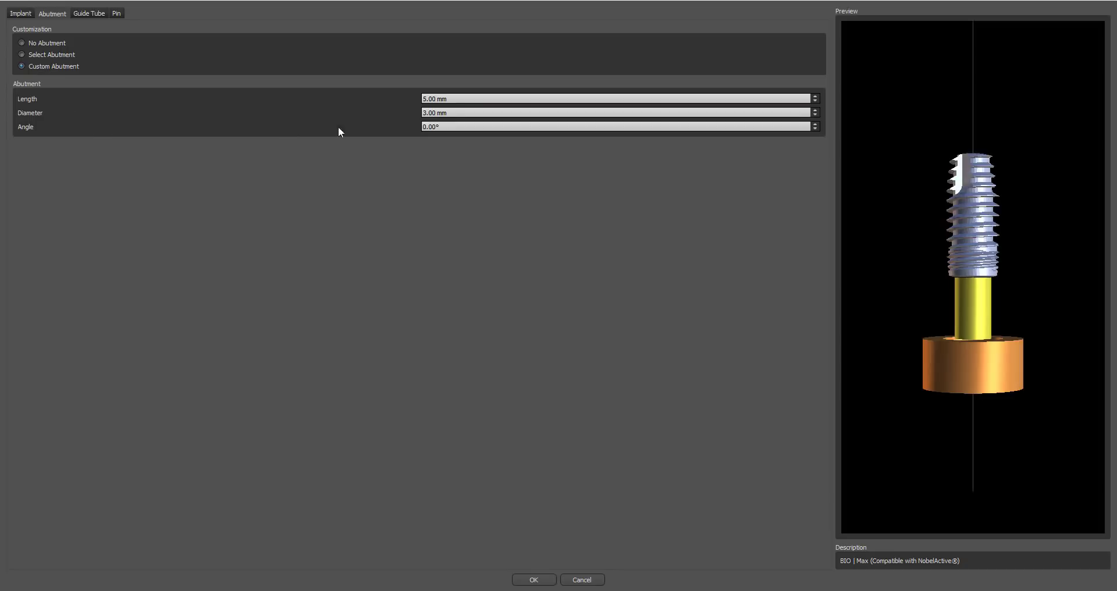
{"action": "type", "text": "20"}
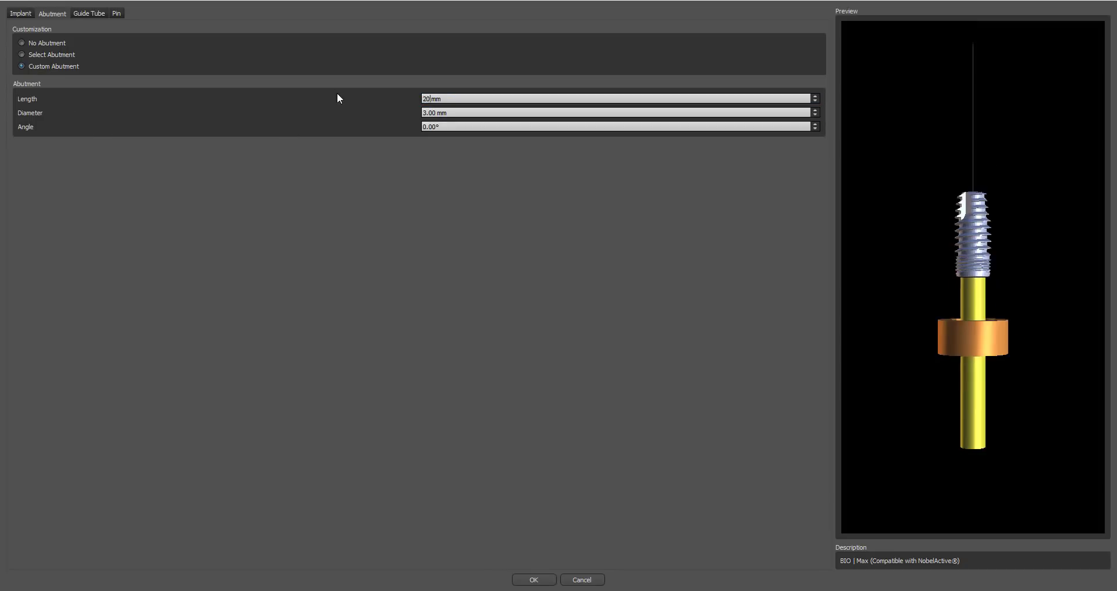
{"action": "mouse_move", "coordinate": [504, 238]}
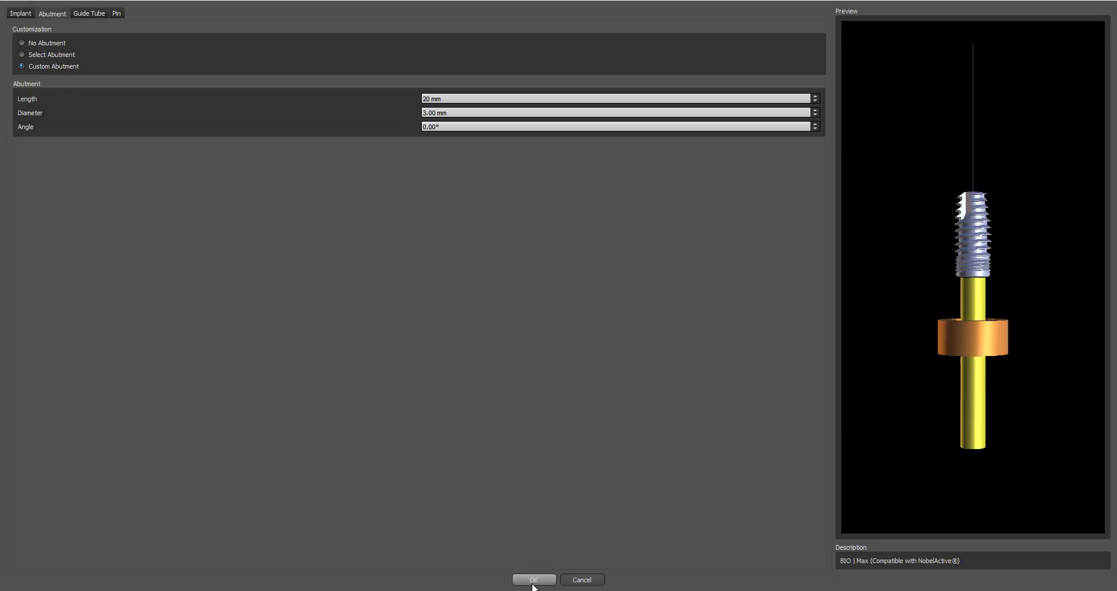
{"action": "left_click", "coordinate": [533, 579]}
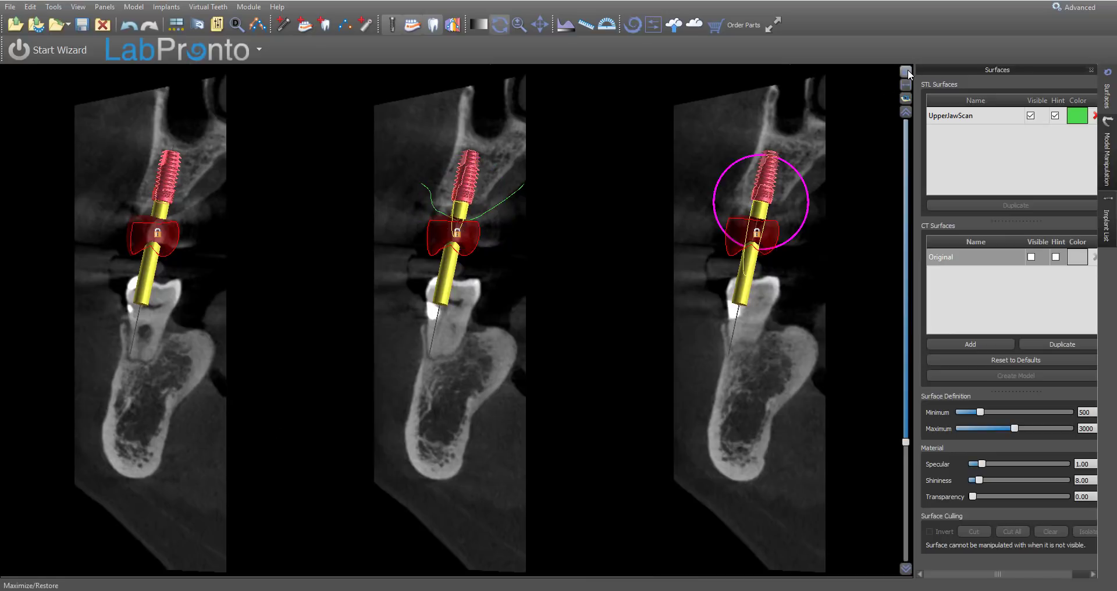
Step: Restore the four-pane layout after checking the implant in cross-section
{"action": "left_click", "coordinate": [906, 71]}
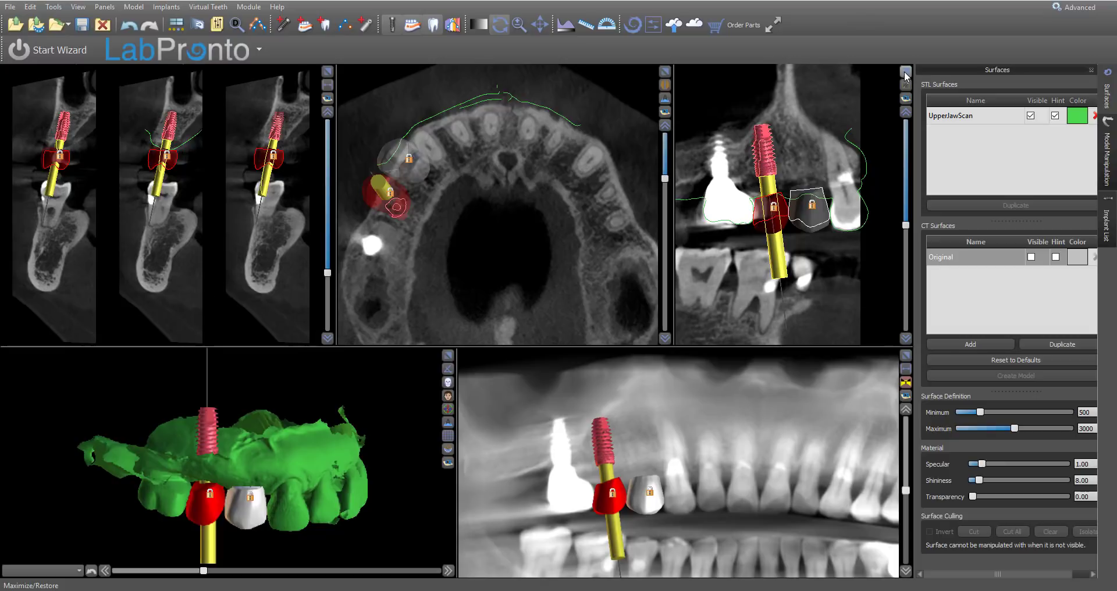
{"action": "left_click", "coordinate": [907, 76]}
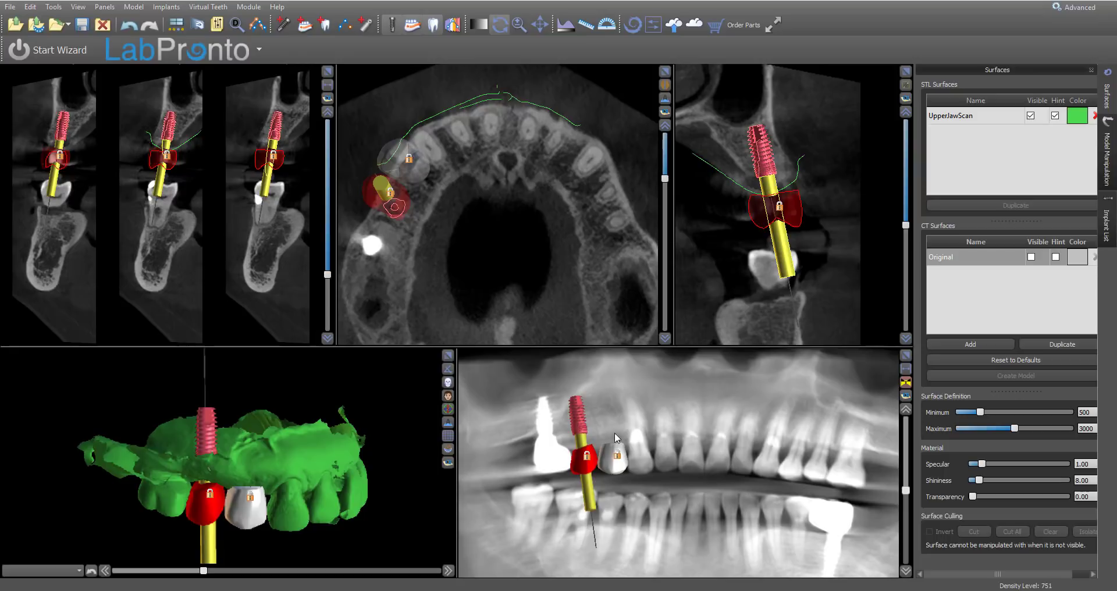
Step: Duplicate the placed implant with abutment and move the copy into the silver crown
{"action": "right_click", "coordinate": [577, 421]}
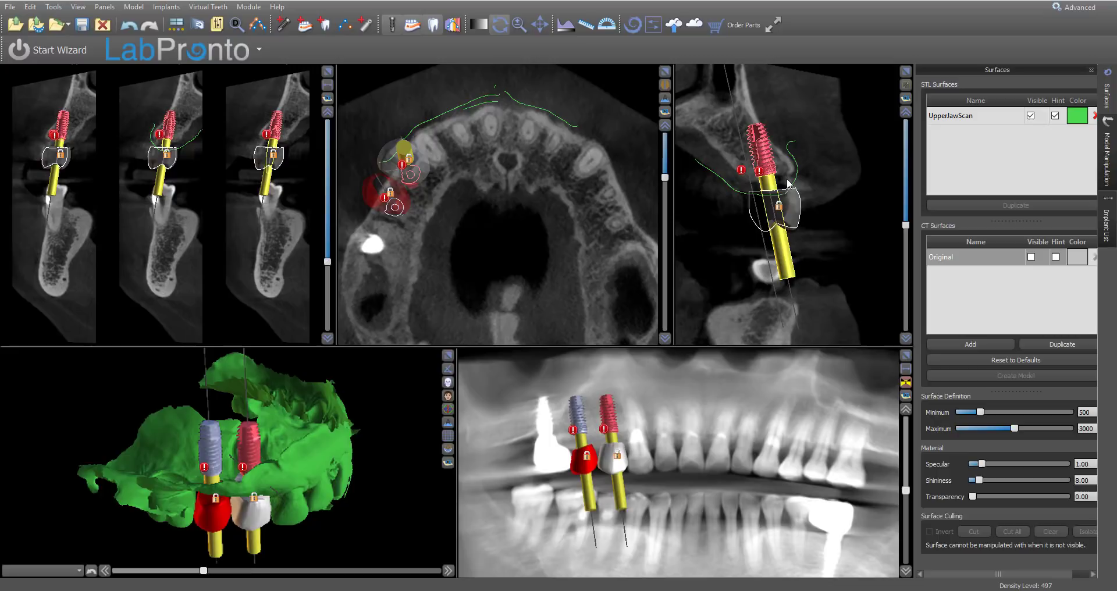
{"action": "mouse_move", "coordinate": [722, 537]}
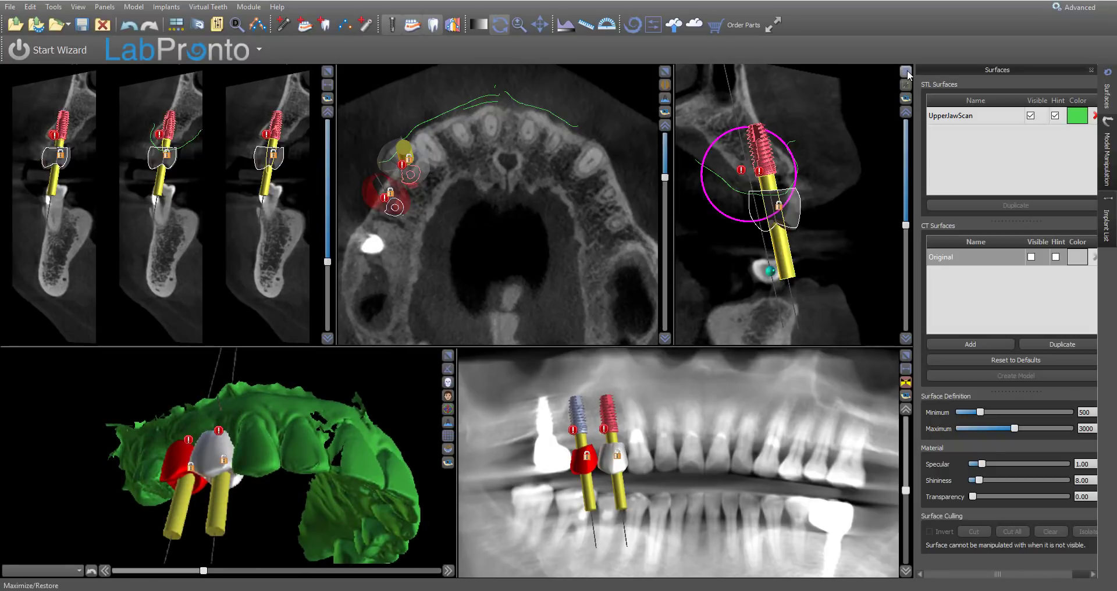
Step: Maximize the cross-section pane to view the second implant in the CT slice
{"action": "left_click", "coordinate": [906, 69]}
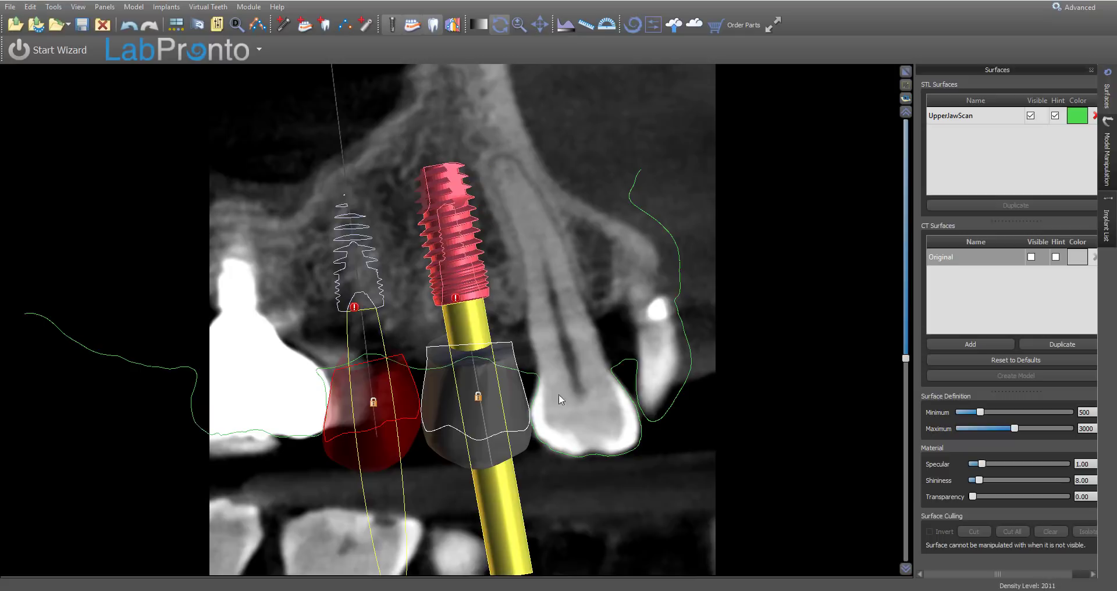
Step: Replace the implant's abutment with the long custom abutment and restore the multi-pane layout
{"action": "left_click", "coordinate": [586, 25]}
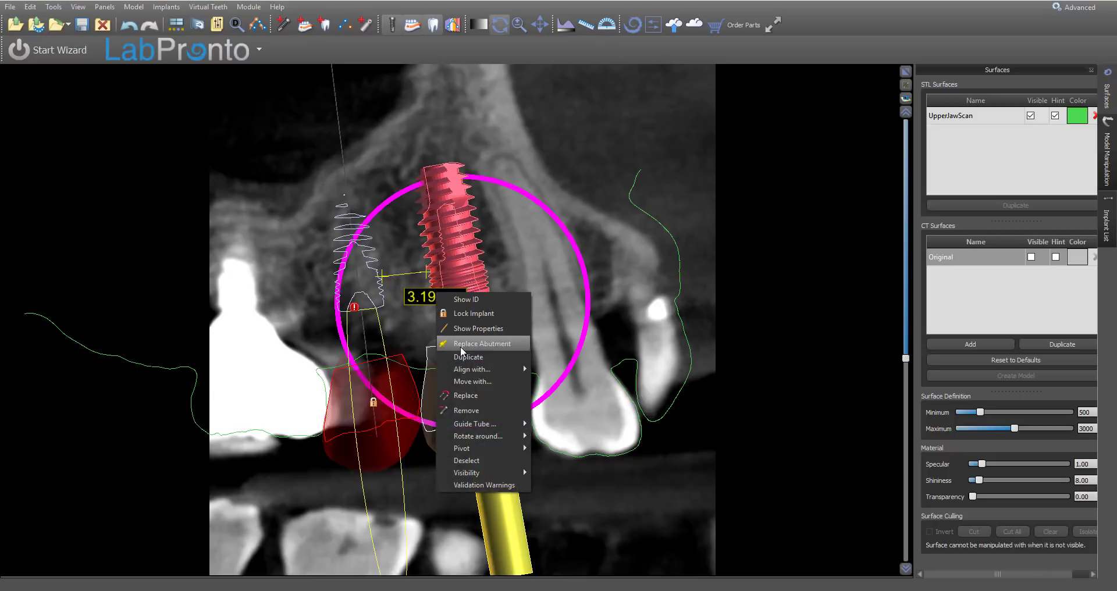
{"action": "left_click", "coordinate": [481, 344]}
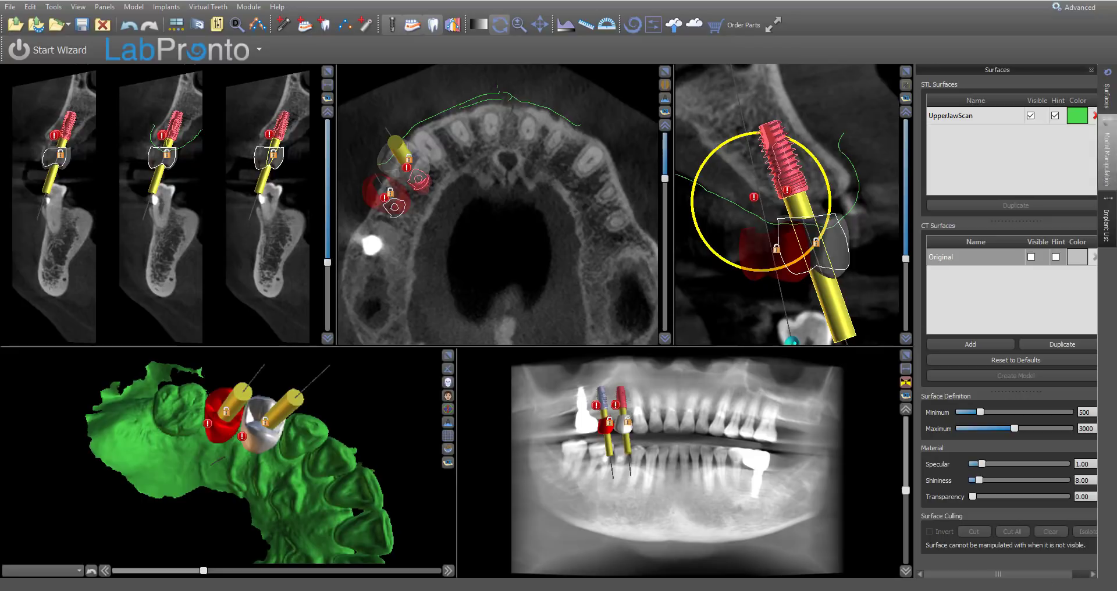
Step: Show the Implant List panel for the UH4310 implants
{"action": "left_click", "coordinate": [104, 6]}
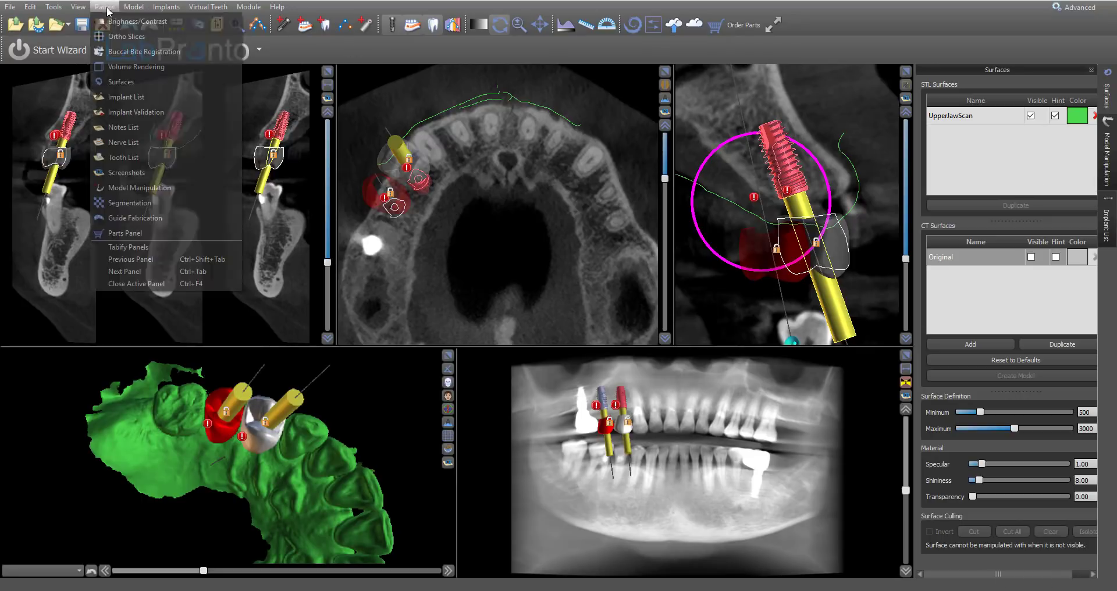
{"action": "left_click", "coordinate": [126, 97]}
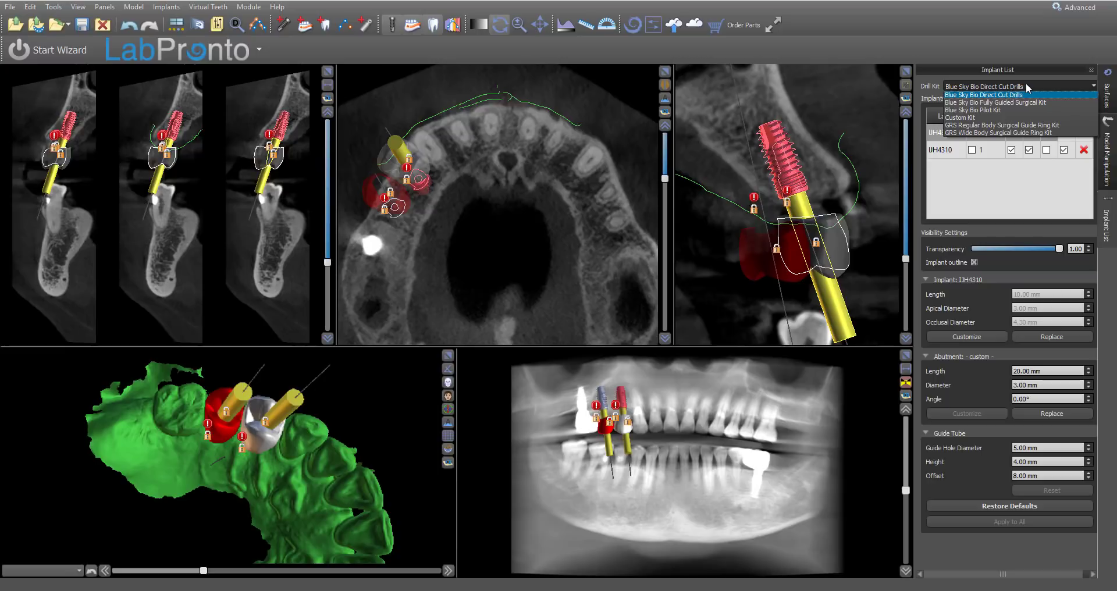
{"action": "mouse_move", "coordinate": [994, 102]}
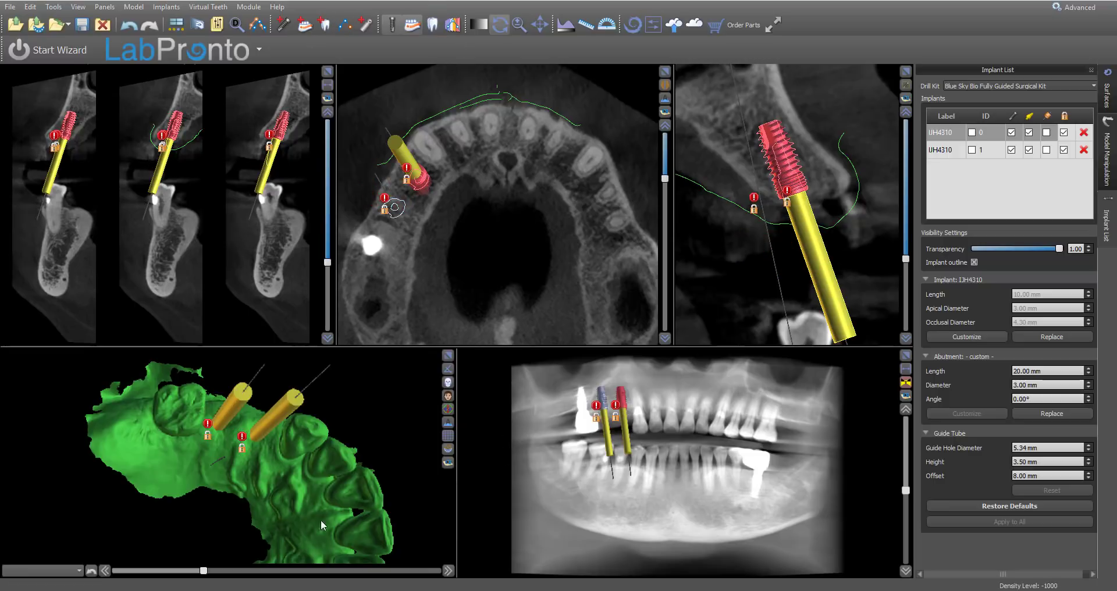
Step: Rotate the 3D view to show the guide sleeves and begin editing Guide Hole Diameter
{"action": "left_click", "coordinate": [429, 25]}
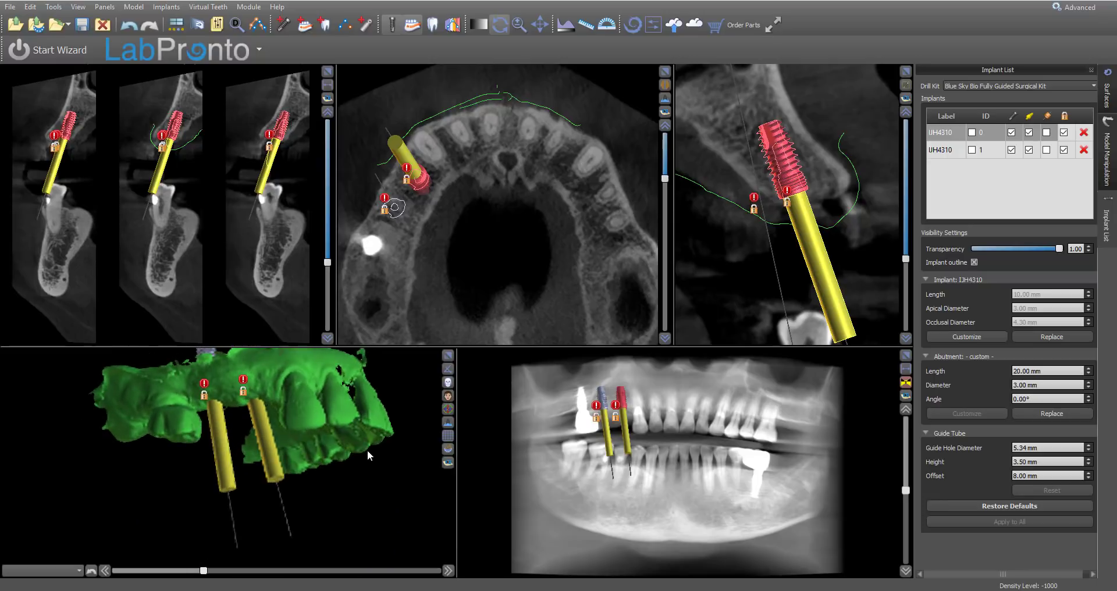
{"action": "left_click_drag", "start_coordinate": [367, 456], "coordinate": [302, 437]}
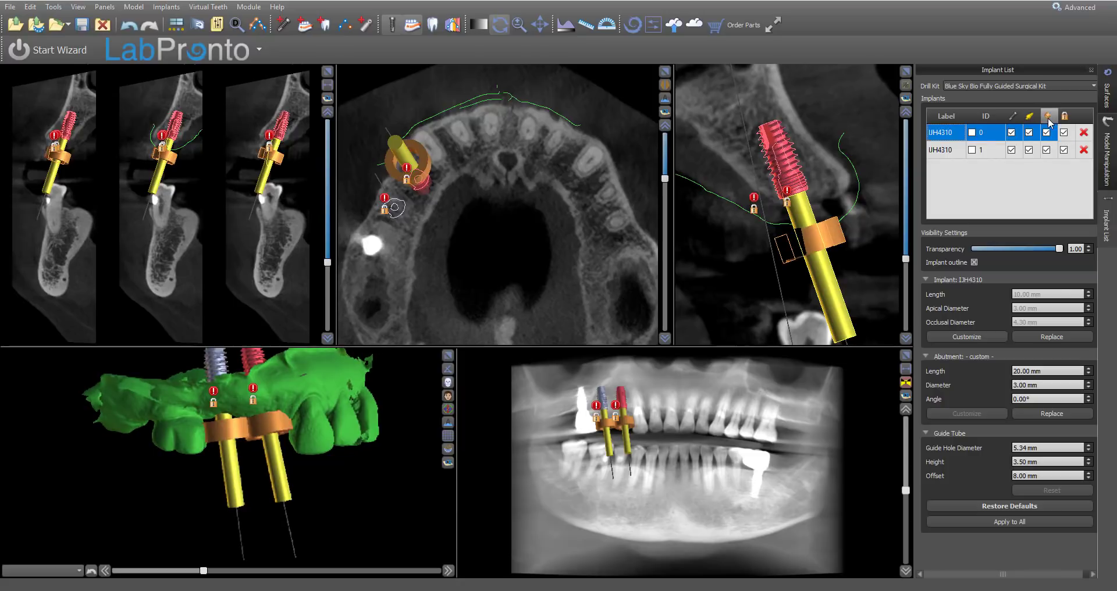
{"action": "mouse_move", "coordinate": [1048, 121]}
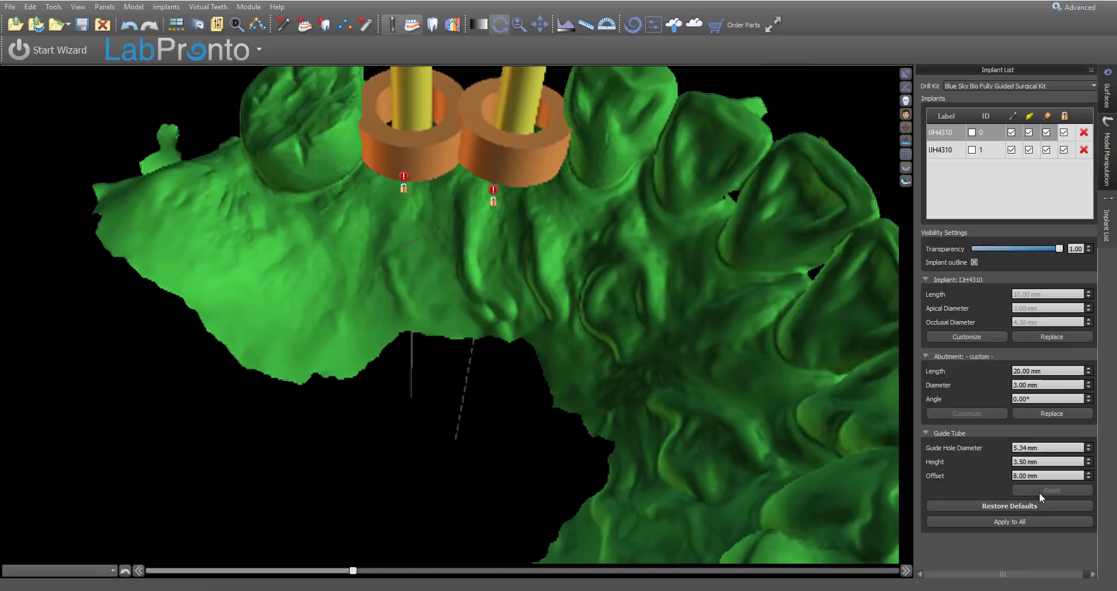
{"action": "mouse_move", "coordinate": [1027, 476]}
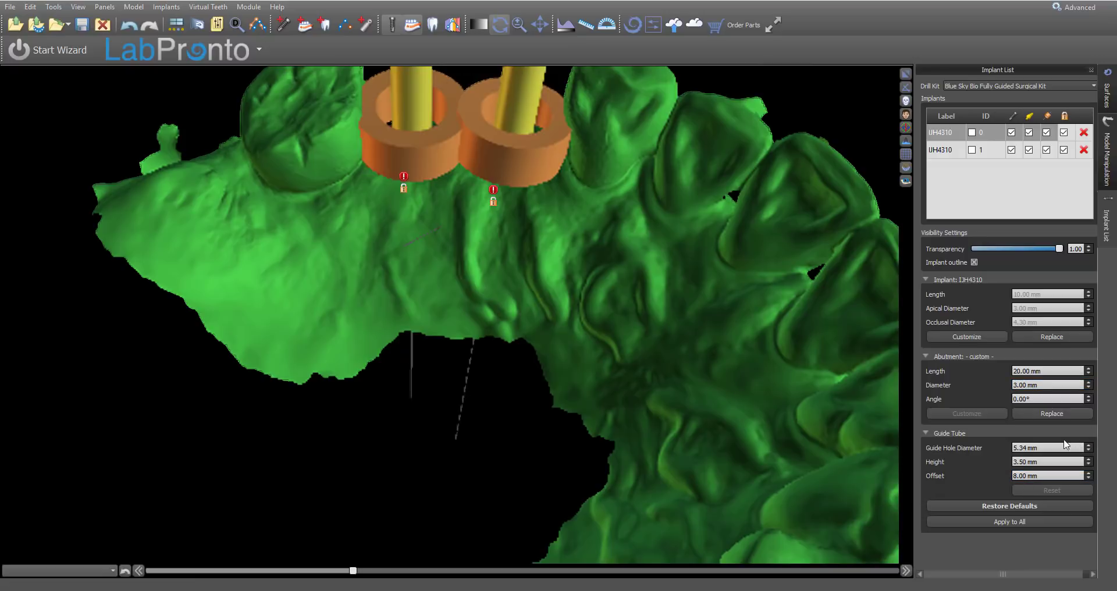
{"action": "left_click", "coordinate": [1047, 448]}
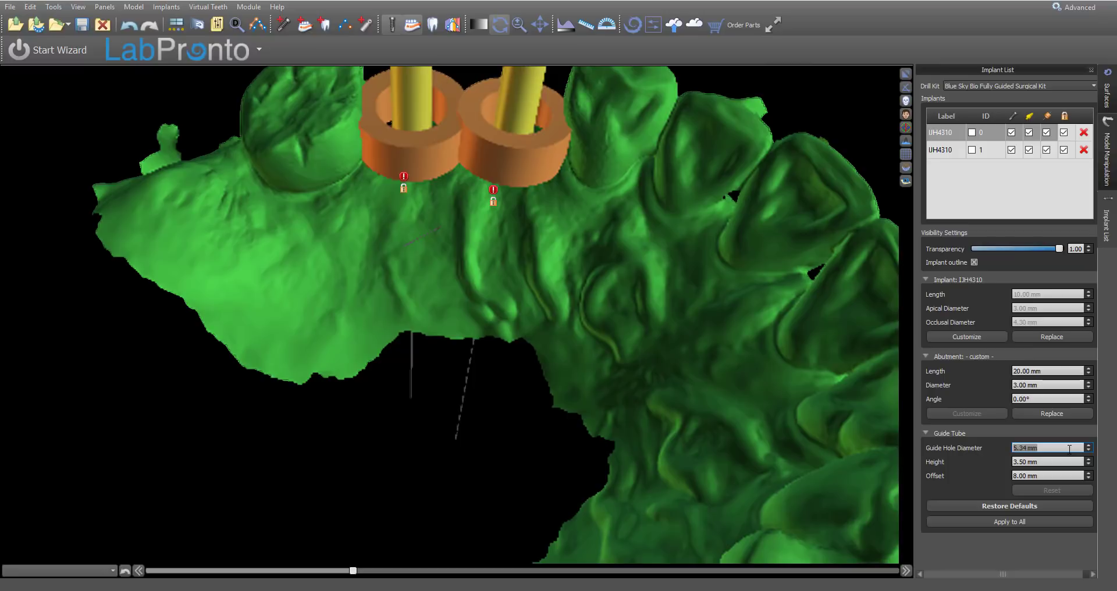
Step: Enter 5.10 mm as the guide hole diameter
{"action": "key", "text": "backspace"}
{"action": "type", "text": "10"}
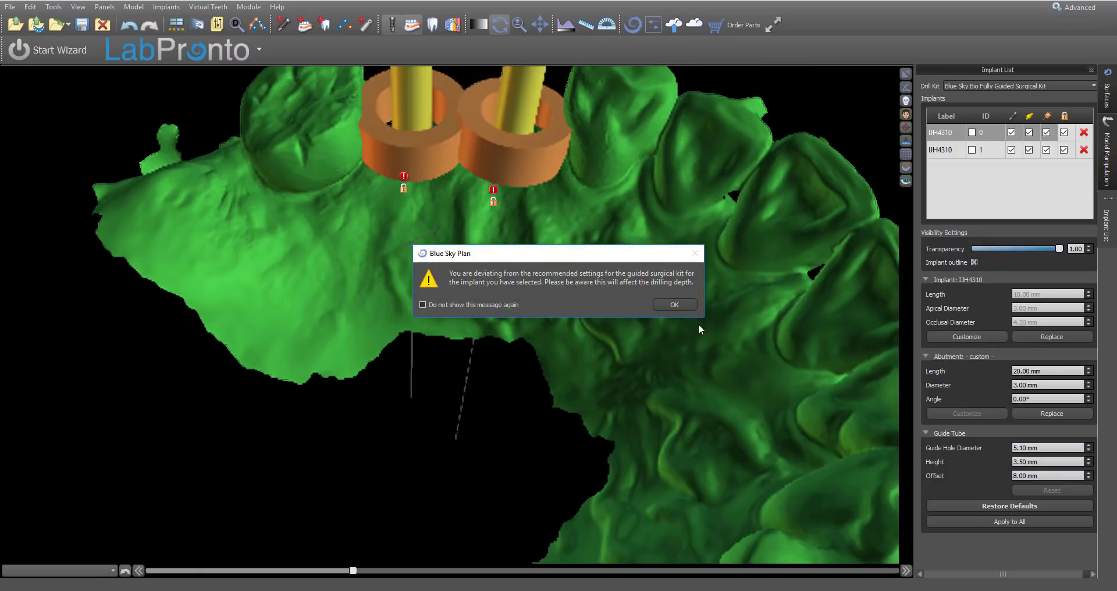
Step: Dismiss the deviation warnings while setting the guide tube offset to 8.50 mm
{"action": "left_click", "coordinate": [673, 305]}
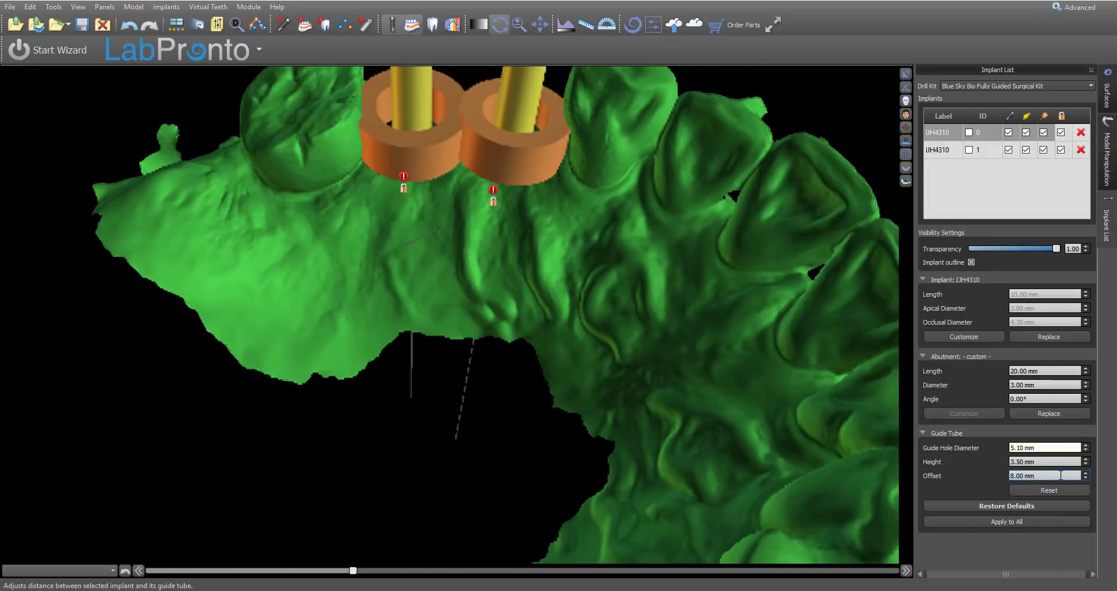
{"action": "mouse_move", "coordinate": [1061, 475]}
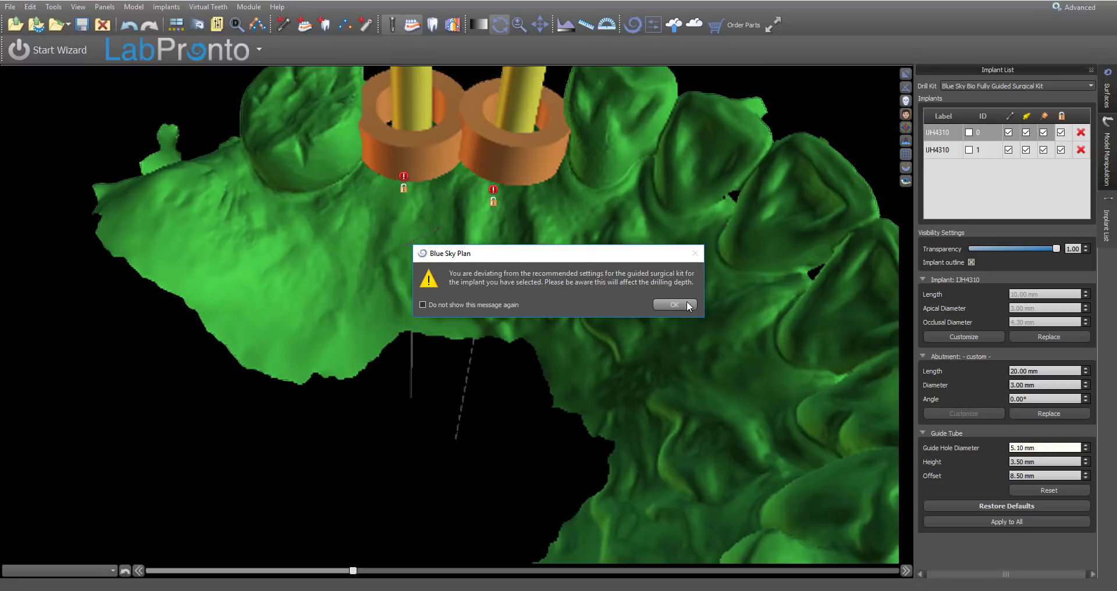
{"action": "left_click", "coordinate": [673, 305]}
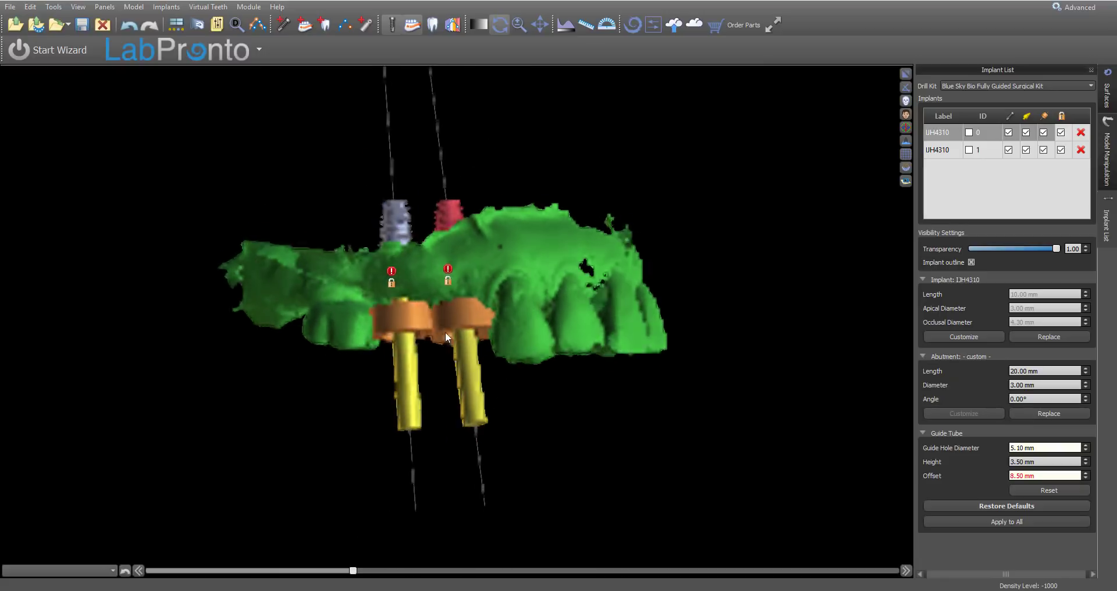
{"action": "left_click_drag", "start_coordinate": [447, 337], "coordinate": [501, 232]}
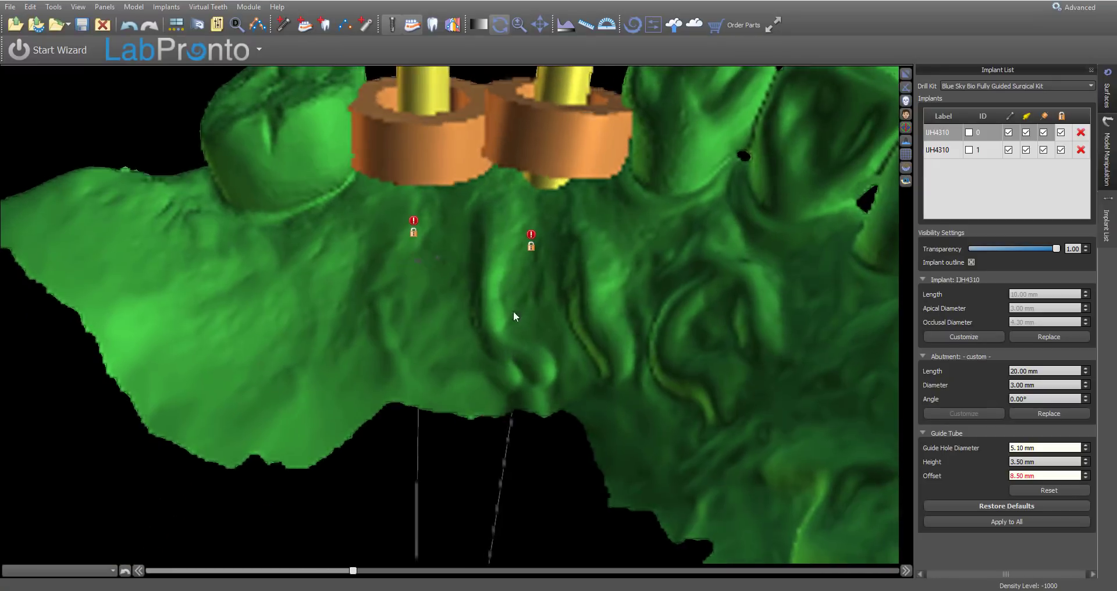
{"action": "left_click_drag", "start_coordinate": [515, 316], "coordinate": [558, 161]}
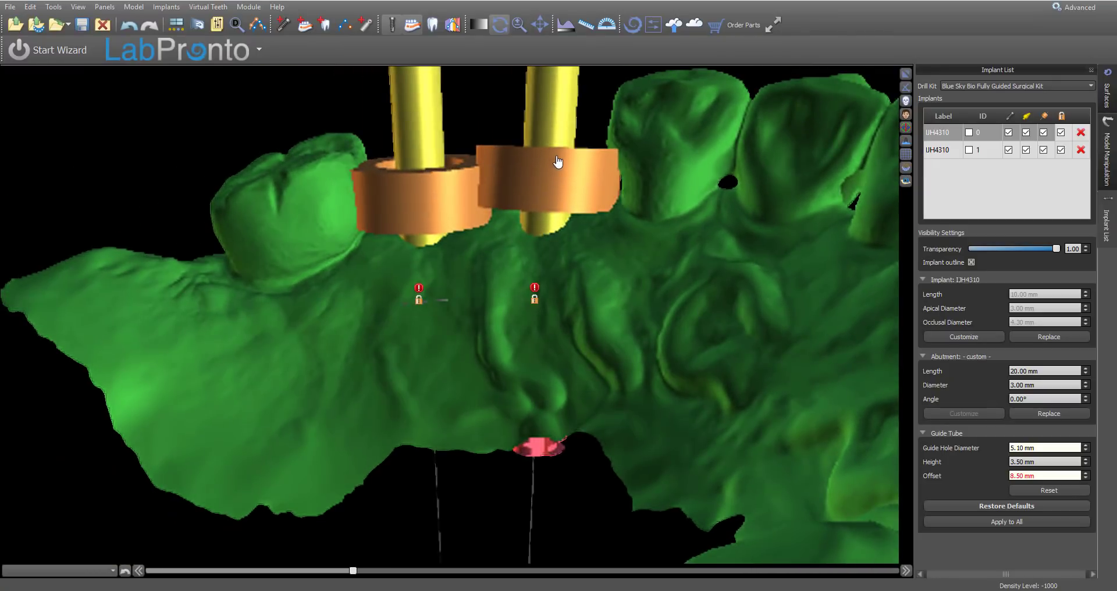
{"action": "left_click_drag", "start_coordinate": [555, 164], "coordinate": [649, 299]}
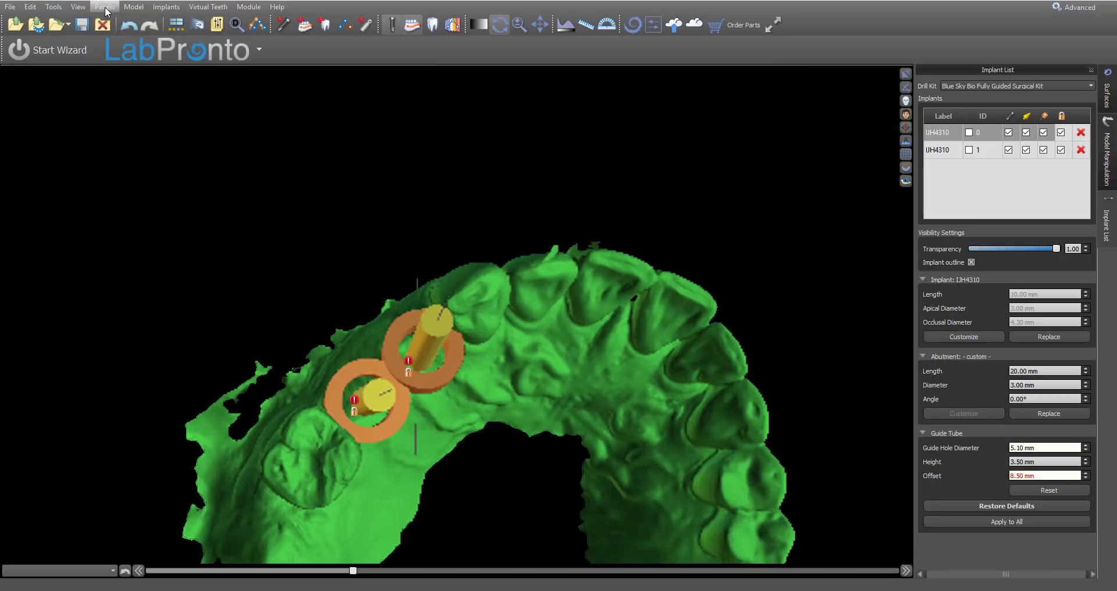
Step: Open Guide Fabrication, choose Maxilla for the surgical guide, and start Draw curve
{"action": "left_click", "coordinate": [104, 6]}
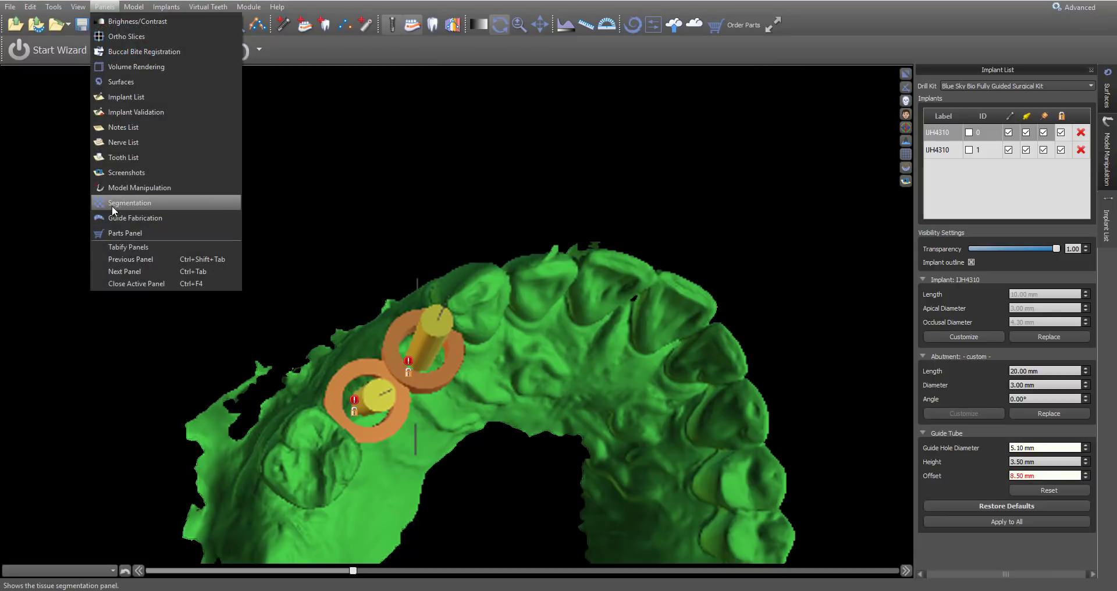
{"action": "left_click", "coordinate": [135, 219]}
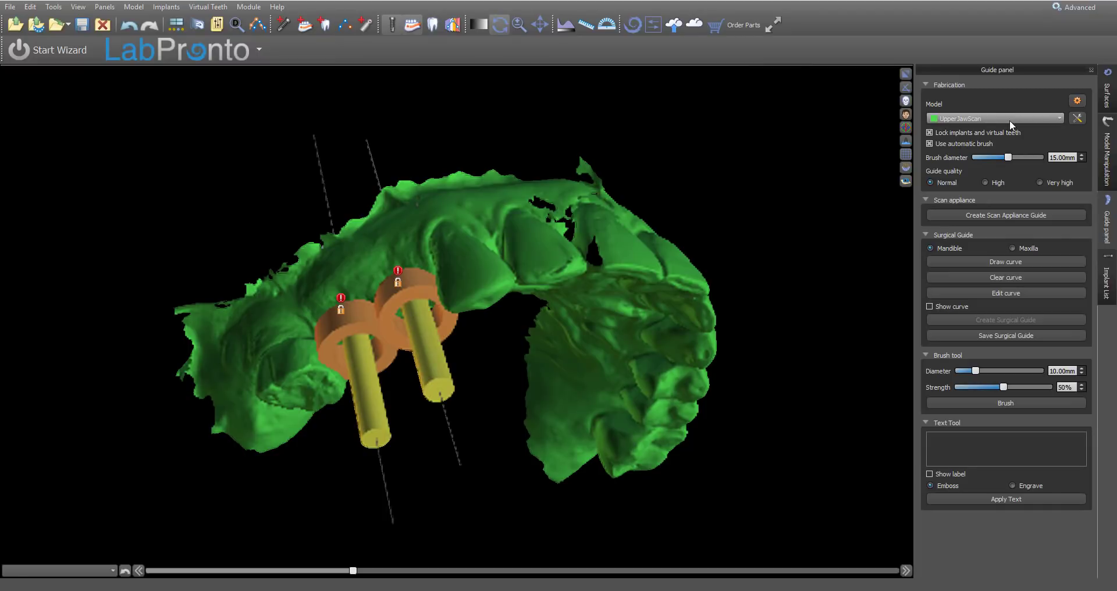
{"action": "mouse_move", "coordinate": [994, 118]}
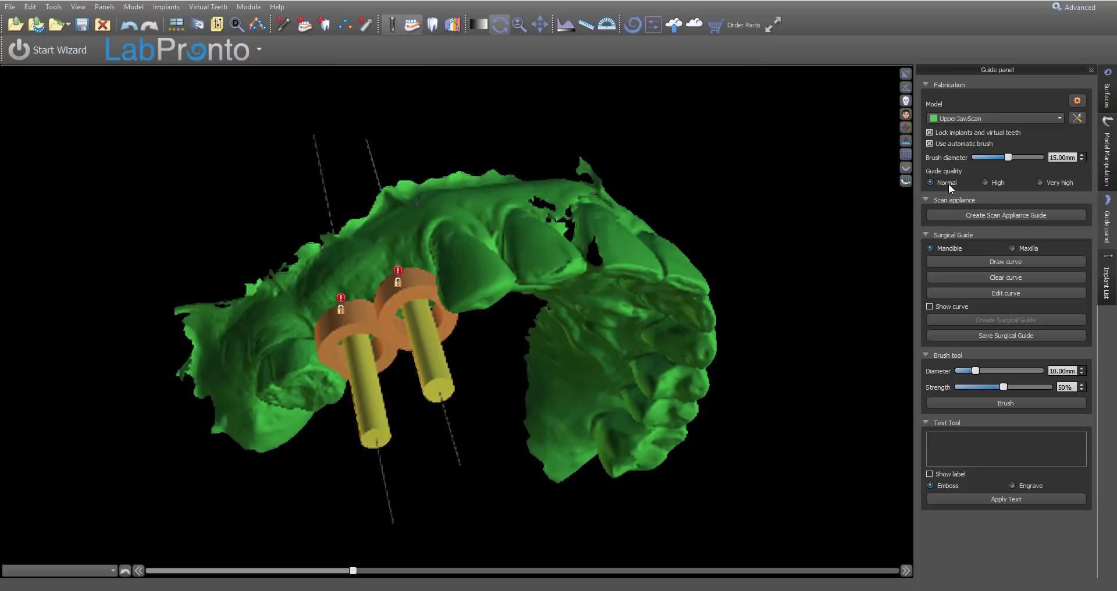
{"action": "mouse_move", "coordinate": [1031, 254]}
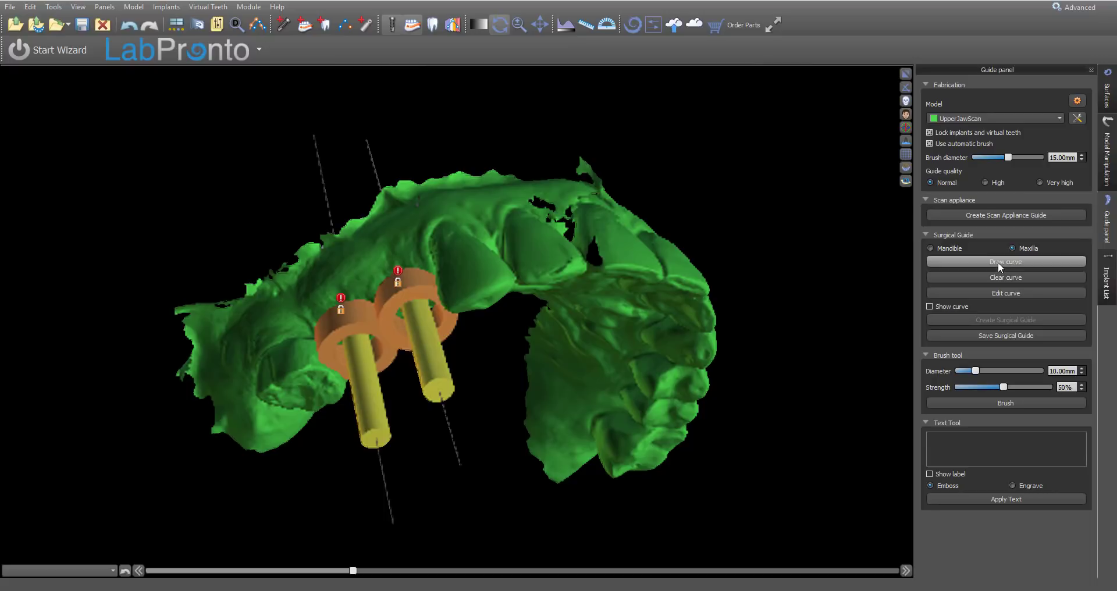
{"action": "left_click", "coordinate": [1005, 261]}
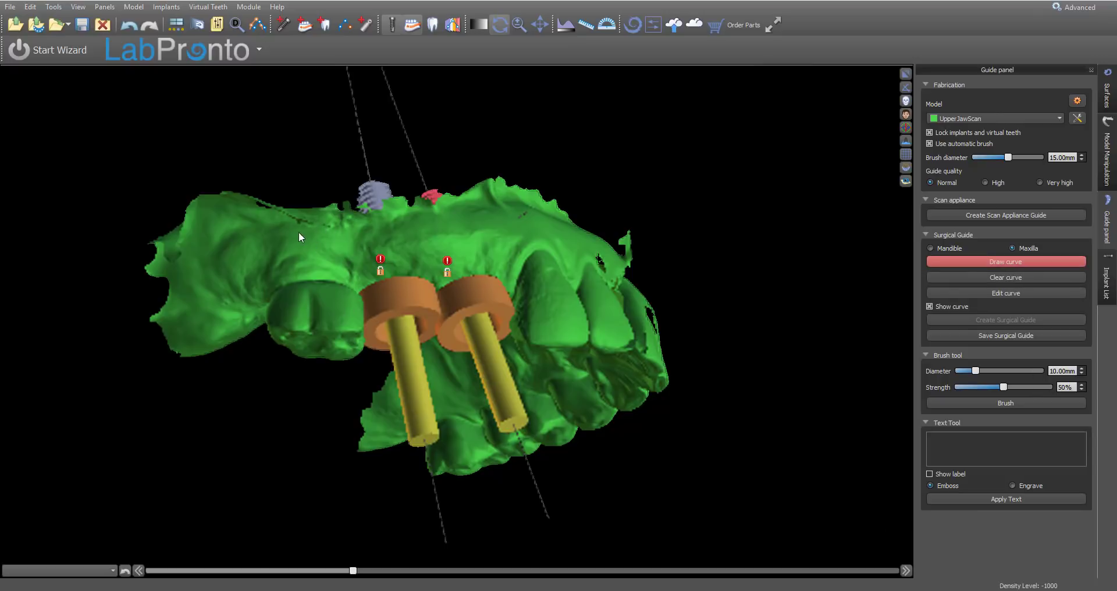
{"action": "mouse_move", "coordinate": [256, 271]}
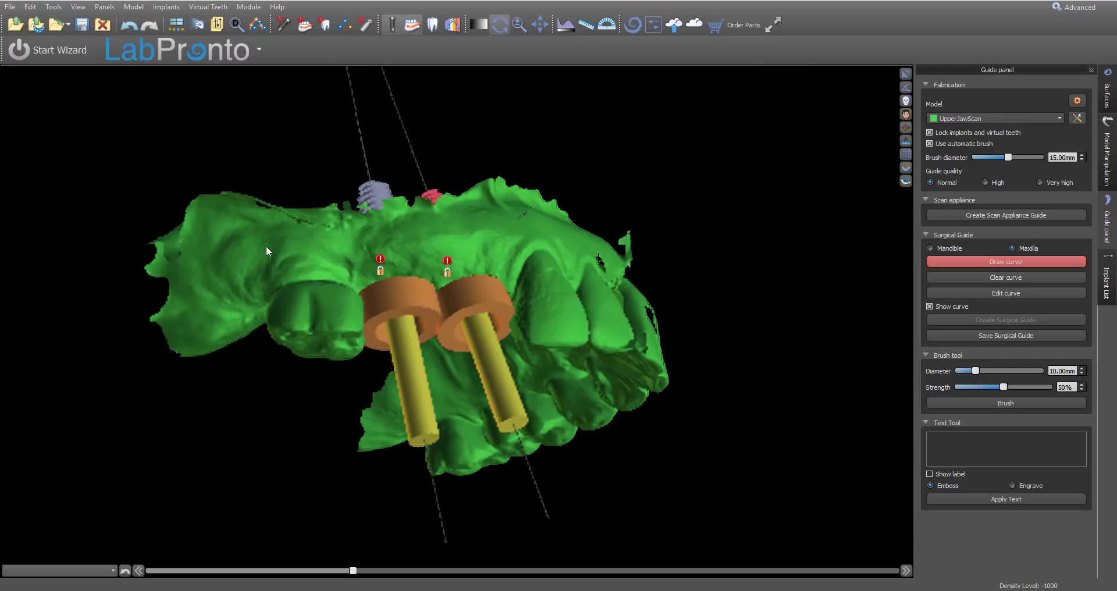
{"action": "mouse_move", "coordinate": [276, 264]}
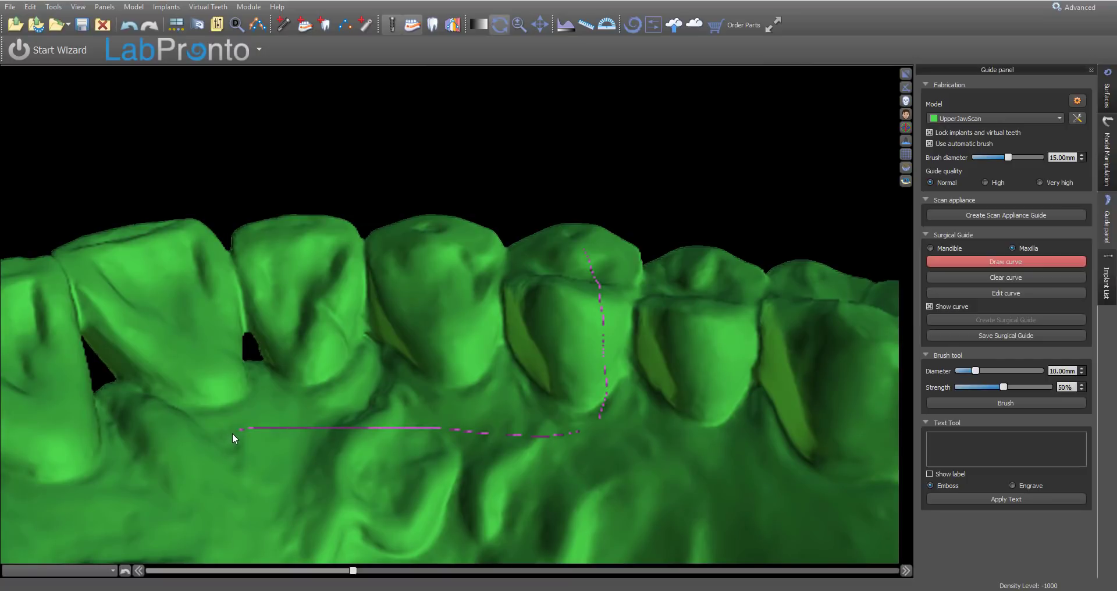
{"action": "mouse_move", "coordinate": [774, 449]}
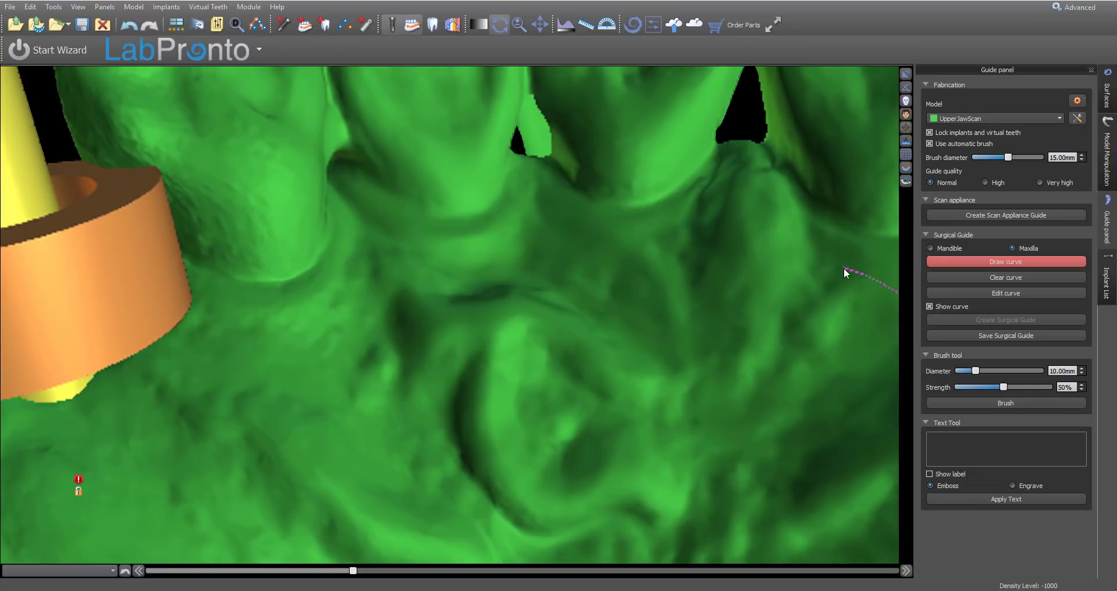
{"action": "mouse_move", "coordinate": [774, 263]}
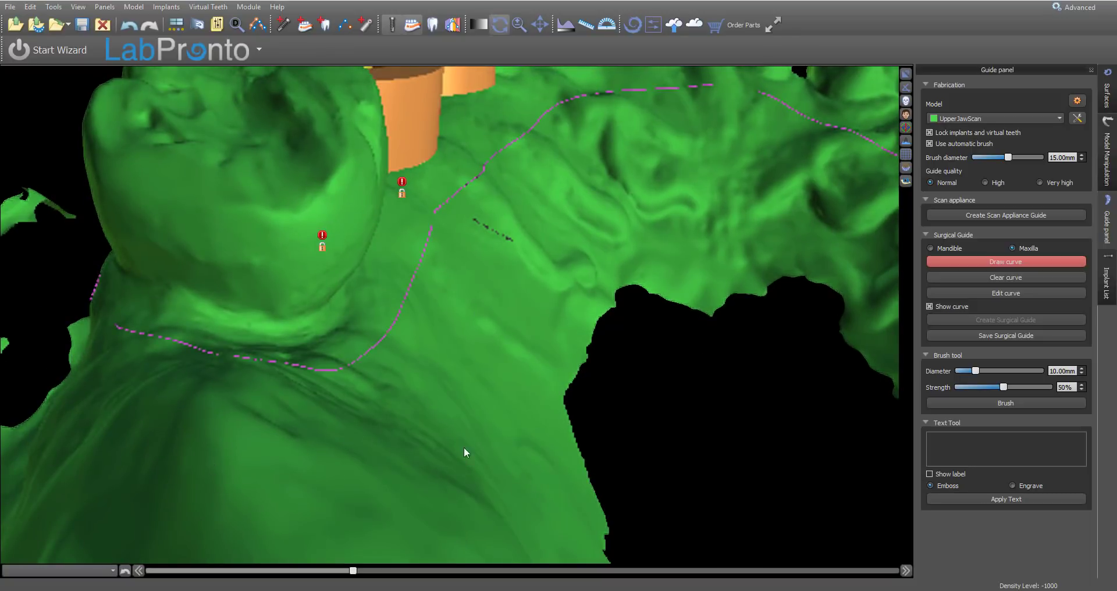
Step: Rotate the view to follow the guide curve traced around the upper jaw
{"action": "left_click_drag", "start_coordinate": [464, 453], "coordinate": [492, 326]}
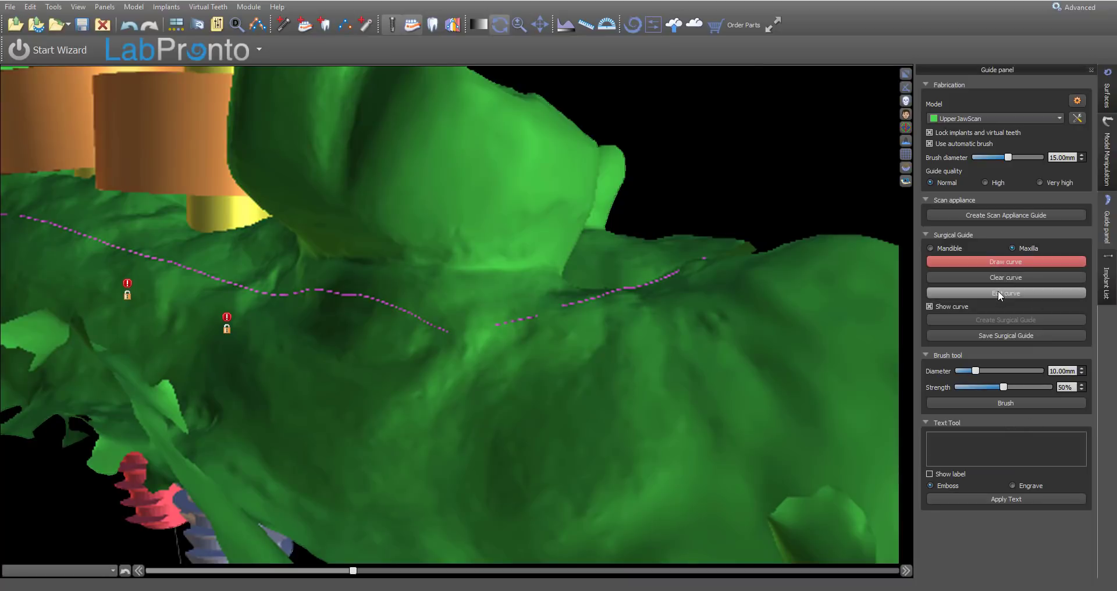
Step: Edit the guide curve's control points so it hugs the teeth around the upper arch
{"action": "left_click", "coordinate": [1005, 293]}
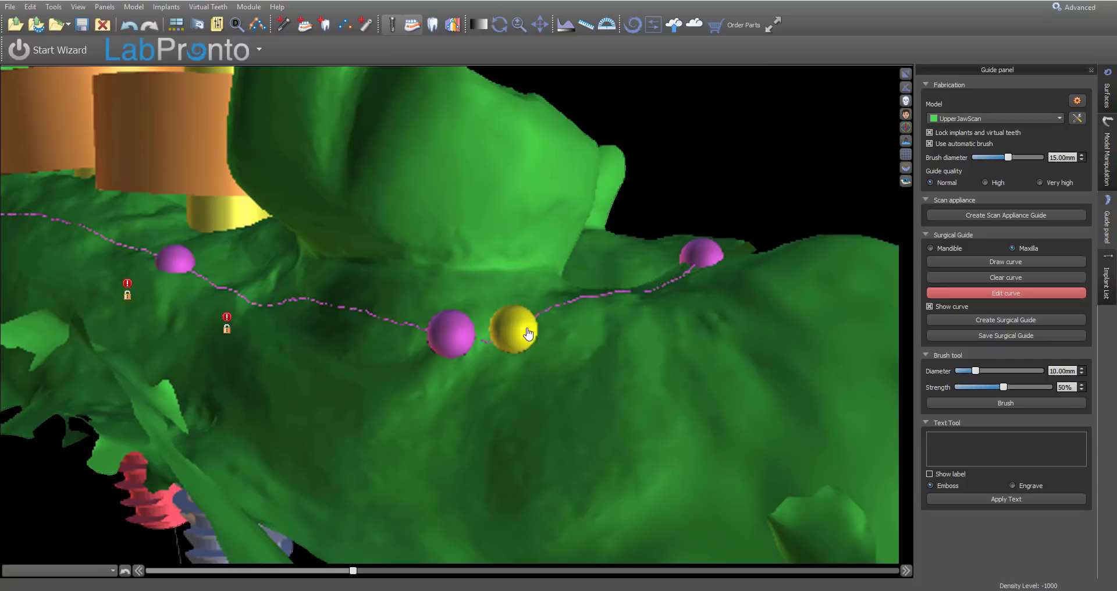
{"action": "left_click_drag", "start_coordinate": [515, 331], "coordinate": [444, 296]}
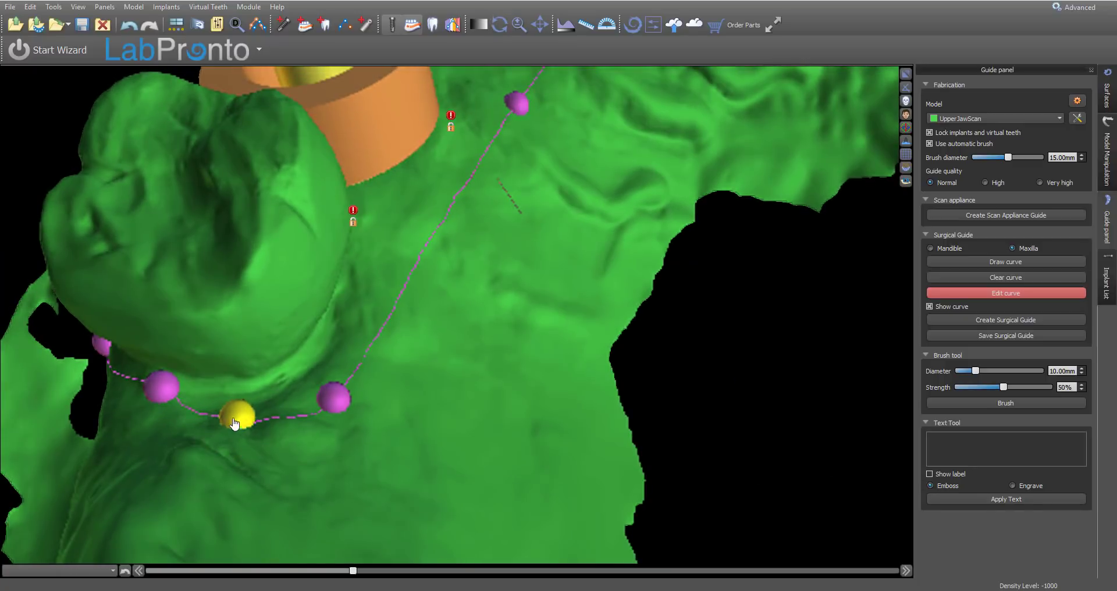
{"action": "left_click_drag", "start_coordinate": [235, 412], "coordinate": [340, 397]}
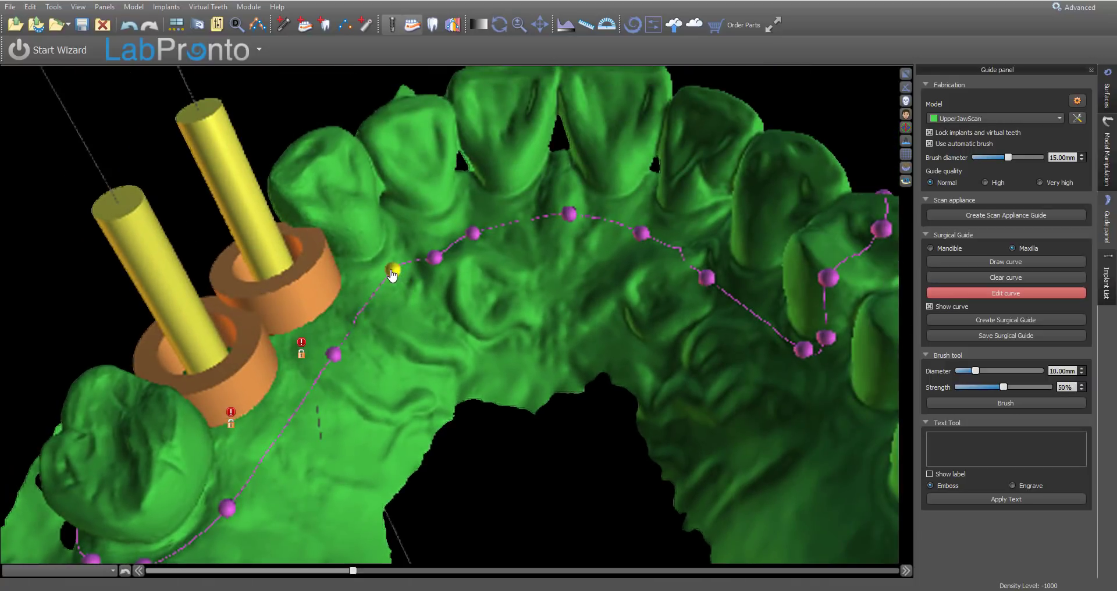
{"action": "left_click_drag", "start_coordinate": [393, 273], "coordinate": [312, 359]}
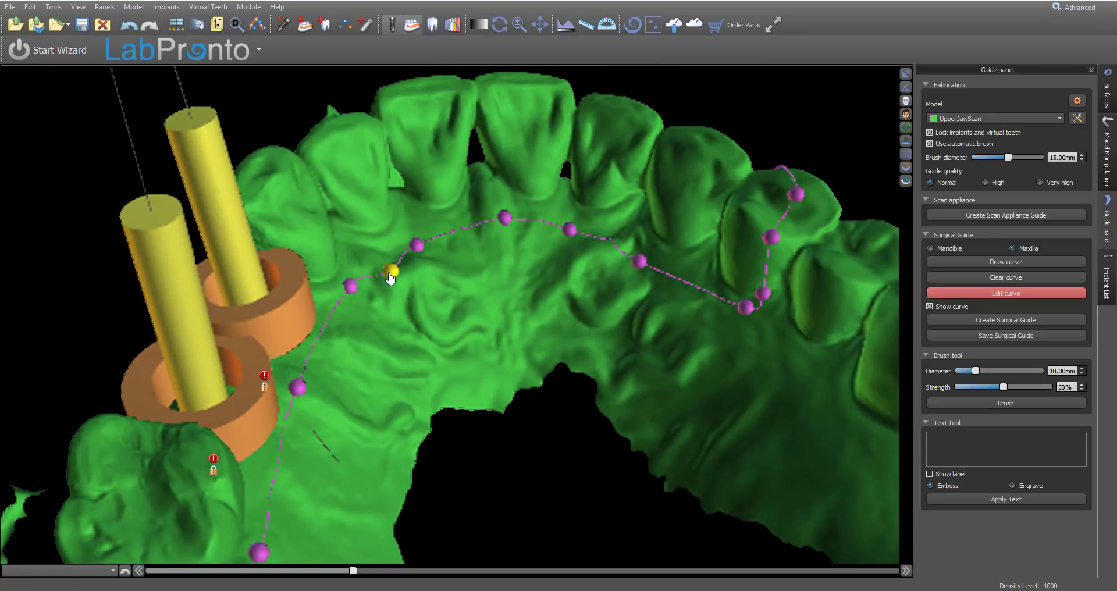
{"action": "left_click_drag", "start_coordinate": [390, 269], "coordinate": [432, 214]}
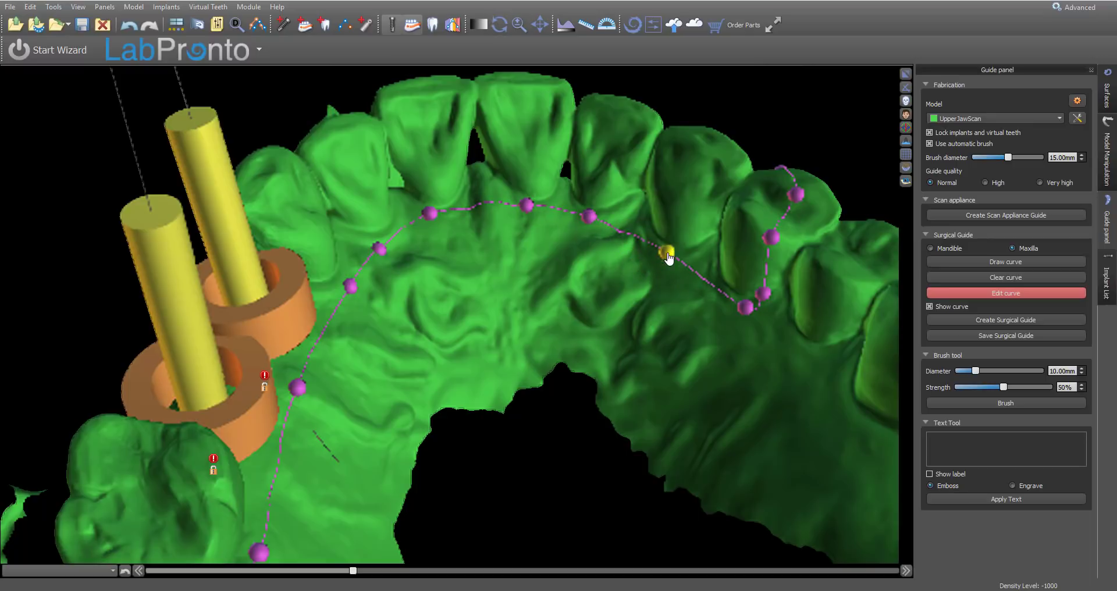
{"action": "left_click_drag", "start_coordinate": [666, 253], "coordinate": [758, 290]}
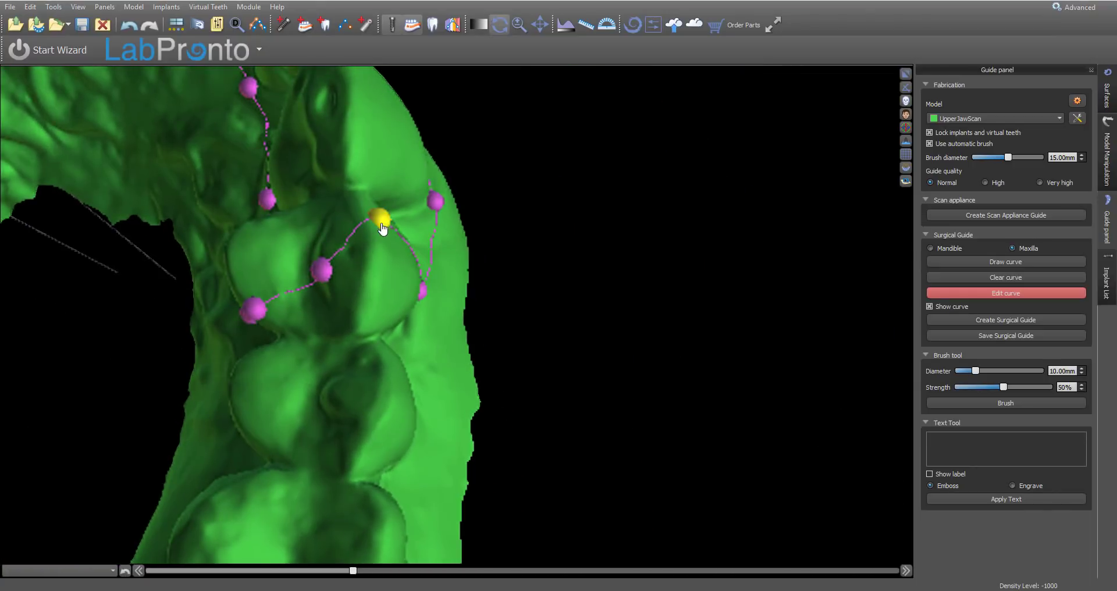
{"action": "left_click_drag", "start_coordinate": [379, 216], "coordinate": [326, 319]}
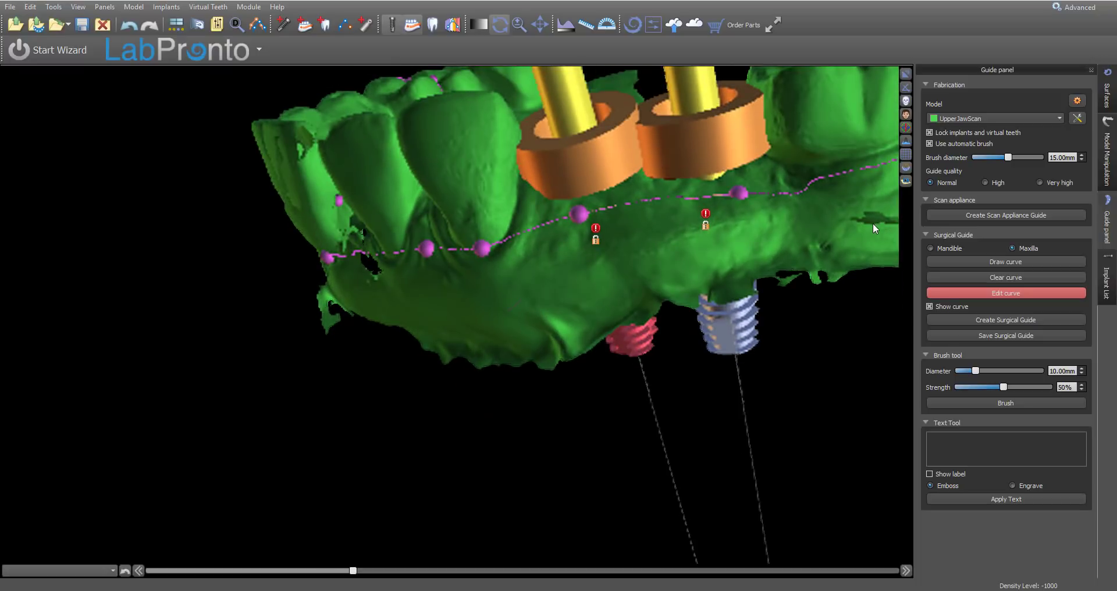
{"action": "mouse_move", "coordinate": [952, 179]}
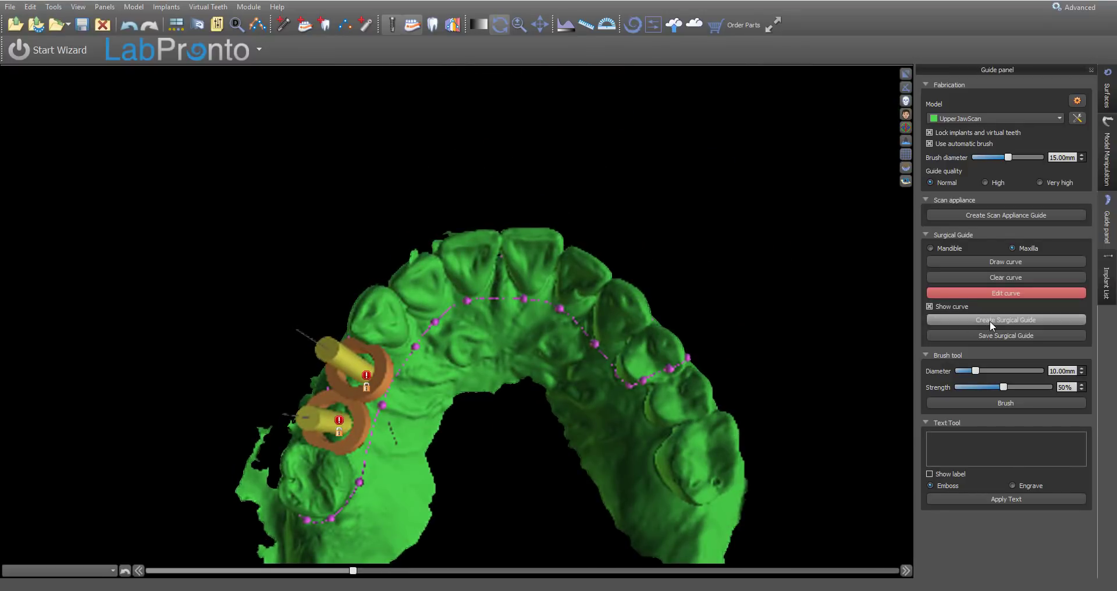
Step: Generate the blue surgical guide over the upper jaw scan and show the implant list
{"action": "left_click", "coordinate": [1006, 319]}
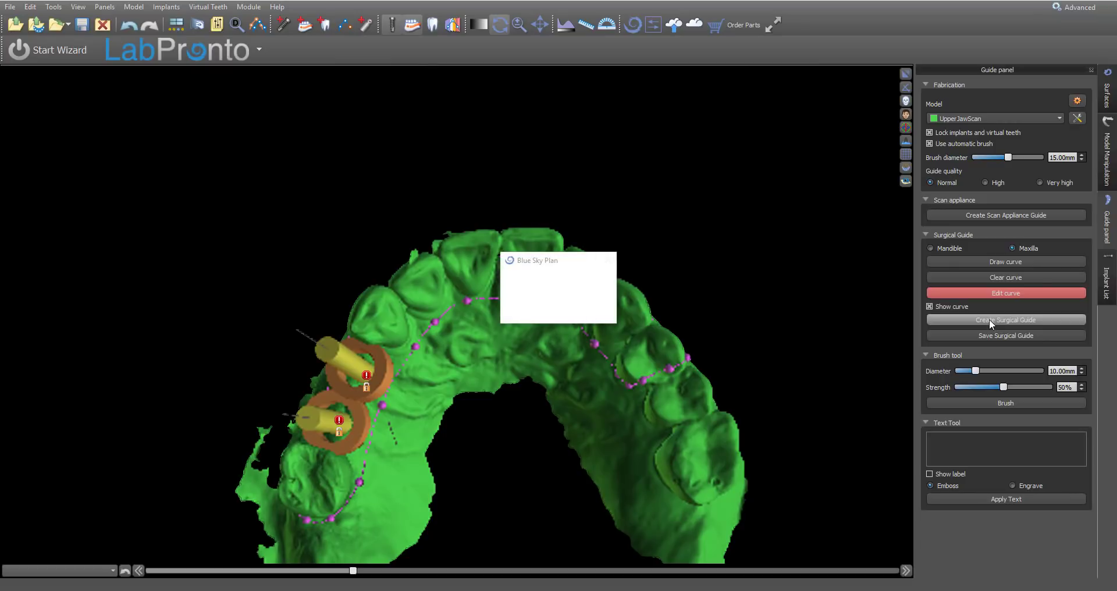
{"action": "left_click", "coordinate": [1006, 320]}
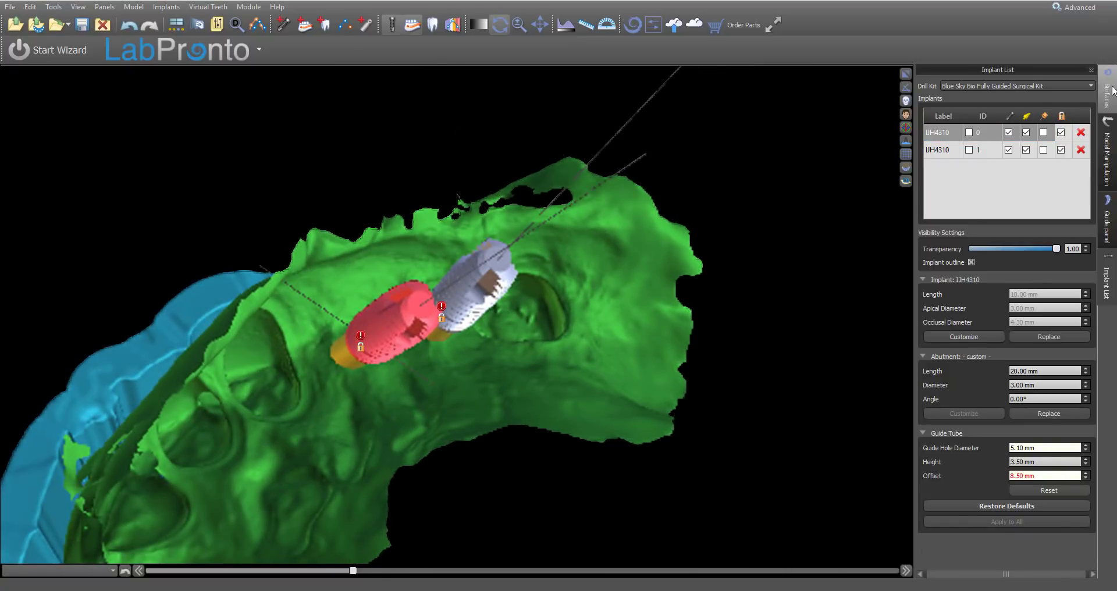
Step: Review the guide in the Surfaces list, then set Surgical Guide as the fabrication model
{"action": "left_click", "coordinate": [1110, 80]}
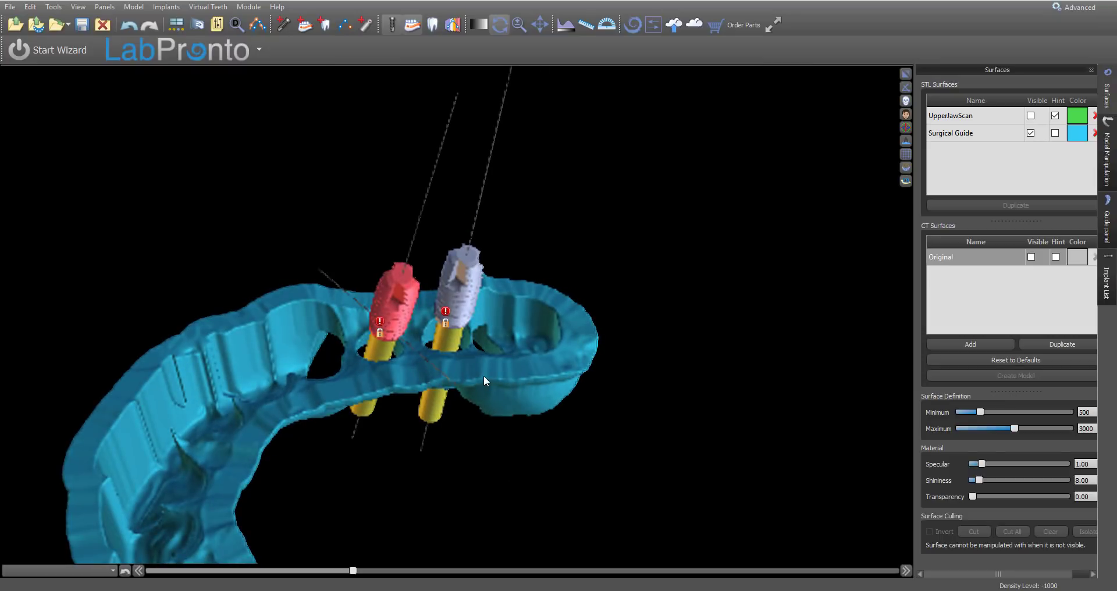
{"action": "mouse_move", "coordinate": [355, 365]}
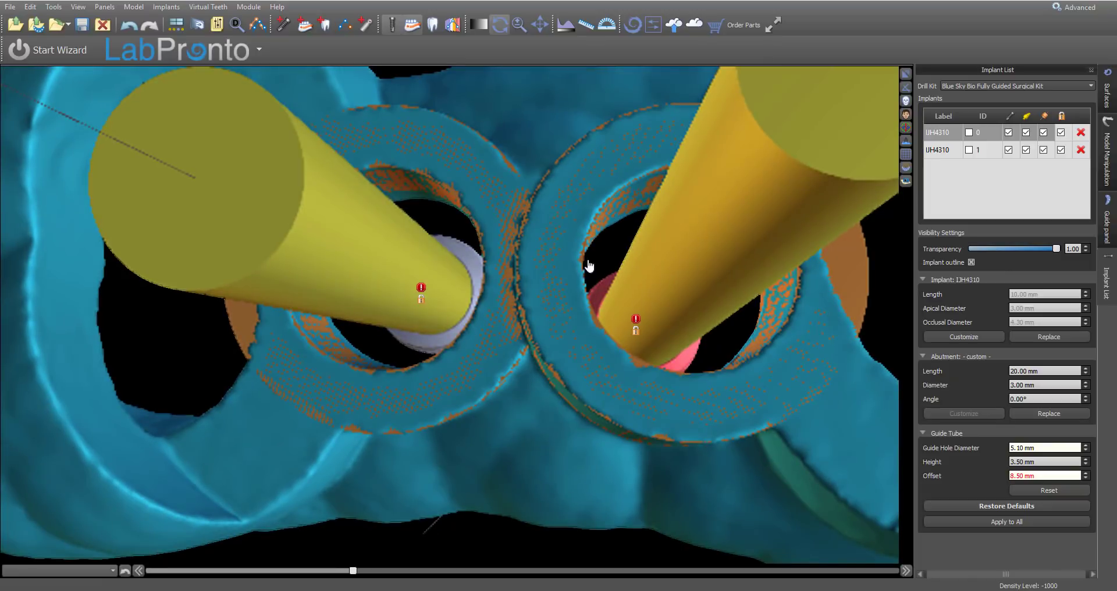
{"action": "mouse_move", "coordinate": [719, 244]}
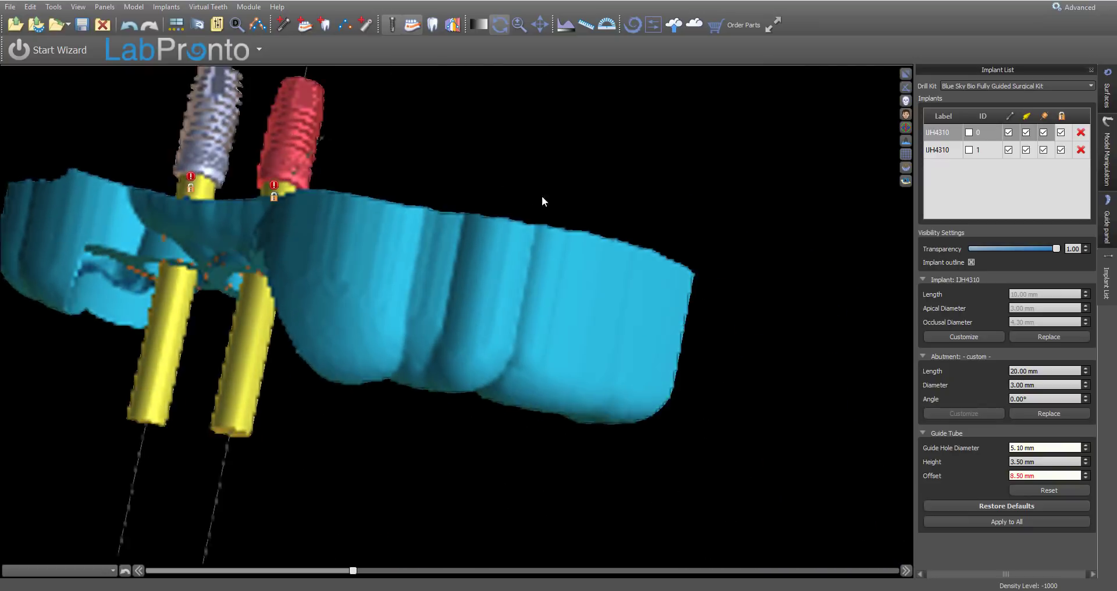
{"action": "left_click", "coordinate": [1108, 88]}
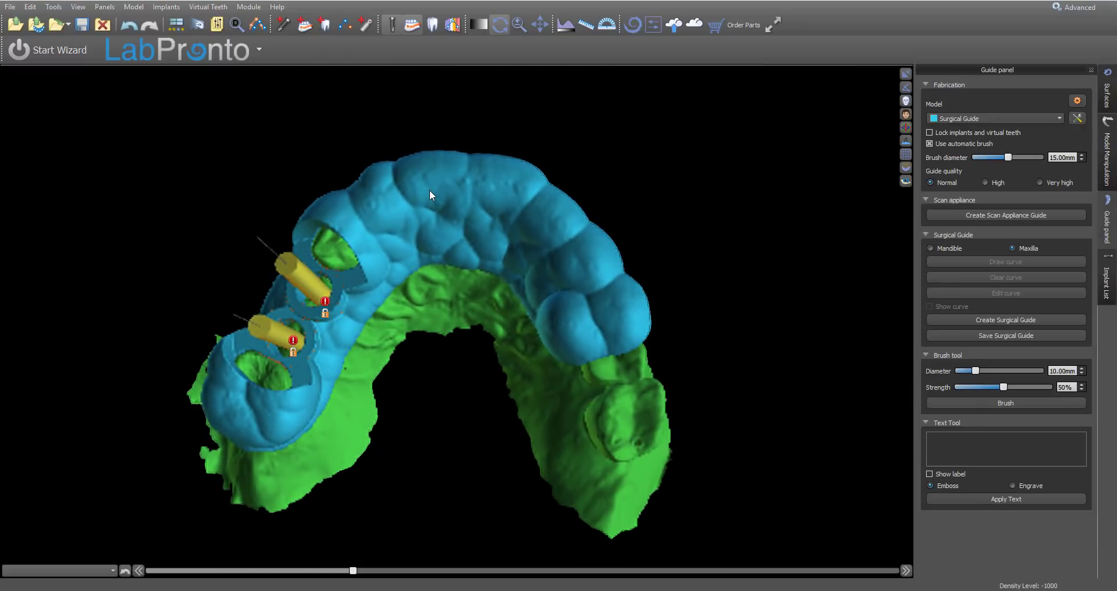
Step: Add a box window block onto the surgical guide and orbit to view the guide front
{"action": "left_click", "coordinate": [428, 196]}
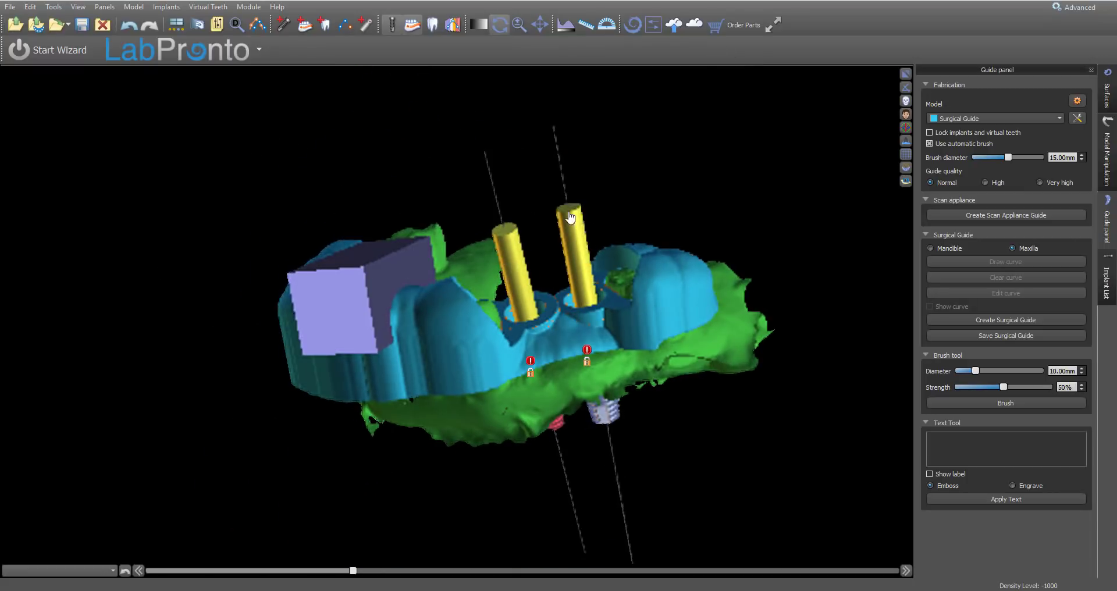
{"action": "left_click_drag", "start_coordinate": [570, 213], "coordinate": [627, 409]}
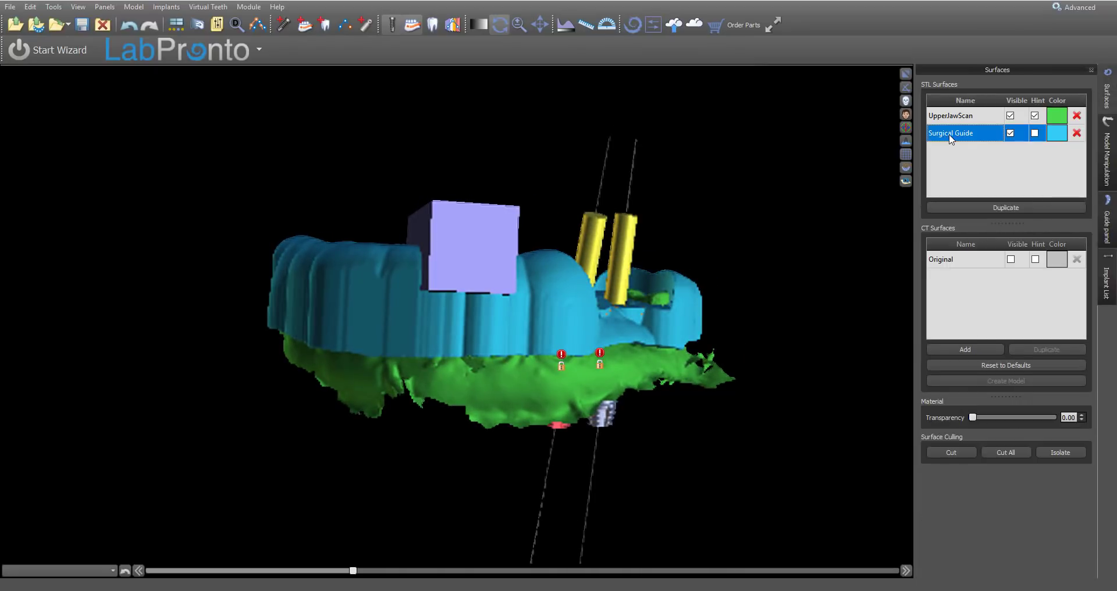
Step: Raise the Surgical Guide material transparency to about 0.56
{"action": "left_click_drag", "start_coordinate": [974, 417], "coordinate": [991, 417]}
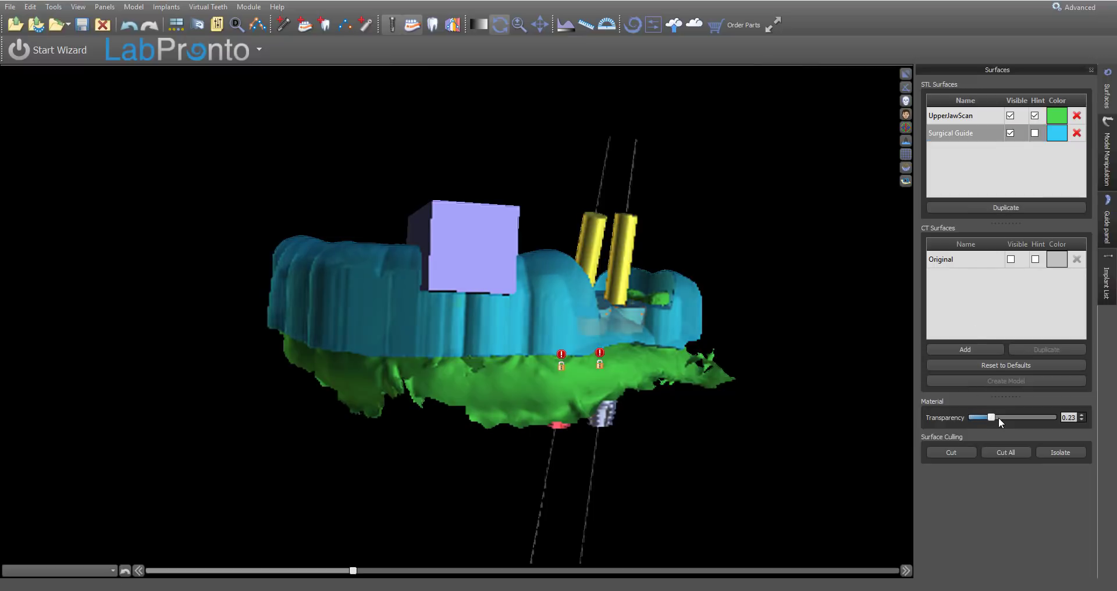
{"action": "left_click_drag", "start_coordinate": [991, 417], "coordinate": [1016, 417]}
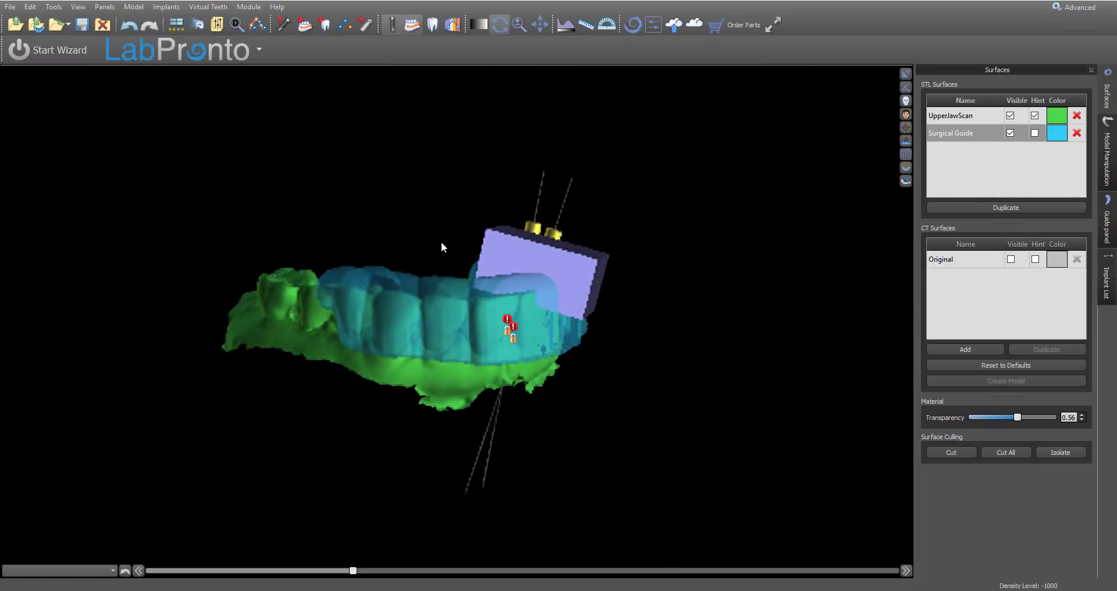
Step: Add a second box block beside the first along the arch, then view it sideways
{"action": "left_click_drag", "start_coordinate": [441, 247], "coordinate": [445, 349]}
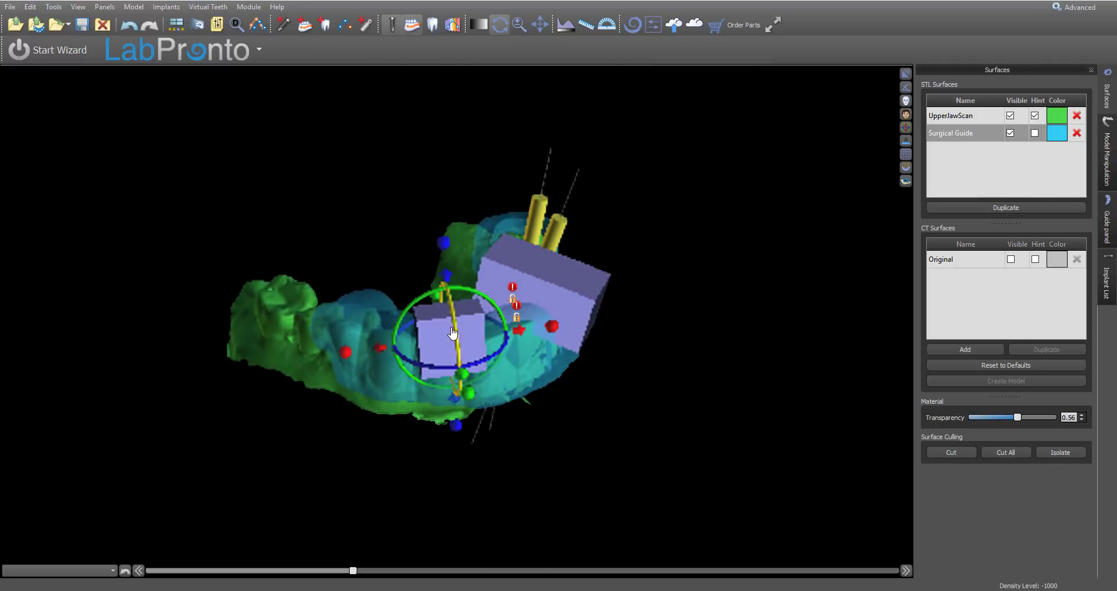
{"action": "left_click_drag", "start_coordinate": [453, 333], "coordinate": [486, 410]}
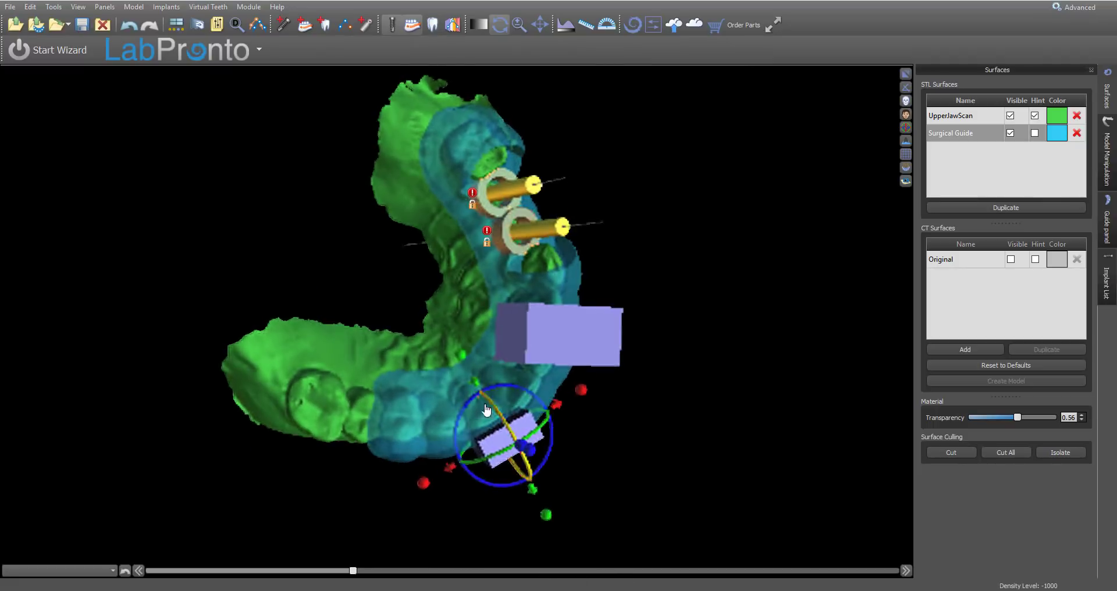
{"action": "left_click_drag", "start_coordinate": [486, 410], "coordinate": [431, 168]}
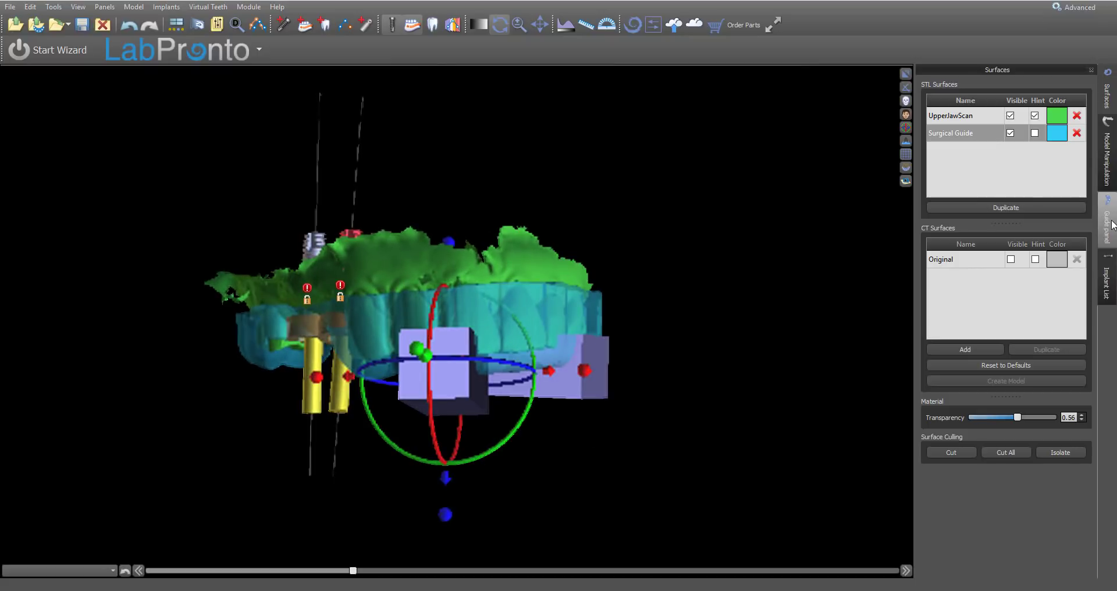
Step: Cut windows at both blocks to create the yellow 'Guide with Windows' model
{"action": "left_click", "coordinate": [1108, 221]}
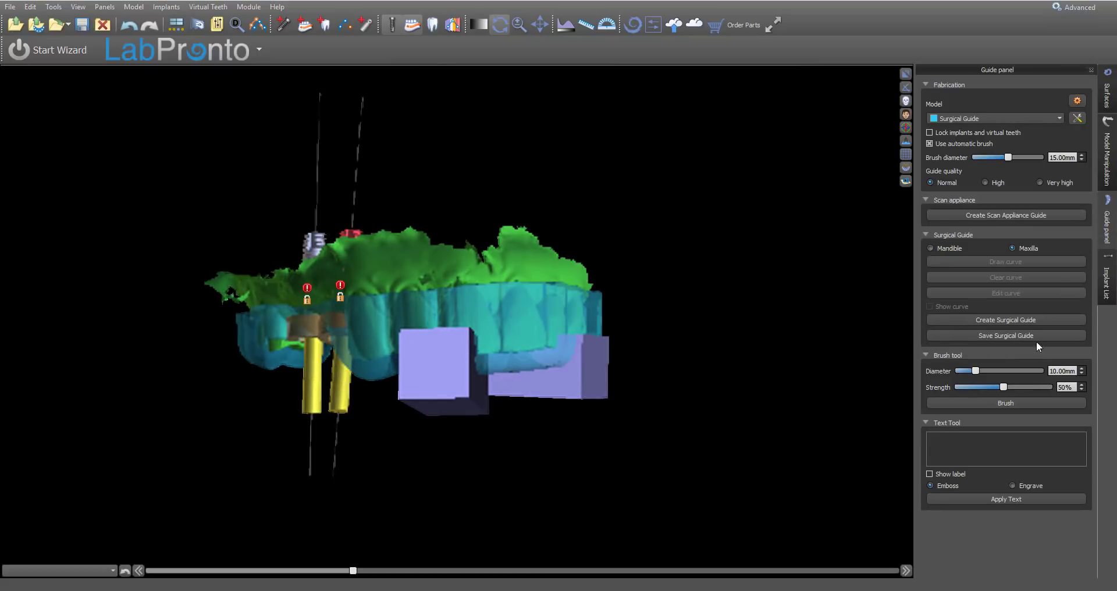
{"action": "left_click", "coordinate": [1005, 319]}
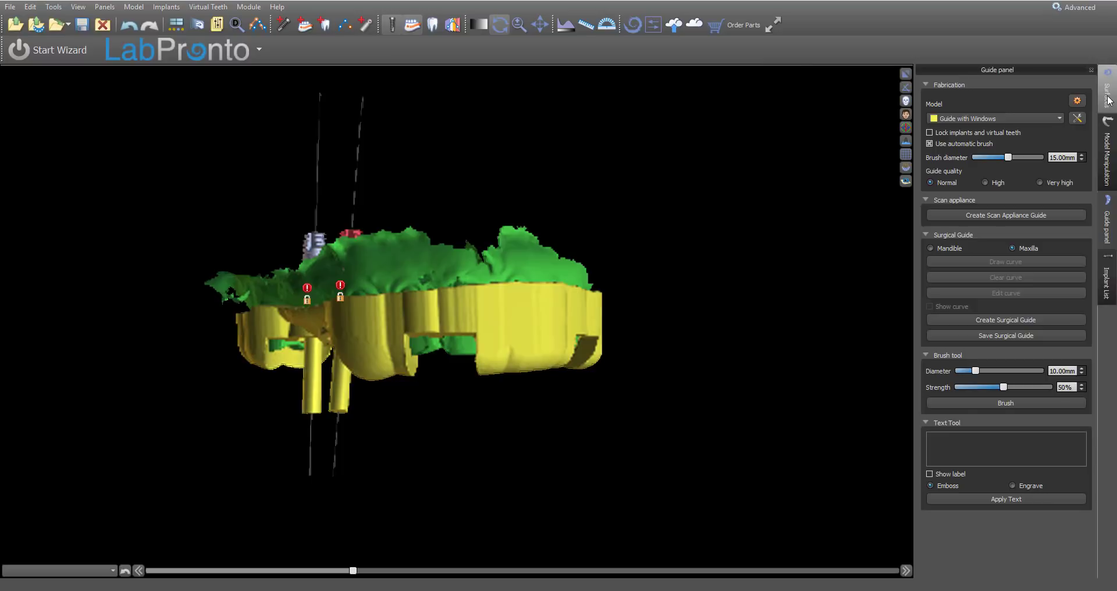
{"action": "left_click", "coordinate": [1110, 75]}
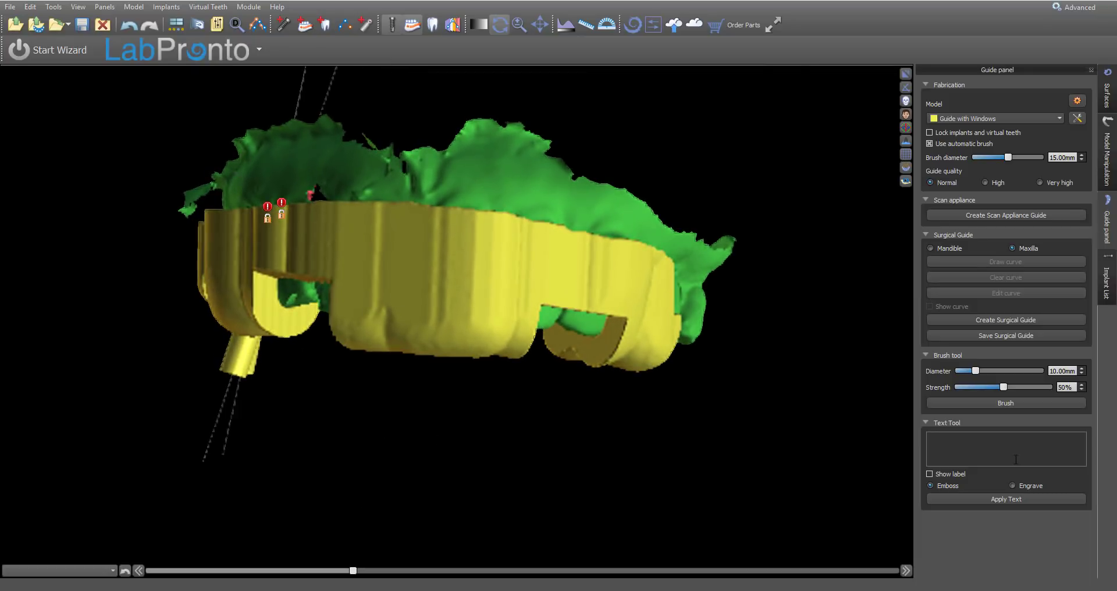
Step: Emboss the label '4.3x10' in two places on the windowed guide and orbit to check
{"action": "left_click", "coordinate": [1006, 448]}
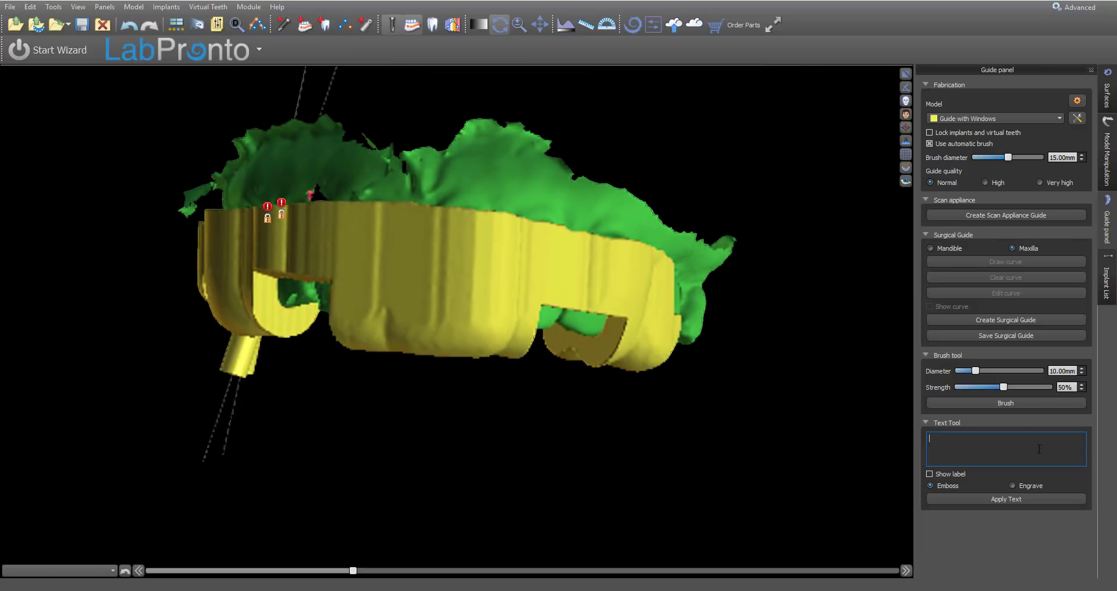
{"action": "type", "text": "S"}
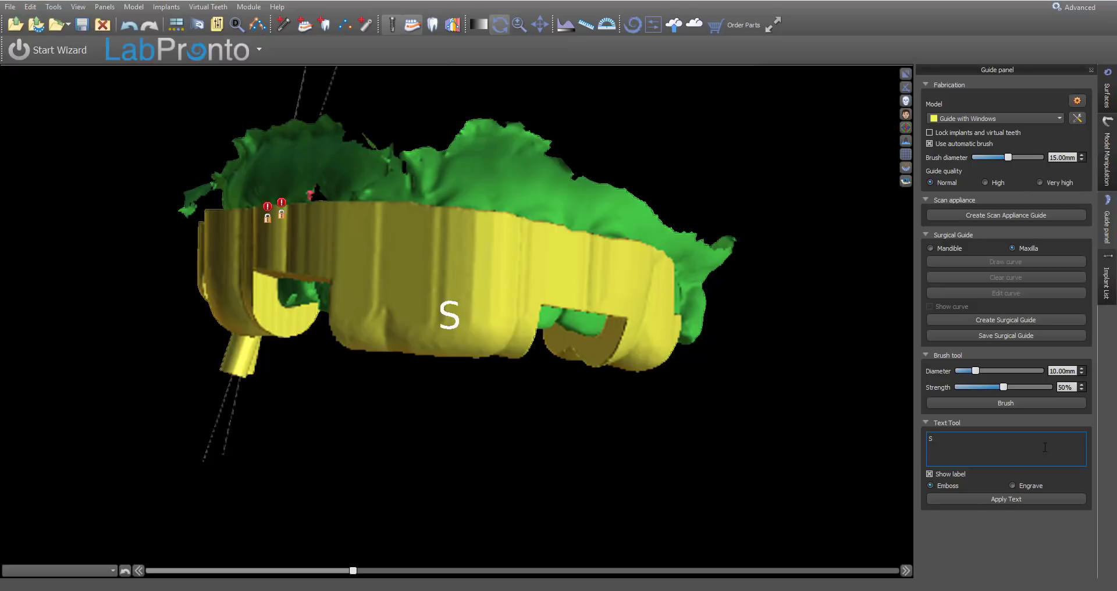
{"action": "type", "text": "W"}
{"action": "type", "text": "4.3x10"}
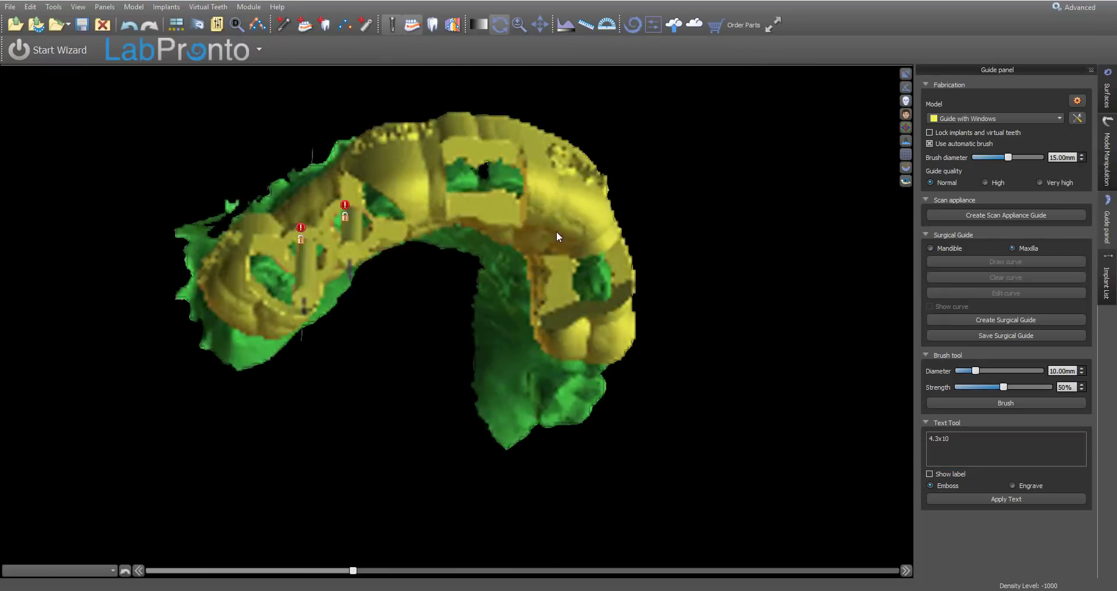
{"action": "left_click_drag", "start_coordinate": [555, 235], "coordinate": [437, 395]}
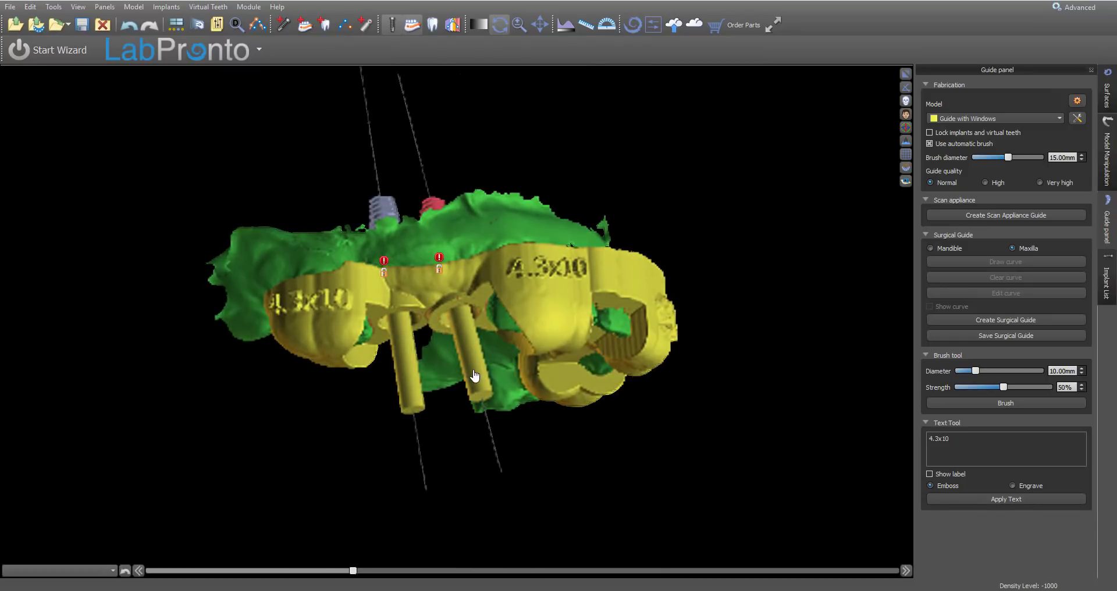
{"action": "mouse_move", "coordinate": [717, 228]}
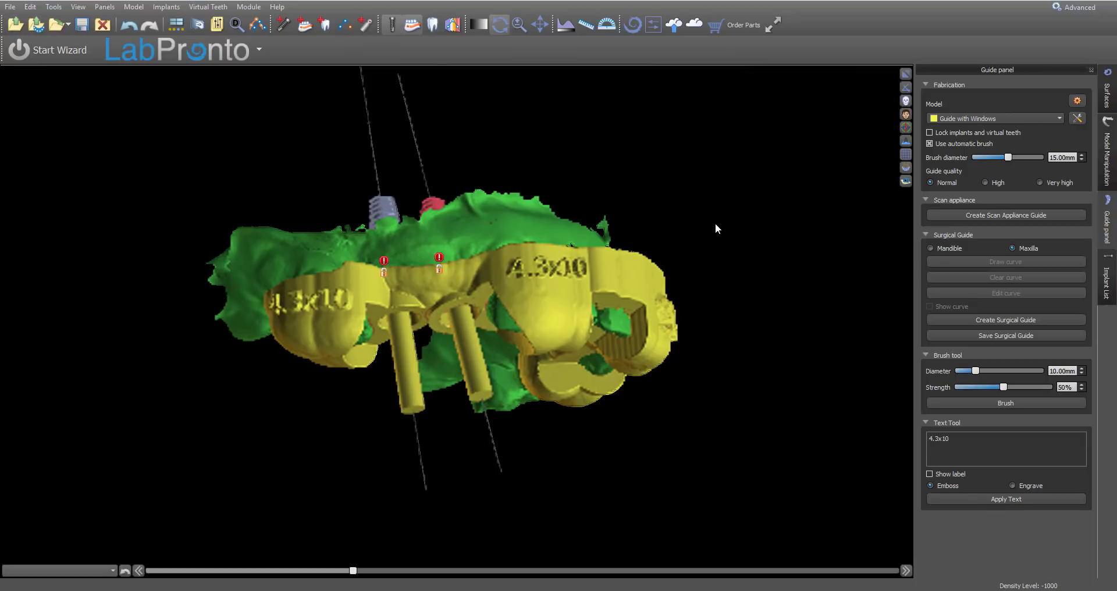
{"action": "mouse_move", "coordinate": [378, 151]}
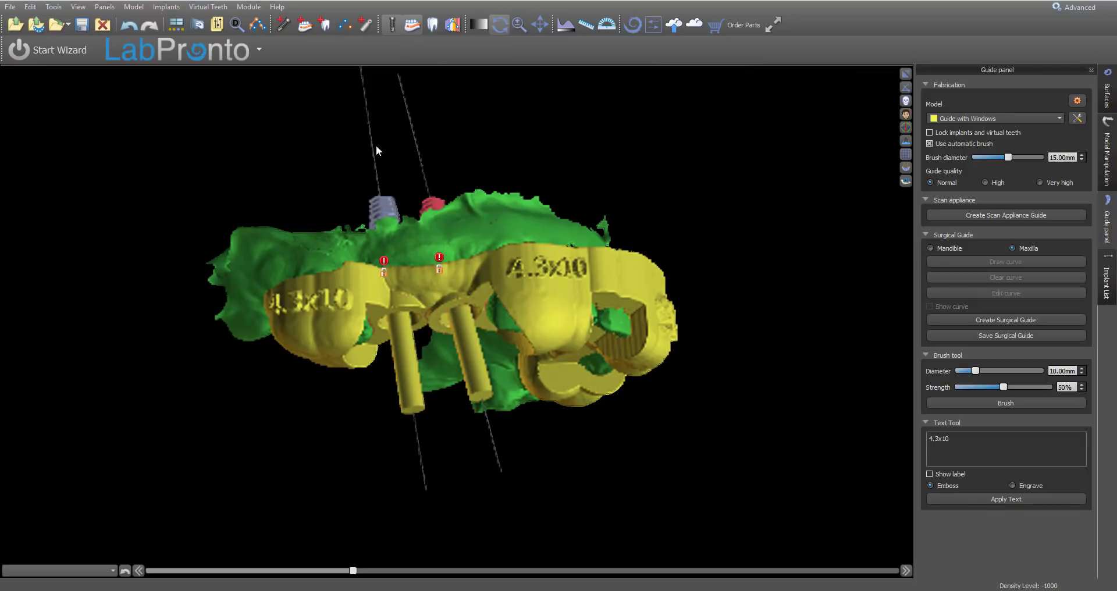
Step: Open File > Export Data, listing the jaw scan, both guides, implants and virtual teeth
{"action": "left_click", "coordinate": [10, 6]}
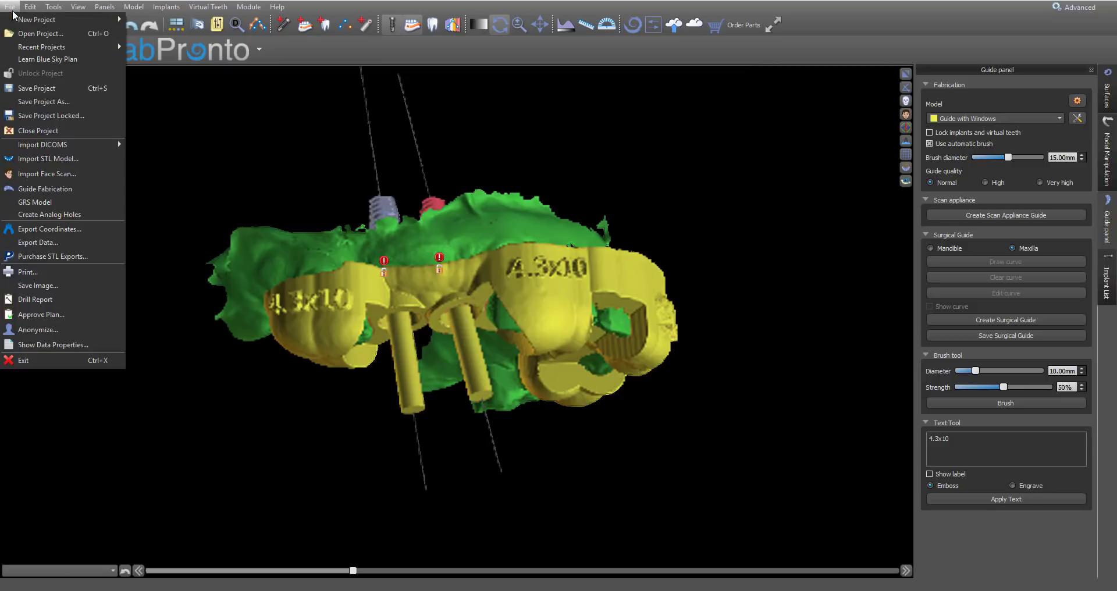
{"action": "mouse_move", "coordinate": [50, 229]}
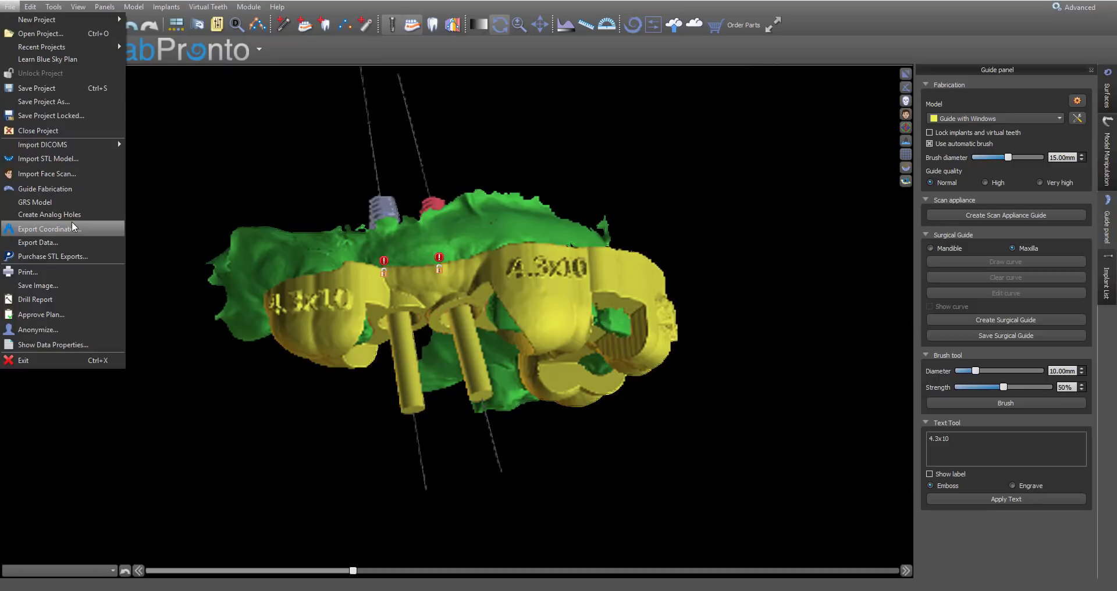
{"action": "mouse_move", "coordinate": [52, 255]}
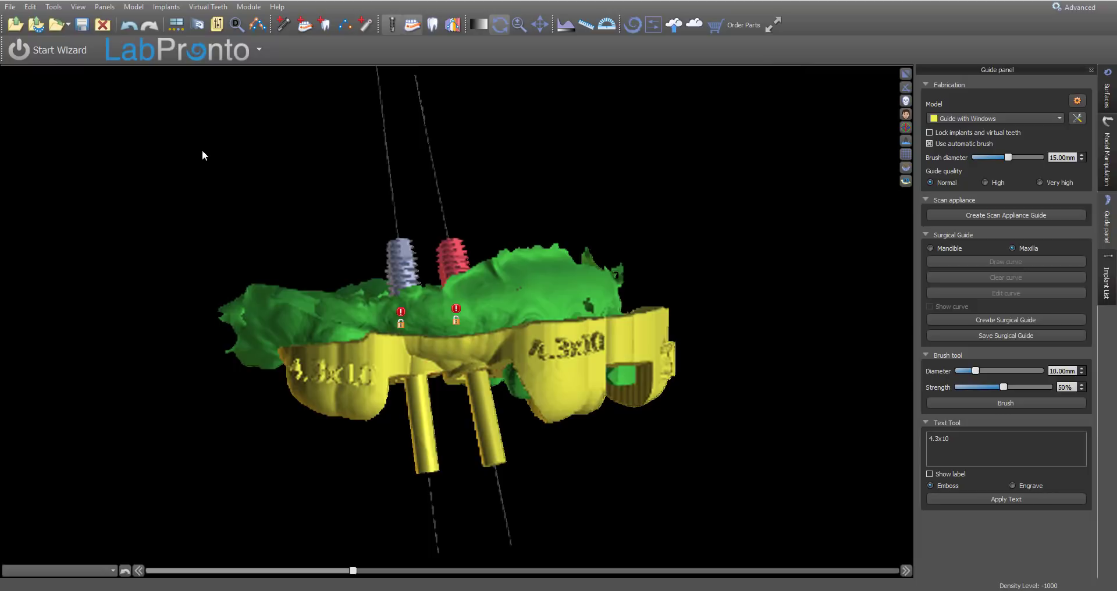
{"action": "left_click", "coordinate": [10, 6]}
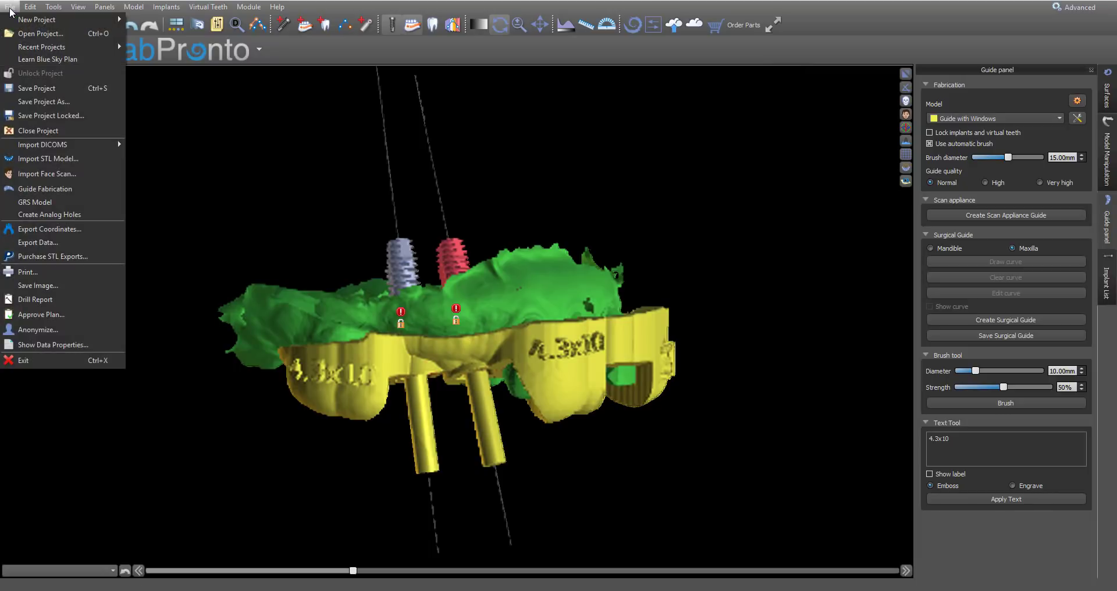
{"action": "mouse_move", "coordinate": [51, 140]}
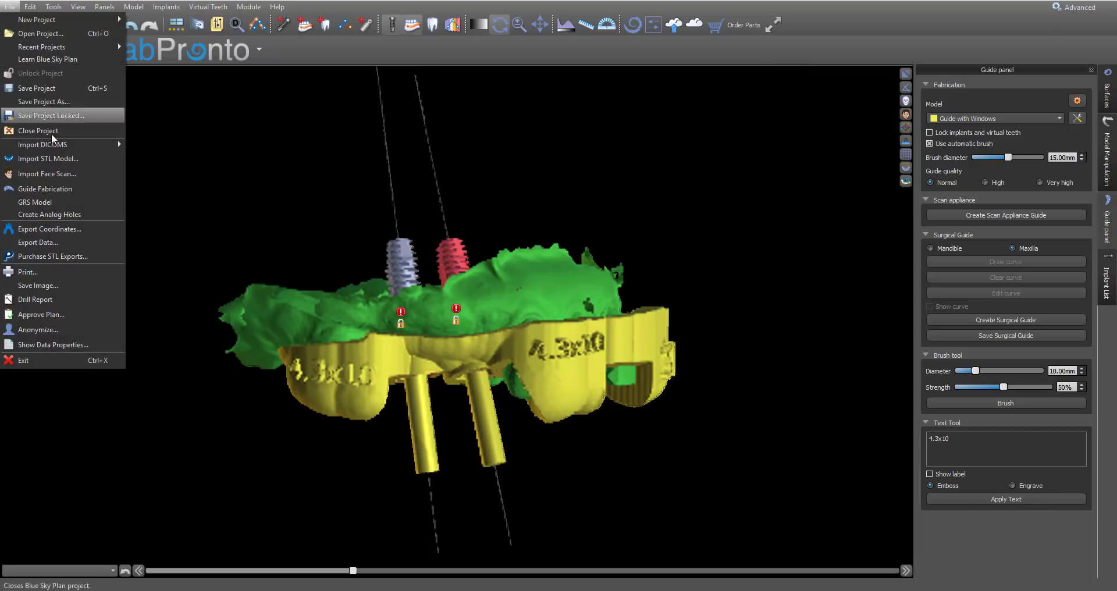
{"action": "left_click", "coordinate": [37, 242]}
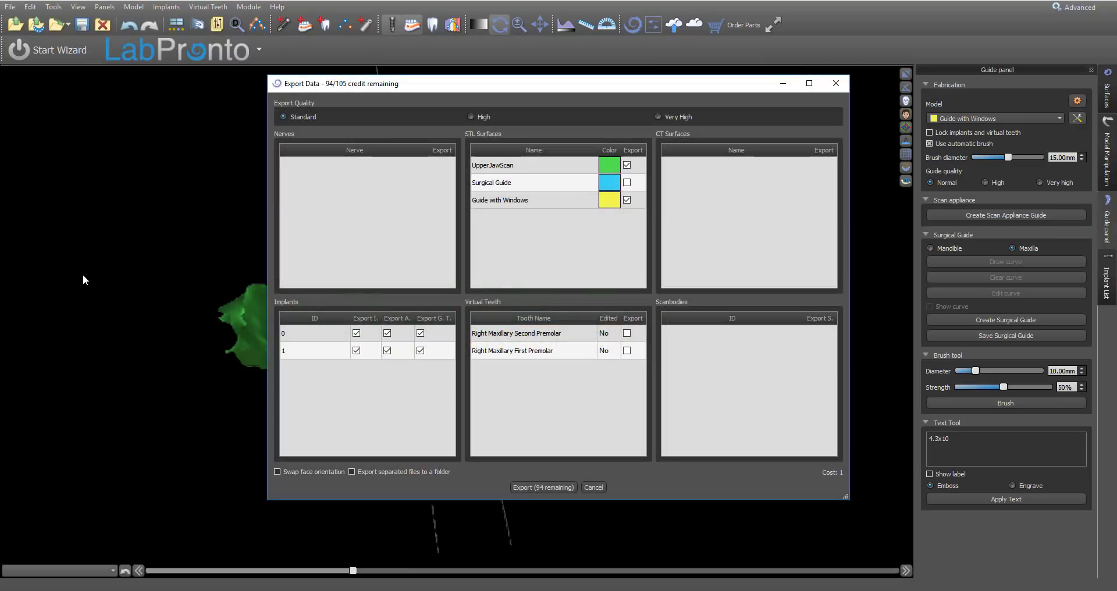
Step: Uncheck UpperJawScan in Export Data, keeping Guide with Windows selected for export
{"action": "left_click", "coordinate": [626, 165]}
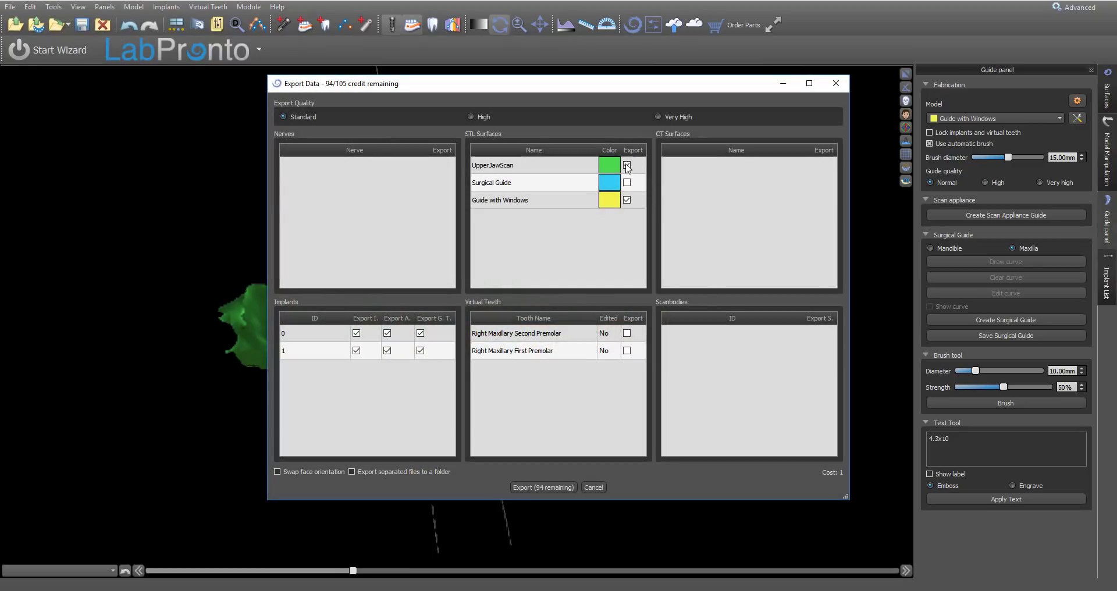
{"action": "left_click", "coordinate": [627, 166]}
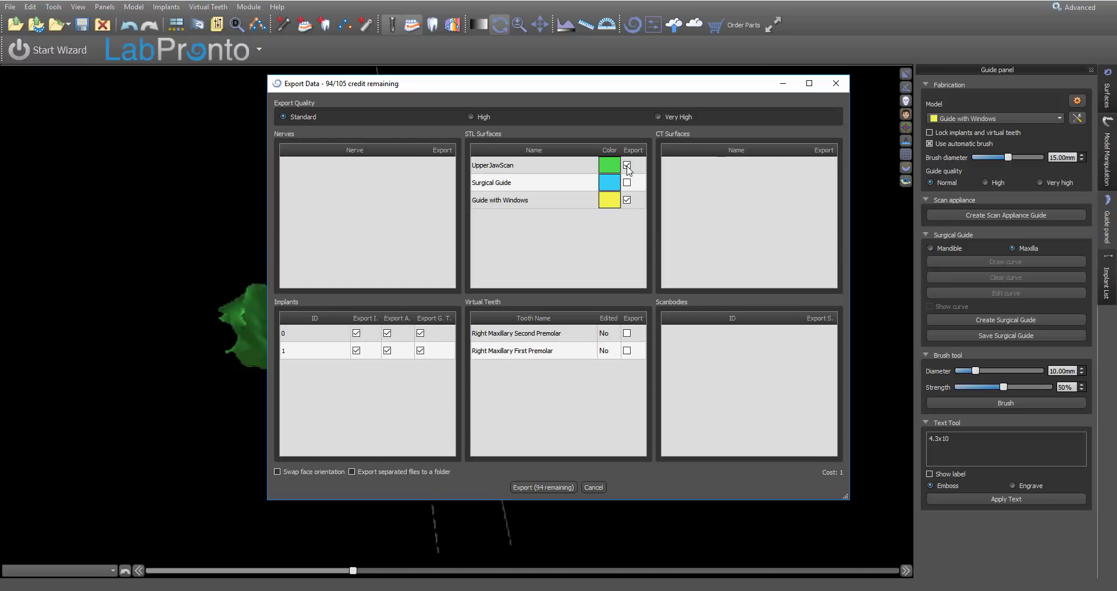
{"action": "left_click", "coordinate": [626, 166]}
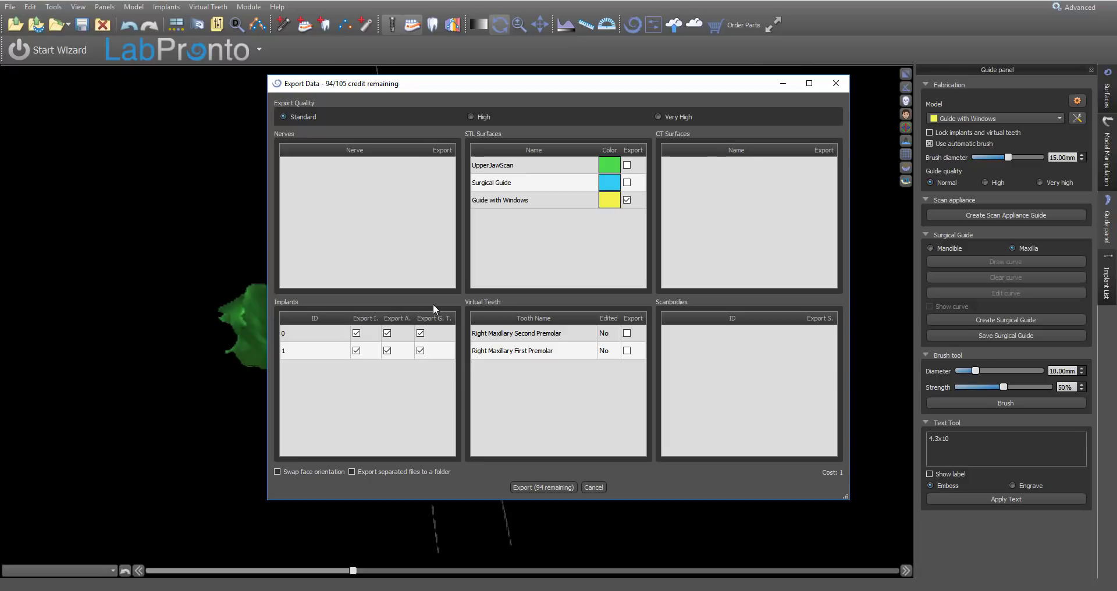
{"action": "mouse_move", "coordinate": [502, 209]}
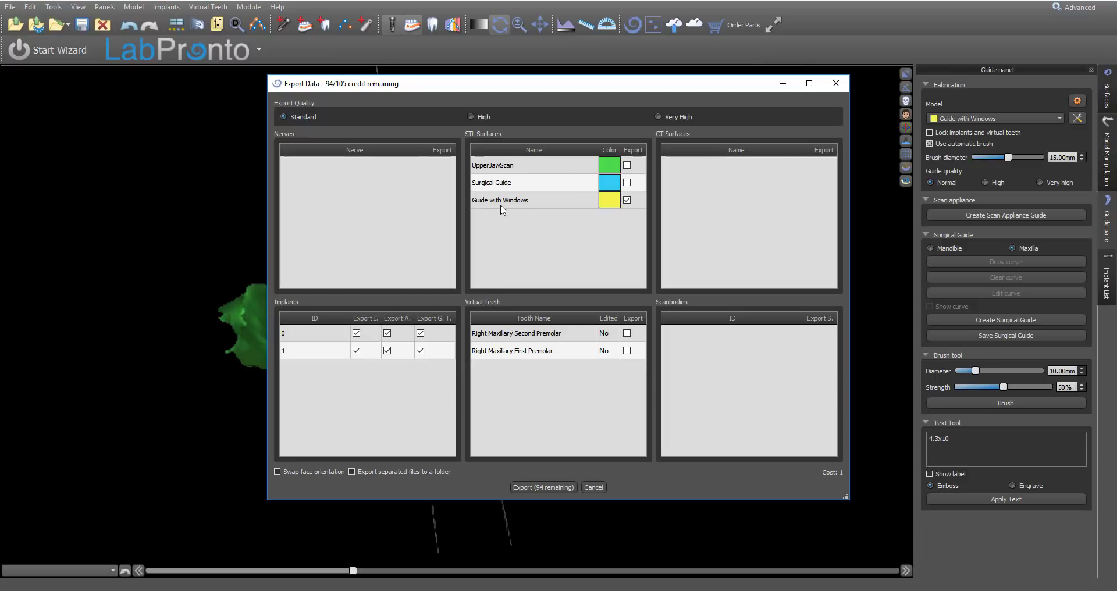
{"action": "mouse_move", "coordinate": [877, 108]}
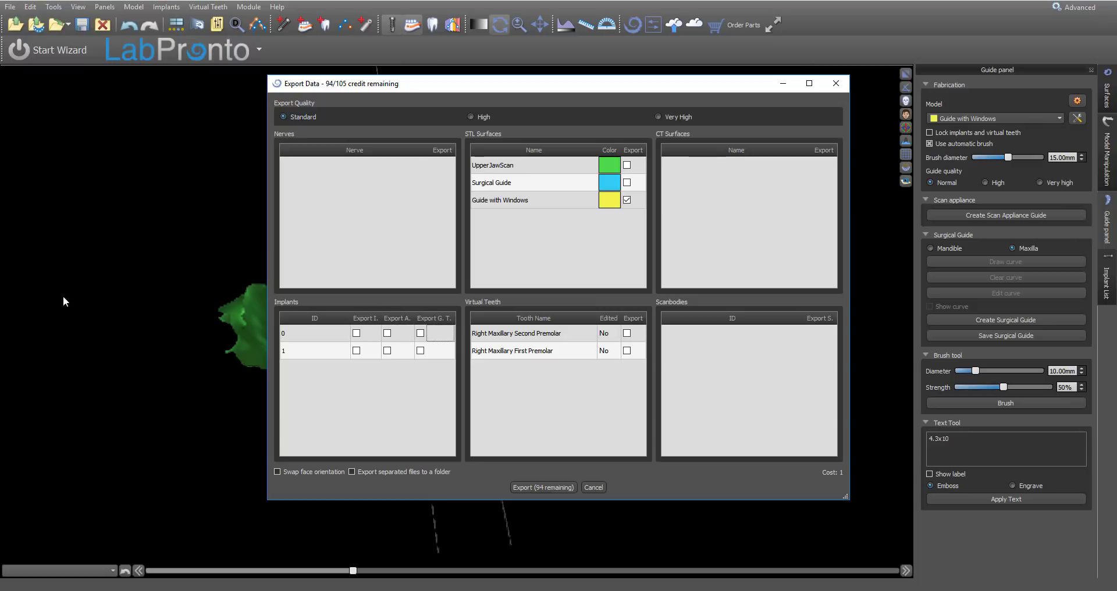
{"action": "mouse_move", "coordinate": [601, 226]}
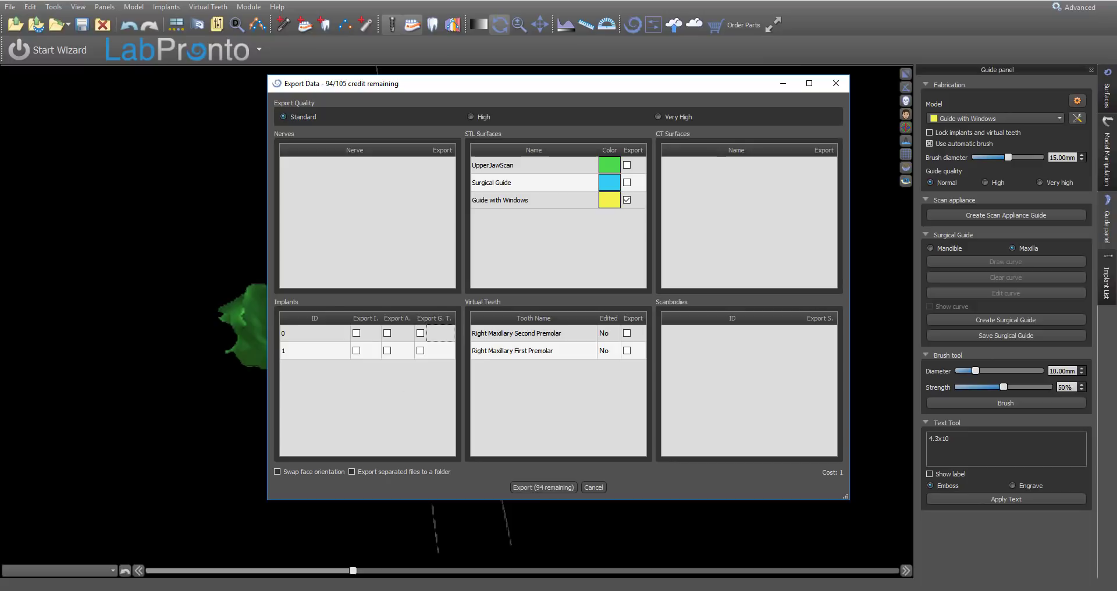
{"action": "mouse_move", "coordinate": [565, 514]}
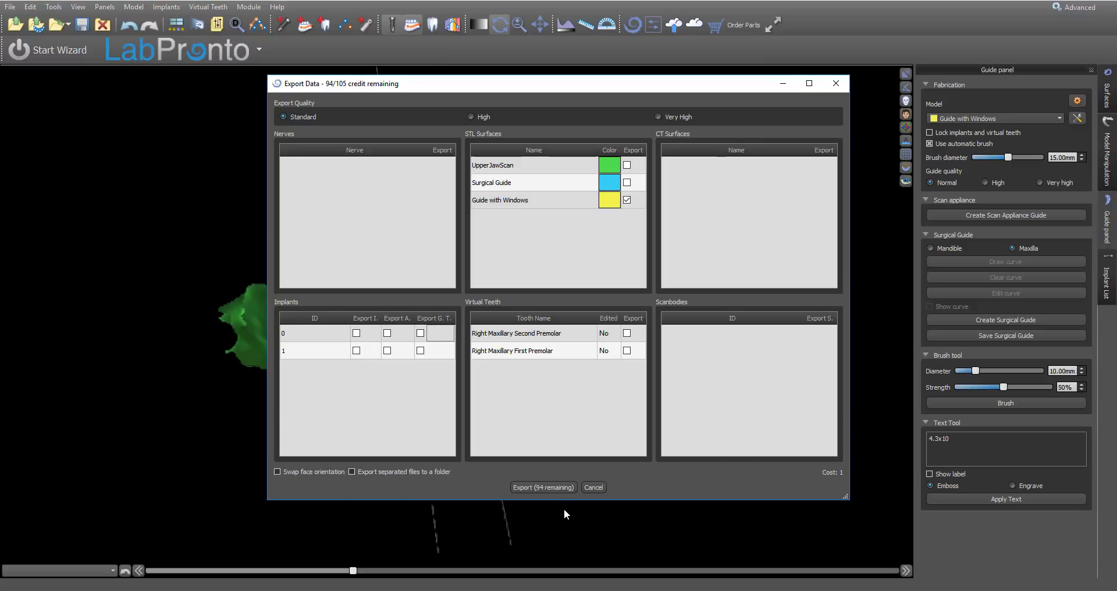
{"action": "mouse_move", "coordinate": [808, 476]}
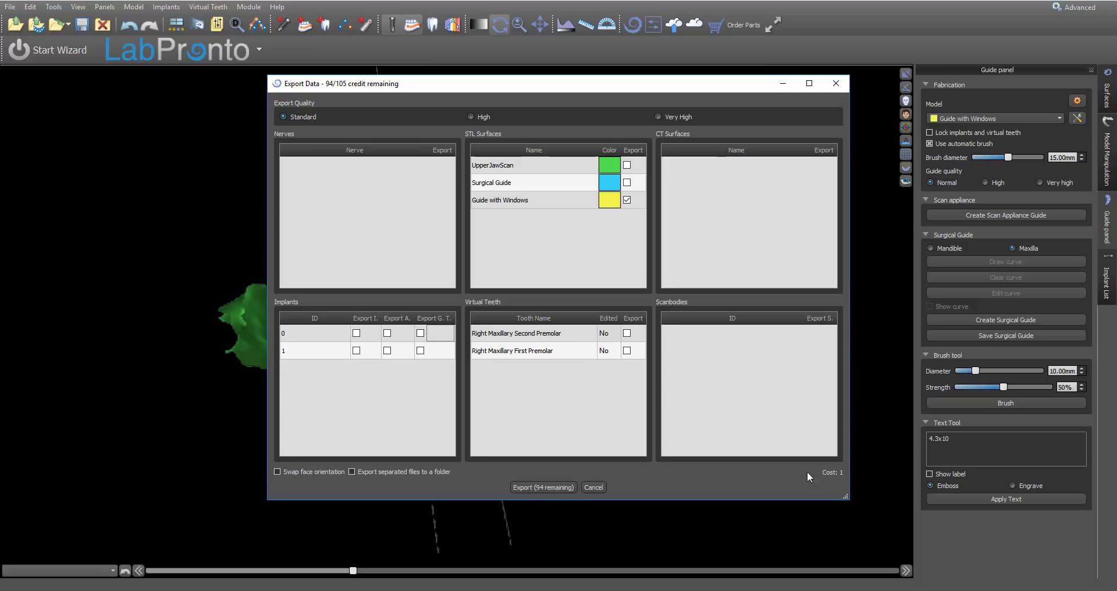
{"action": "mouse_move", "coordinate": [643, 517]}
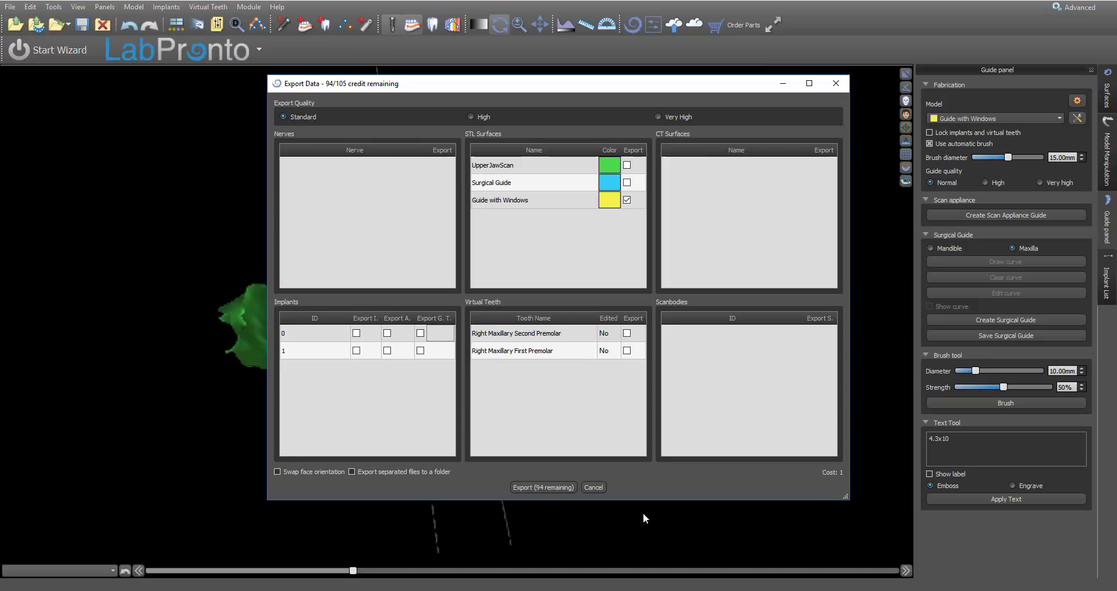
{"action": "mouse_move", "coordinate": [543, 487]}
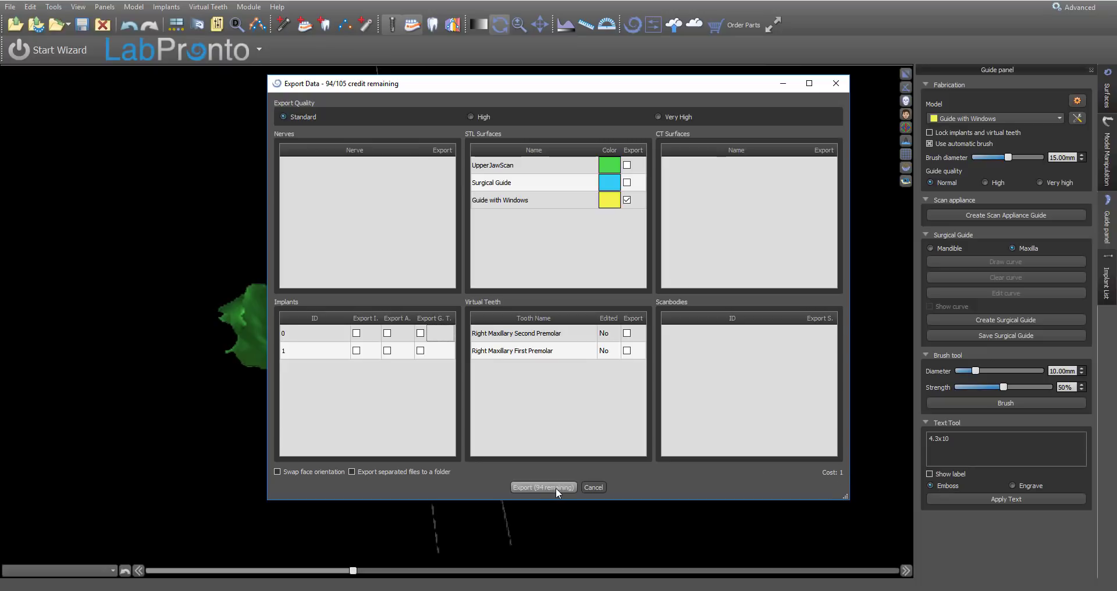
Step: Export the Guide with Windows surface and save it as an STL file
{"action": "left_click", "coordinate": [543, 487]}
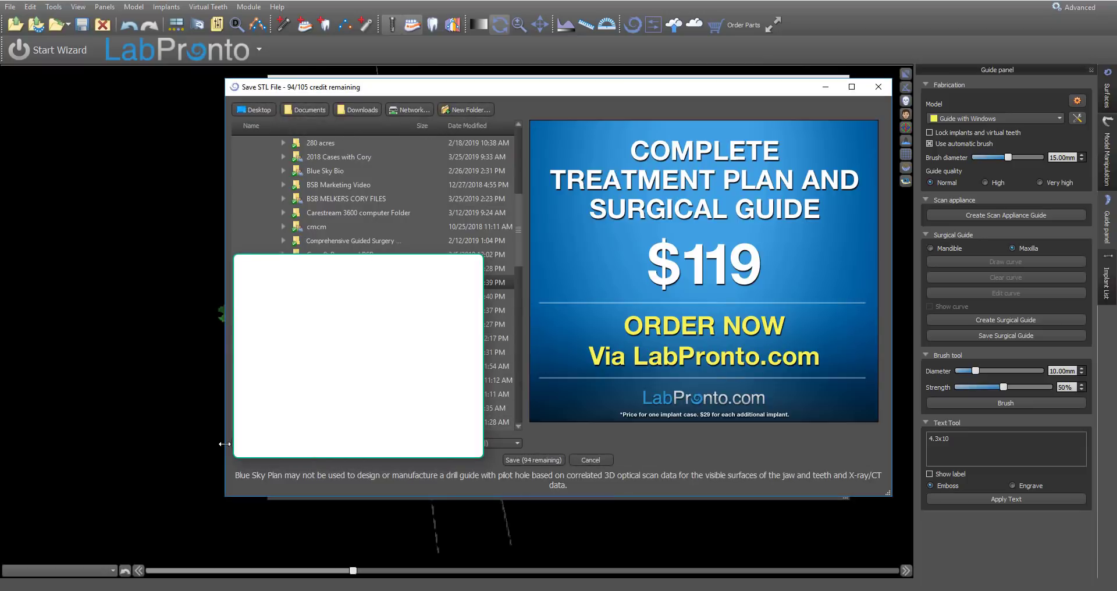
{"action": "left_click", "coordinate": [590, 459]}
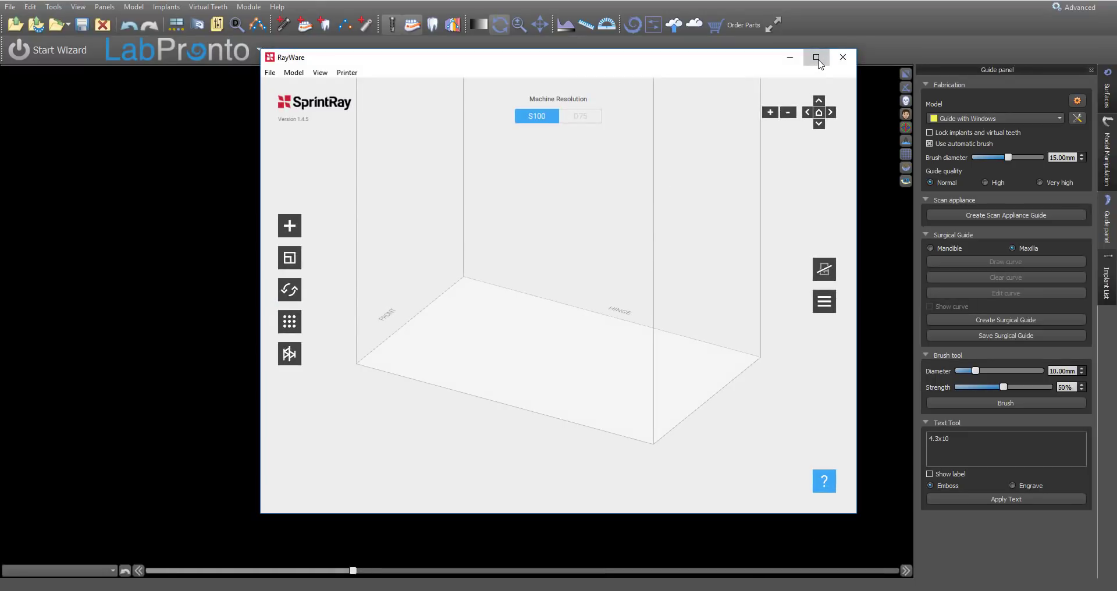
Step: Maximize RayWare and open the STL/OBJ model file picker
{"action": "left_click", "coordinate": [816, 58]}
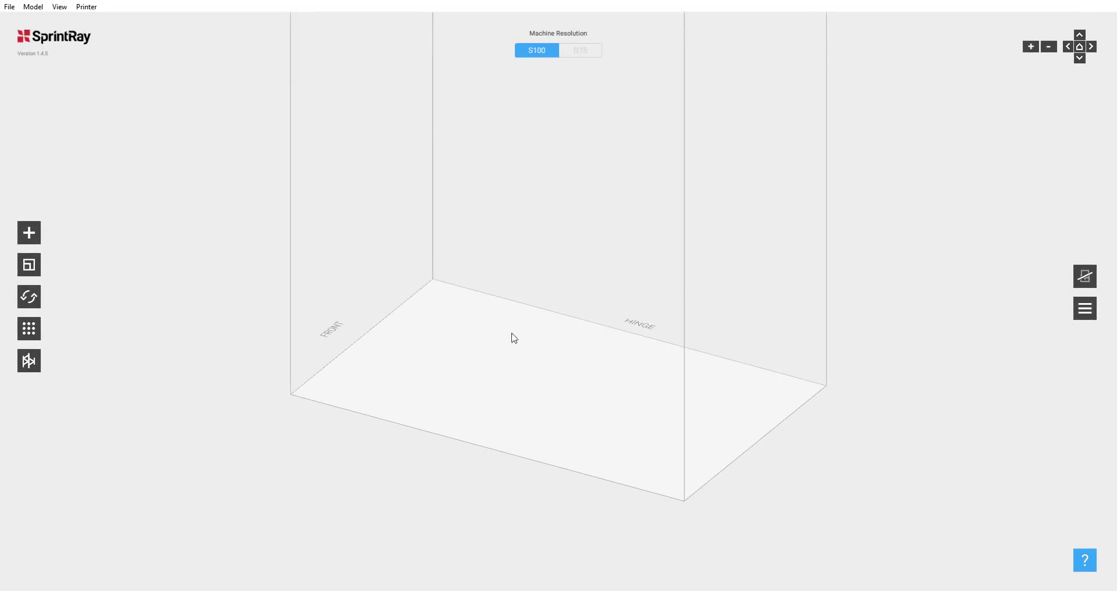
{"action": "mouse_move", "coordinate": [89, 86]}
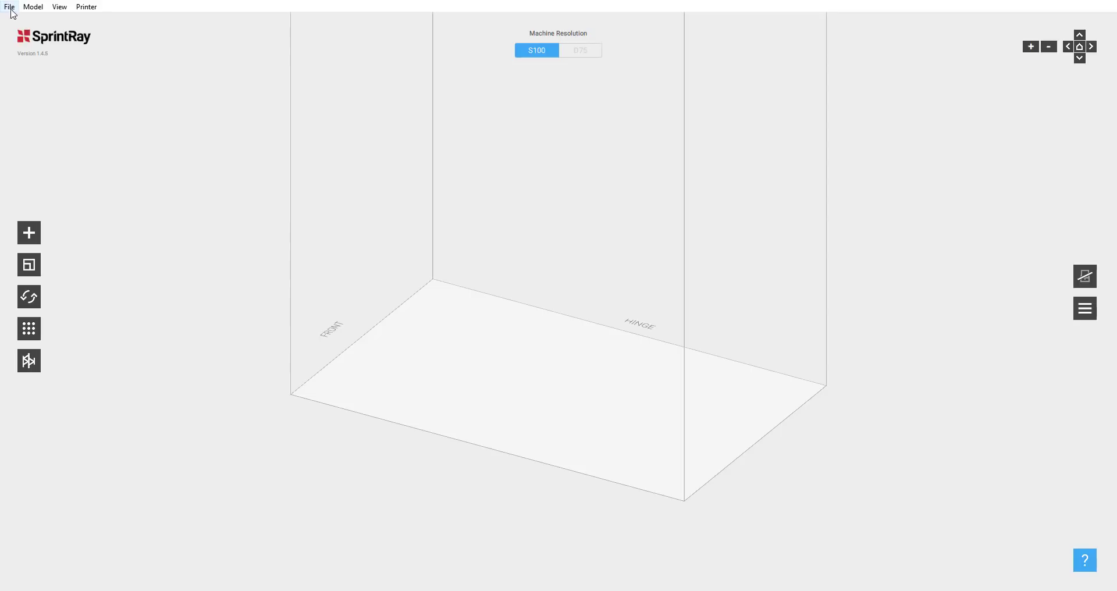
{"action": "mouse_move", "coordinate": [537, 416]}
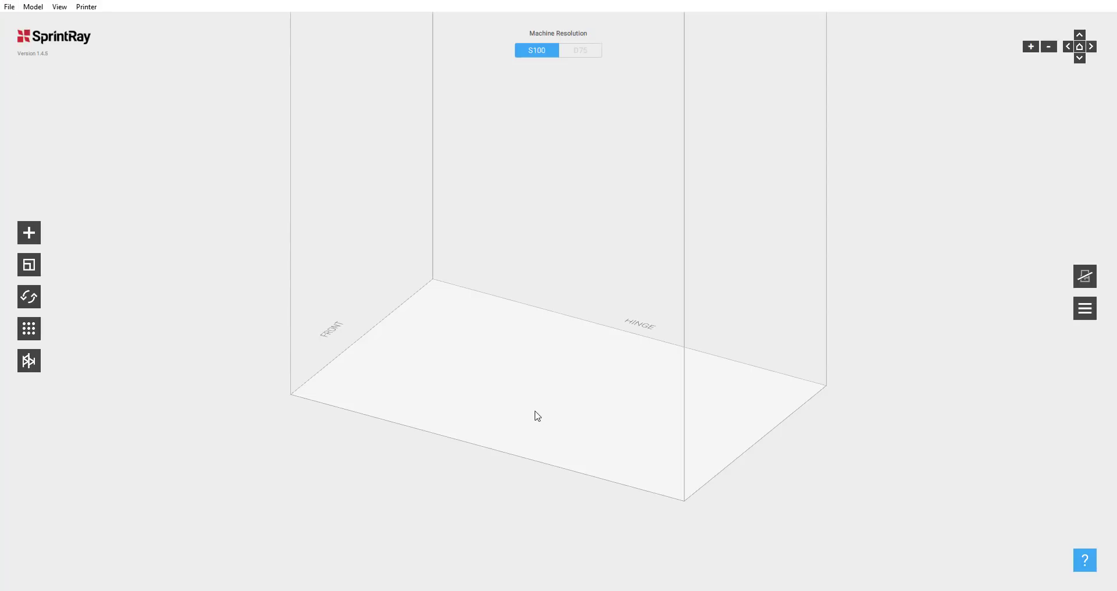
{"action": "left_click", "coordinate": [29, 233]}
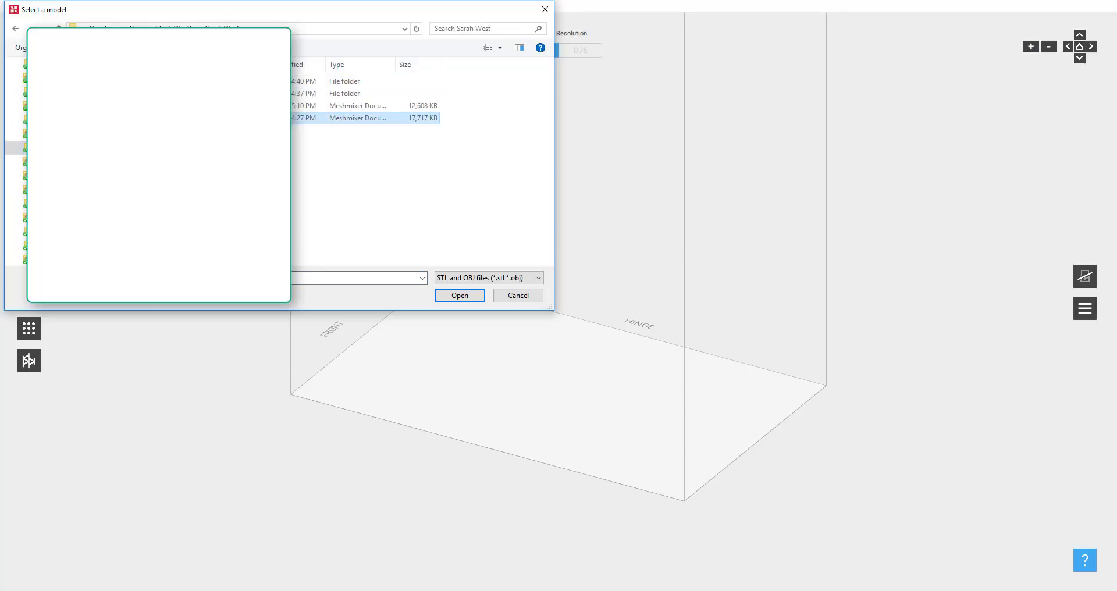
Step: Load the SW surgical guide STL onto the build platform
{"action": "left_click", "coordinate": [460, 296]}
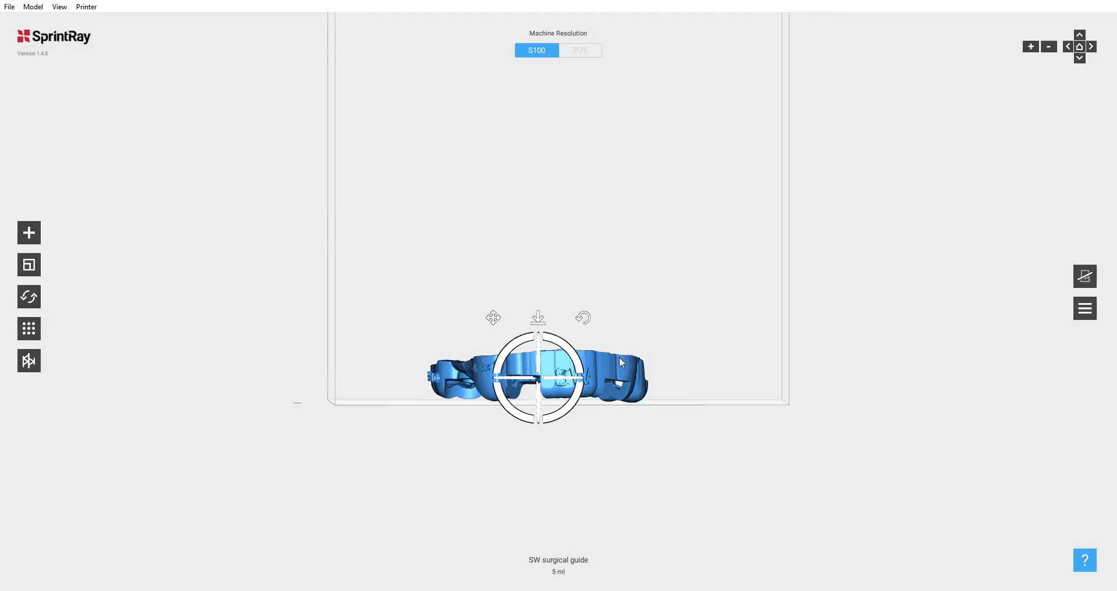
Step: Set the print to Surgical Guide resin with 100 µm layer thickness
{"action": "left_click", "coordinate": [1083, 277]}
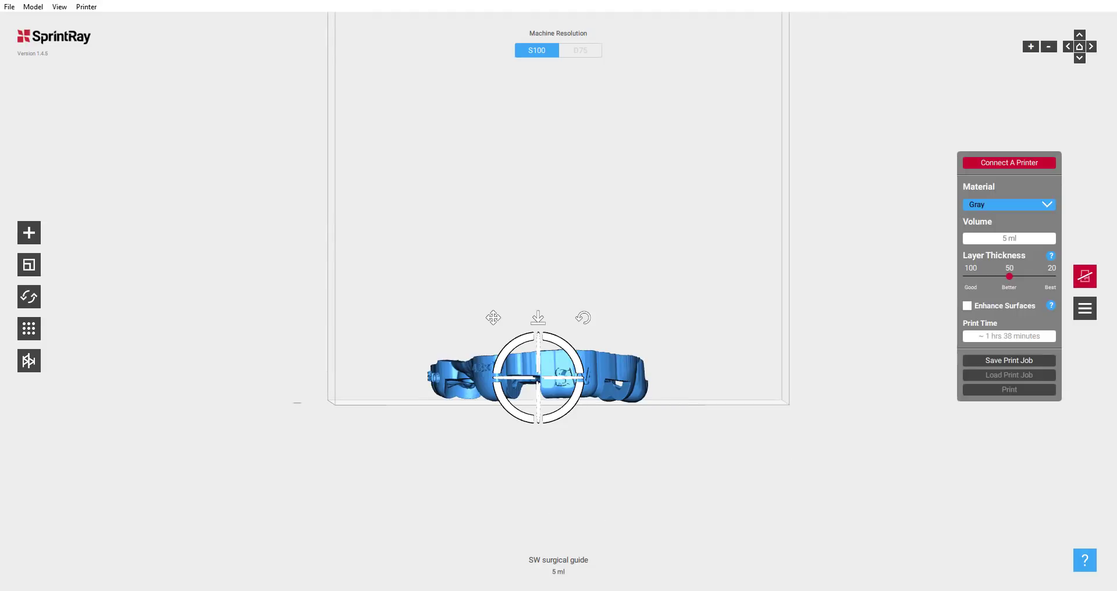
{"action": "left_click", "coordinate": [1007, 204]}
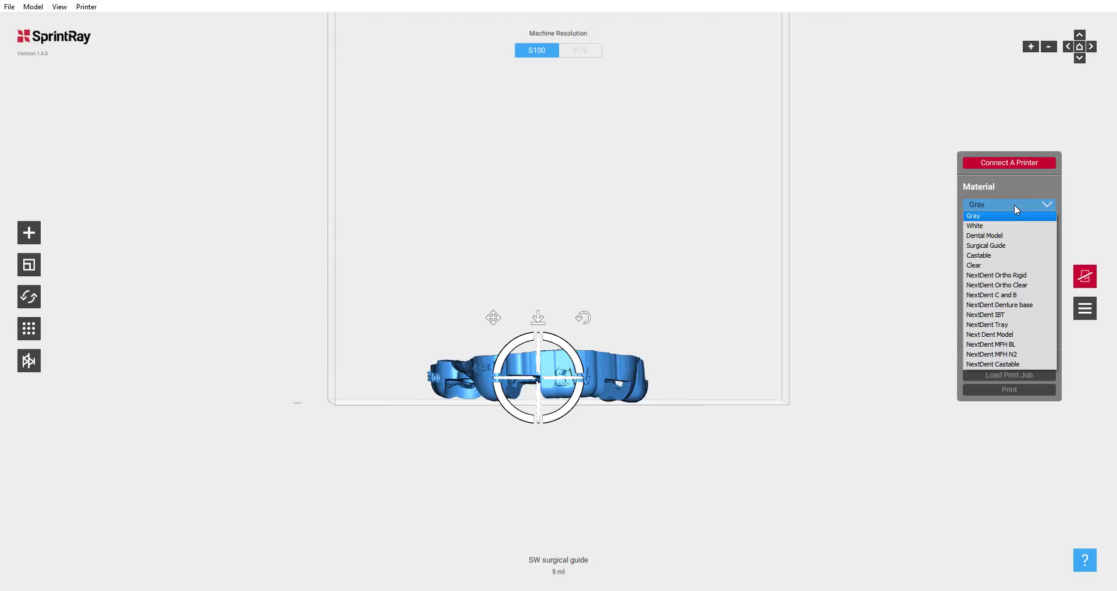
{"action": "left_click", "coordinate": [987, 245]}
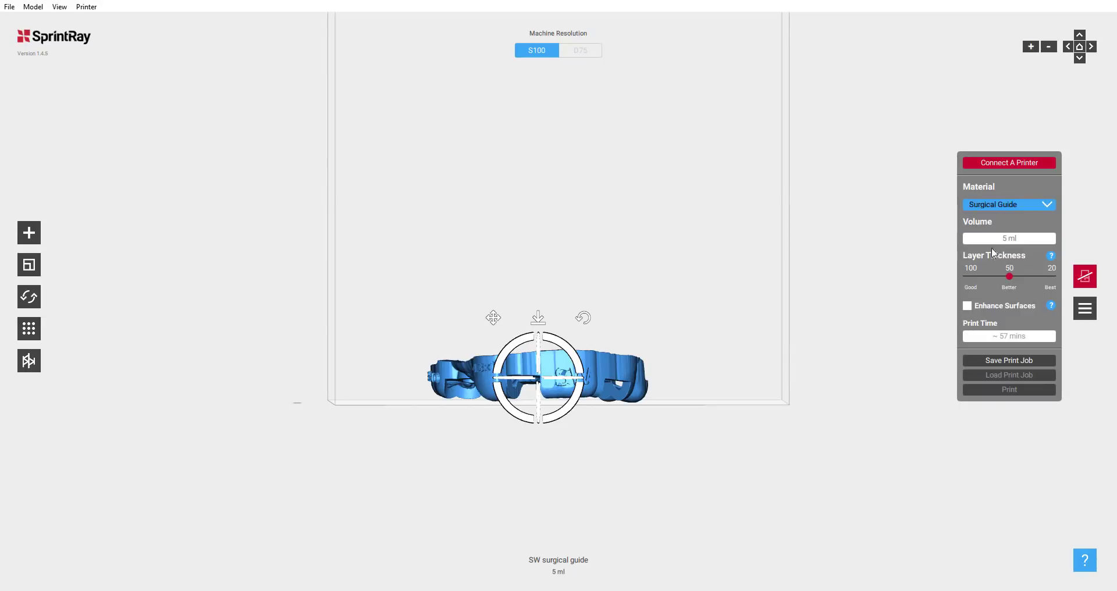
{"action": "mouse_move", "coordinate": [1085, 207]}
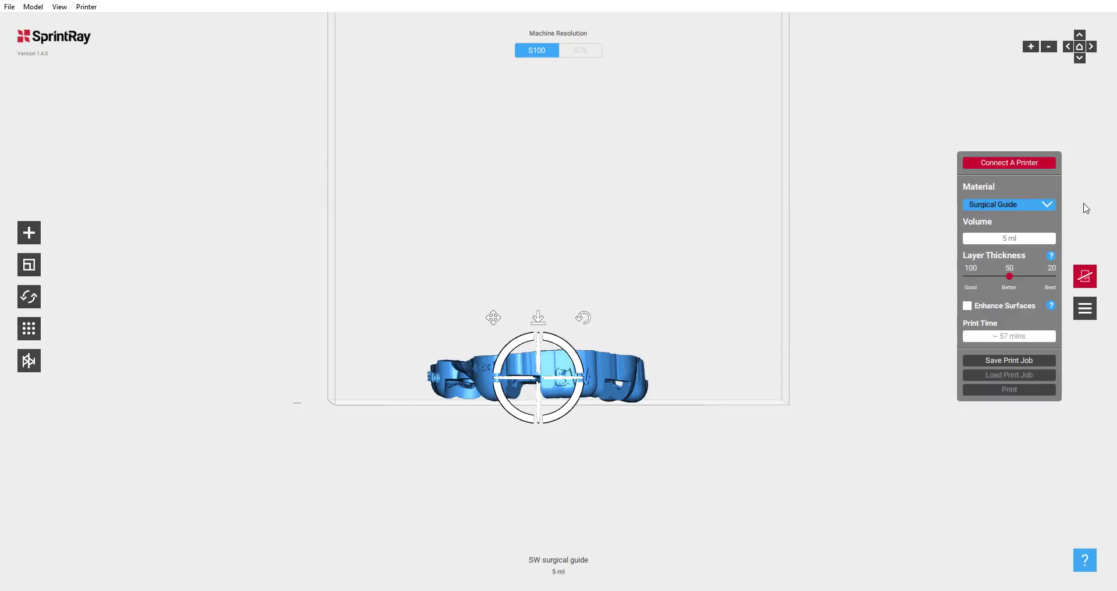
{"action": "mouse_move", "coordinate": [970, 282]}
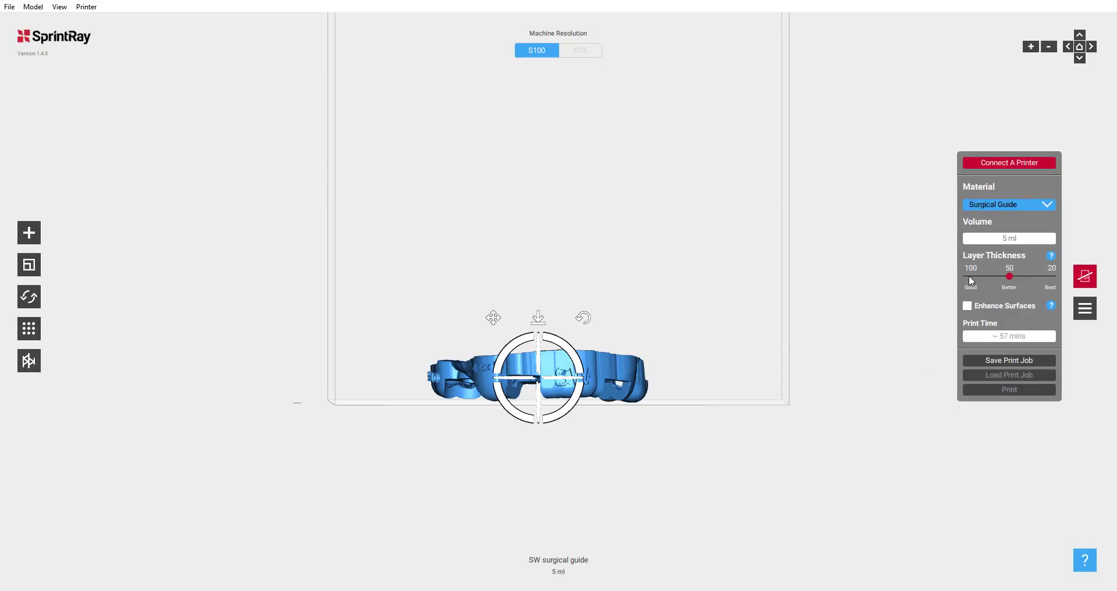
{"action": "left_click_drag", "start_coordinate": [1007, 276], "coordinate": [966, 277]}
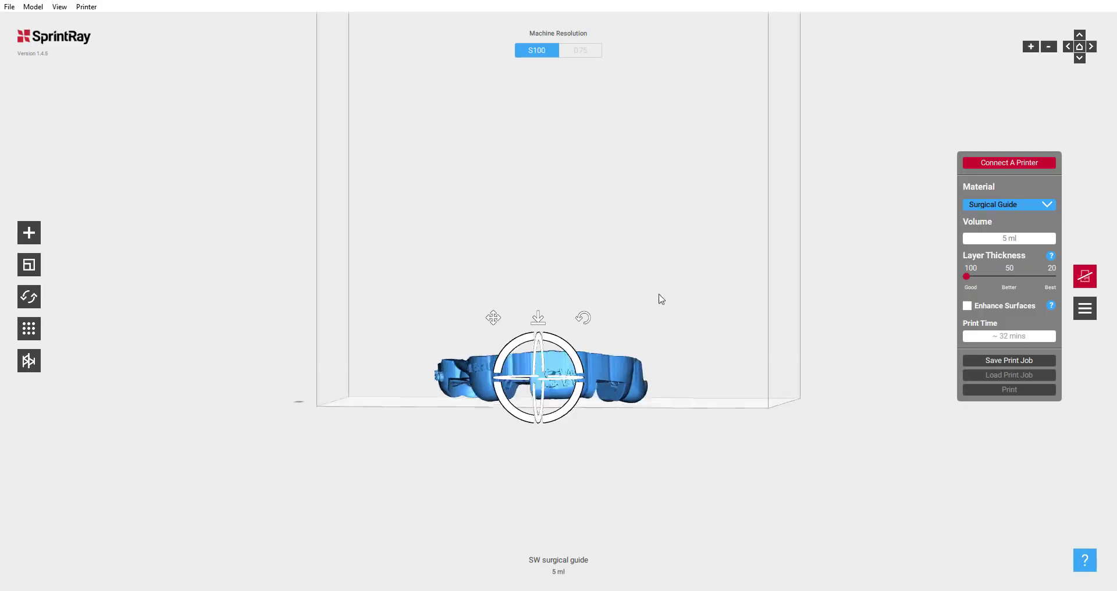
{"action": "left_click_drag", "start_coordinate": [659, 300], "coordinate": [709, 384]}
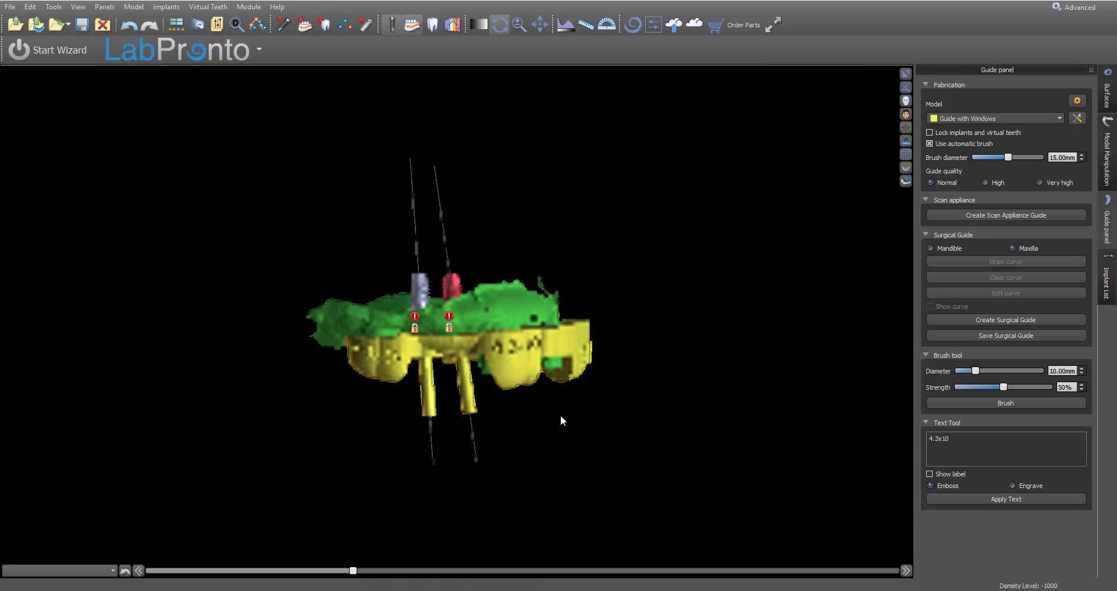
Step: Restore the four-pane layout and capture a screenshot of the implant cross-section
{"action": "left_click", "coordinate": [10, 7]}
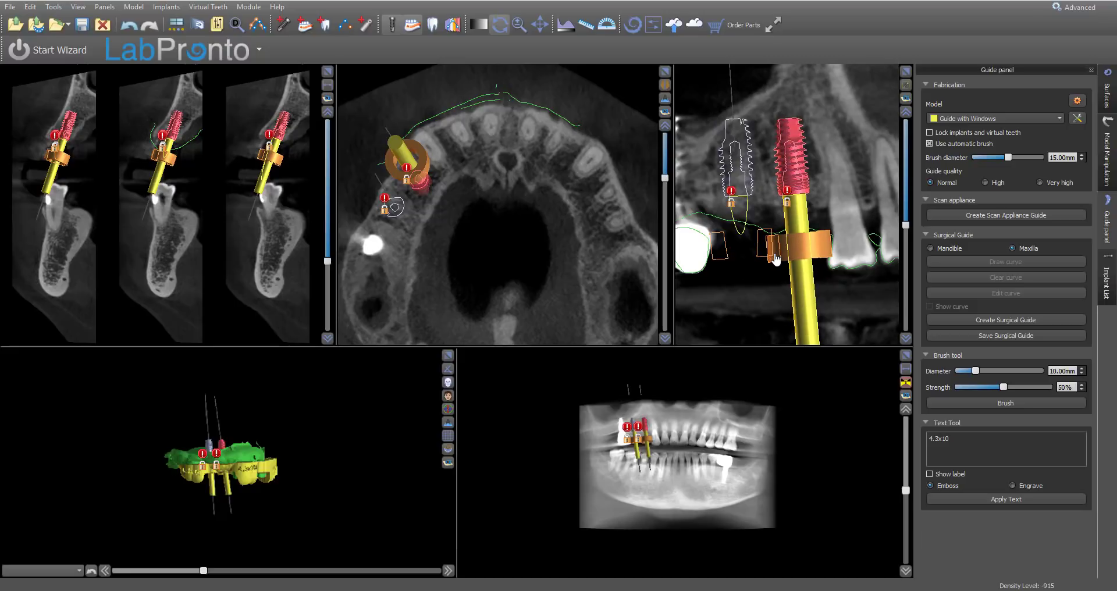
{"action": "mouse_move", "coordinate": [295, 64]}
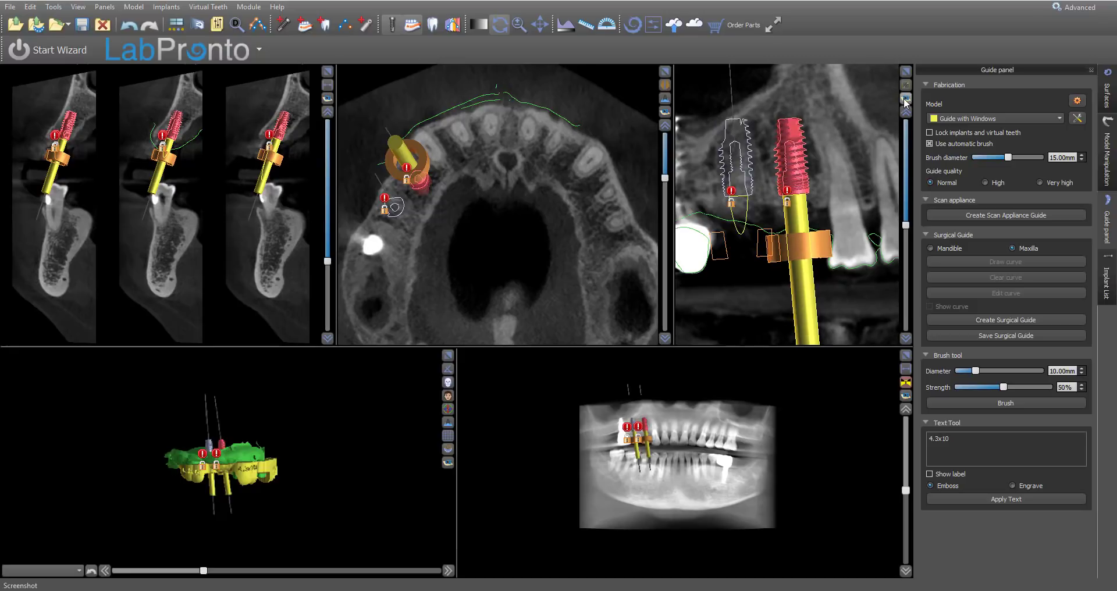
{"action": "mouse_move", "coordinate": [907, 100]}
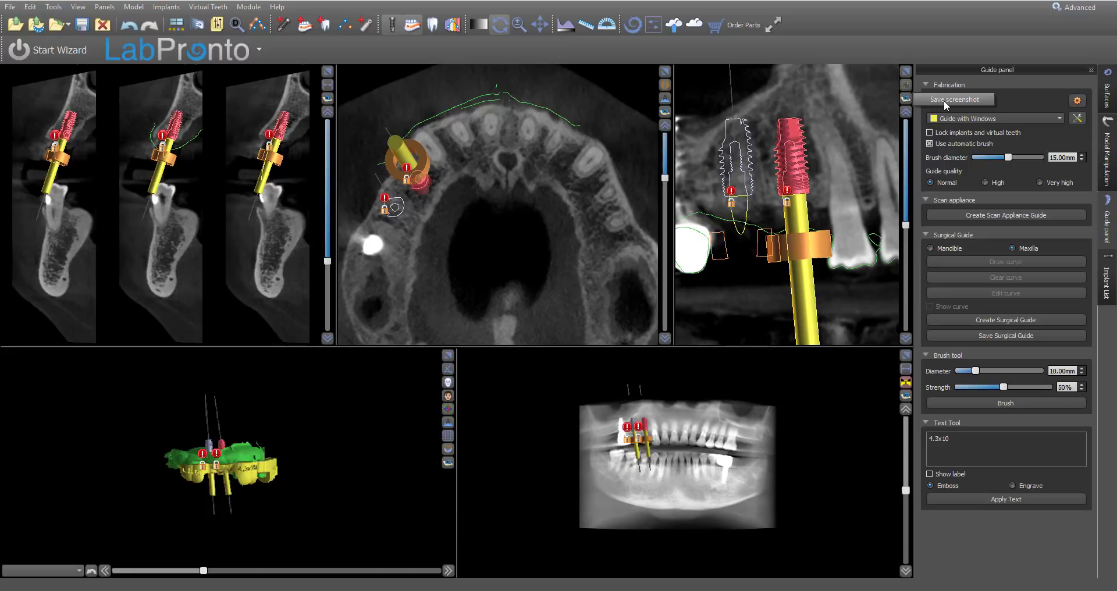
{"action": "left_click", "coordinate": [956, 99]}
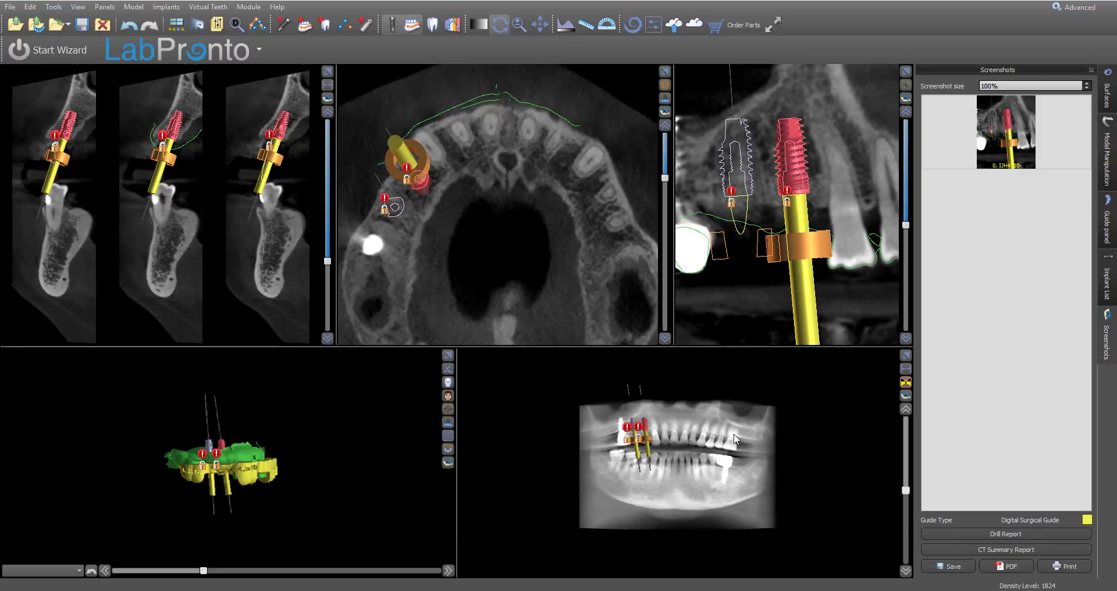
Step: Take the Drill Report set of screenshots from the Screenshots panel
{"action": "left_click", "coordinate": [906, 383]}
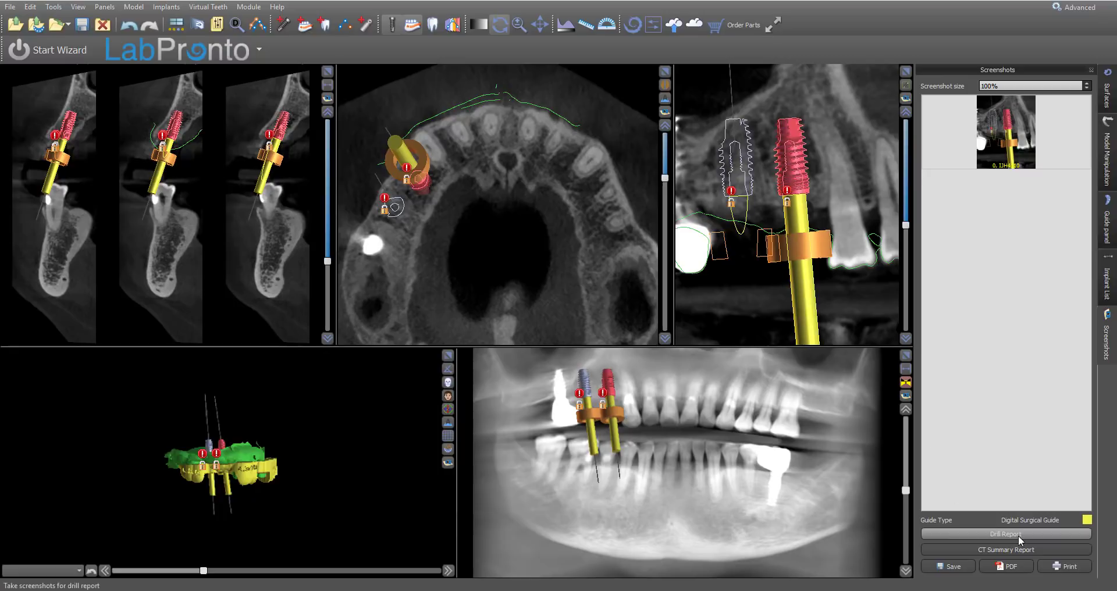
{"action": "mouse_move", "coordinate": [976, 567]}
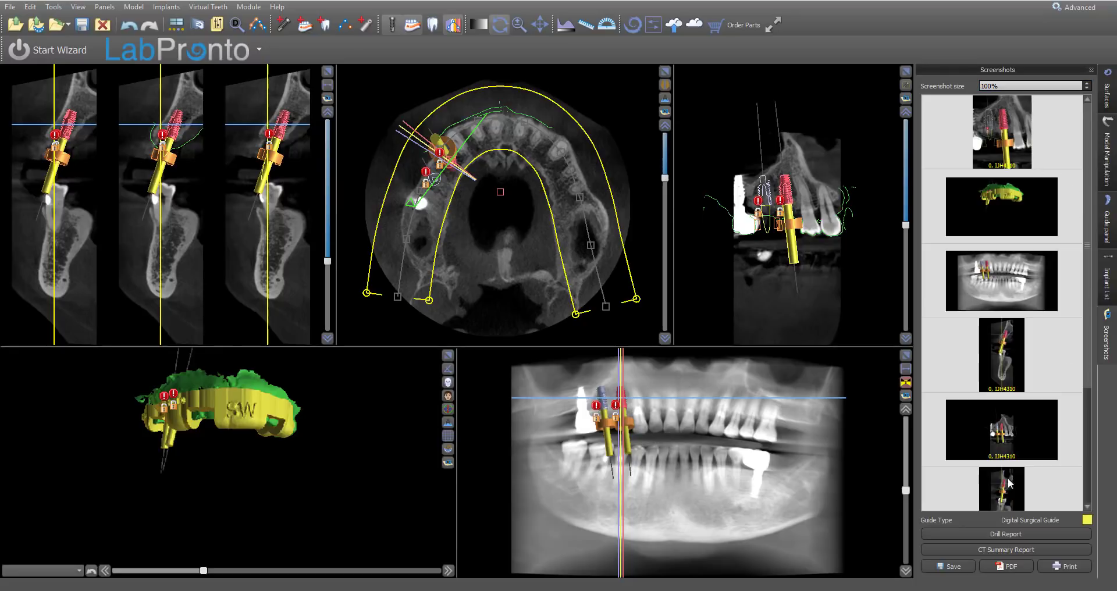
{"action": "mouse_move", "coordinate": [1048, 219]}
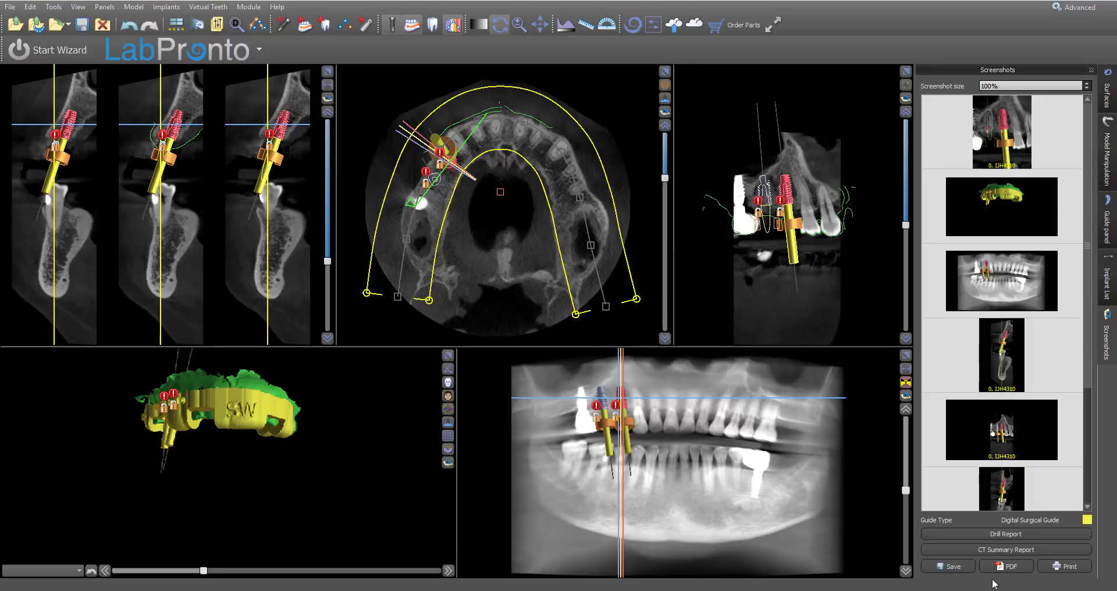
{"action": "mouse_move", "coordinate": [1005, 566]}
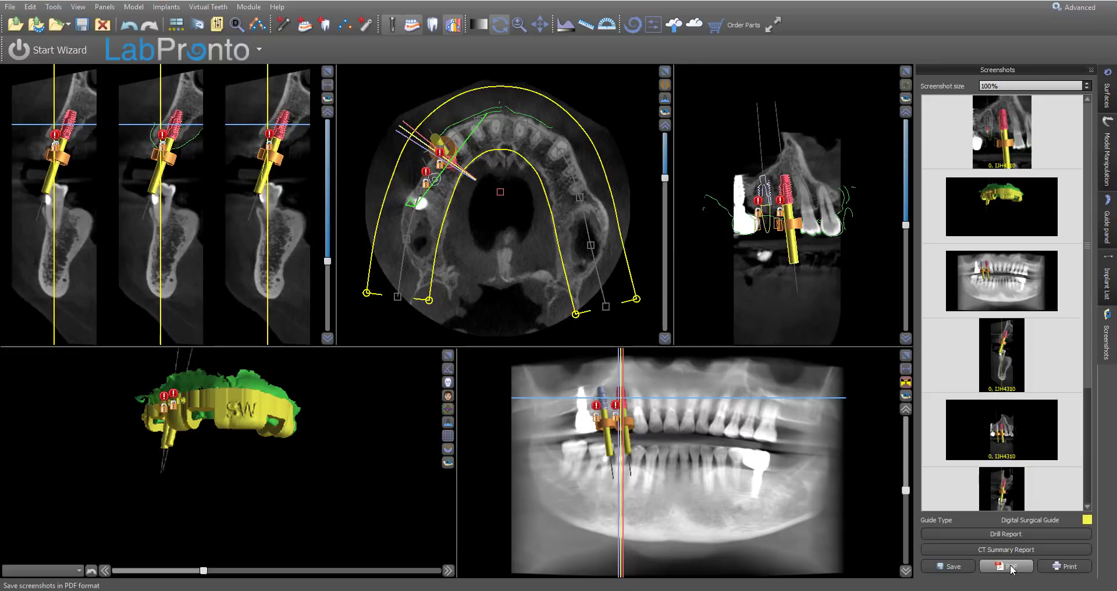
Step: Export screenshots to PDF with the 'placing 2...' header and Best fit layout
{"action": "left_click", "coordinate": [1006, 566]}
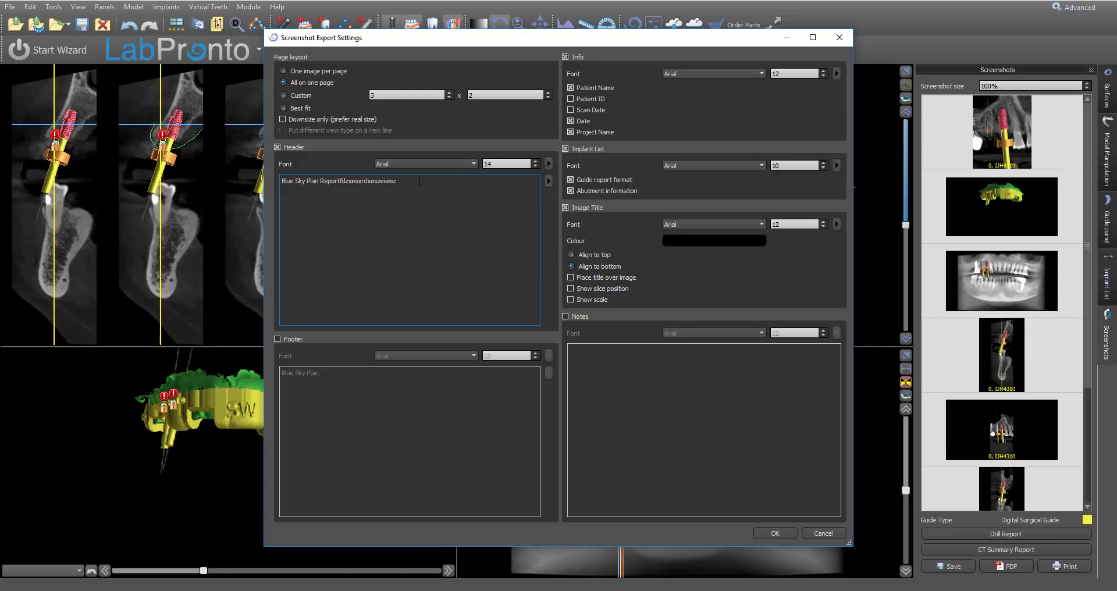
{"action": "type", "text": "placing 2 4.3 x 10 mm biomax implants.   Using fully guided keyless kit"}
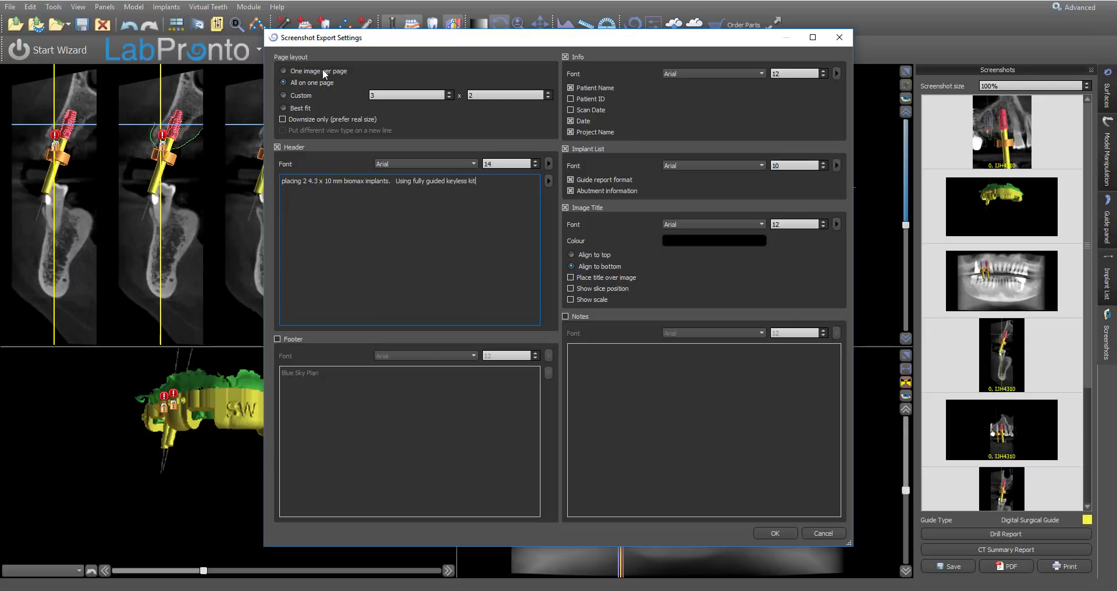
{"action": "left_click", "coordinate": [284, 108]}
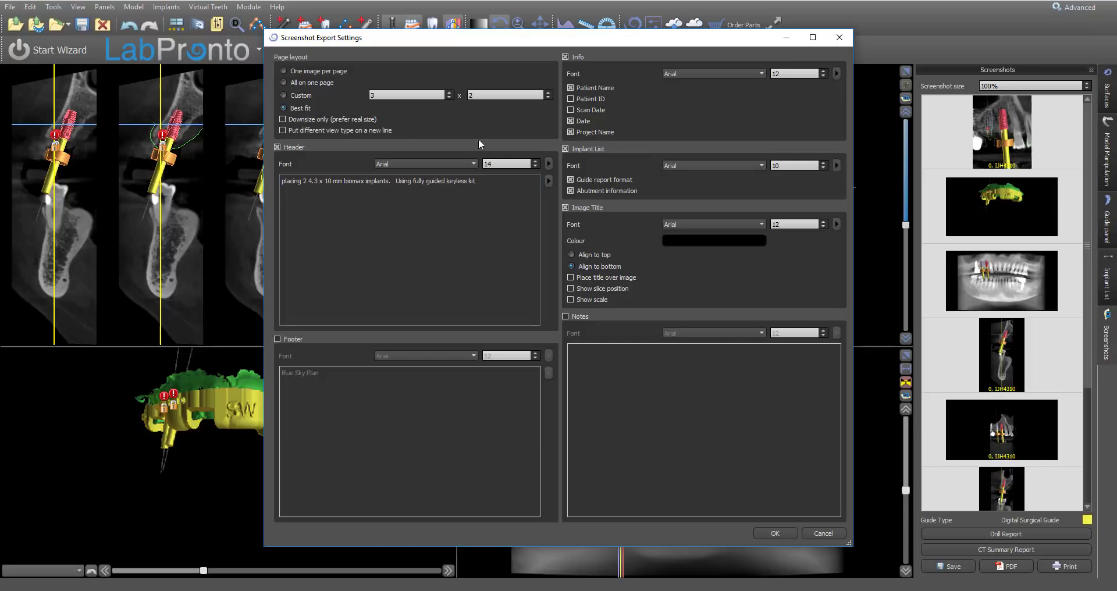
{"action": "mouse_move", "coordinate": [771, 474]}
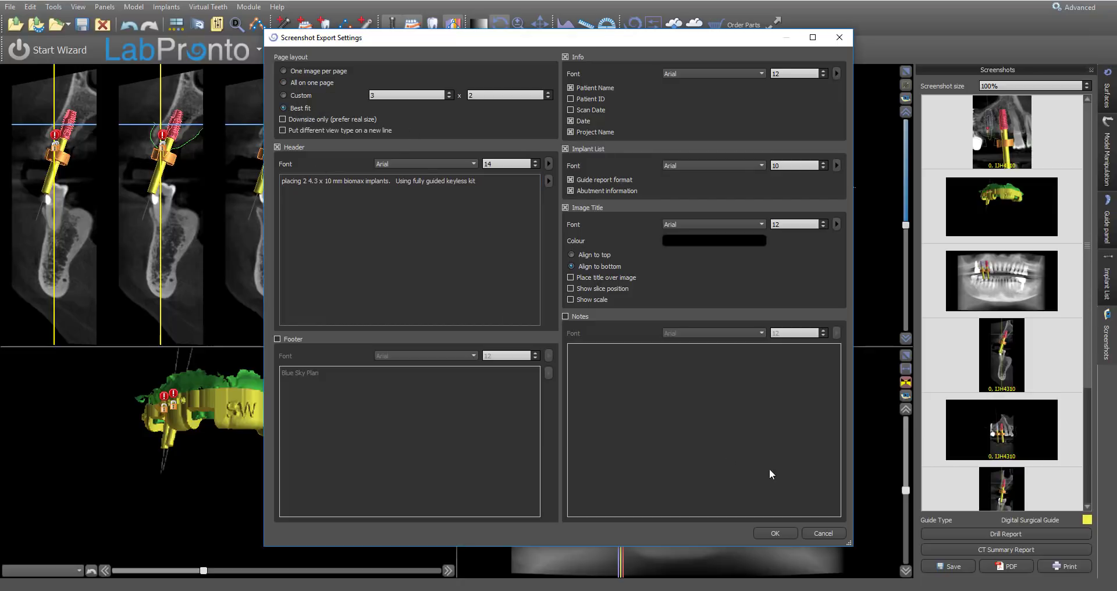
{"action": "left_click", "coordinate": [775, 533]}
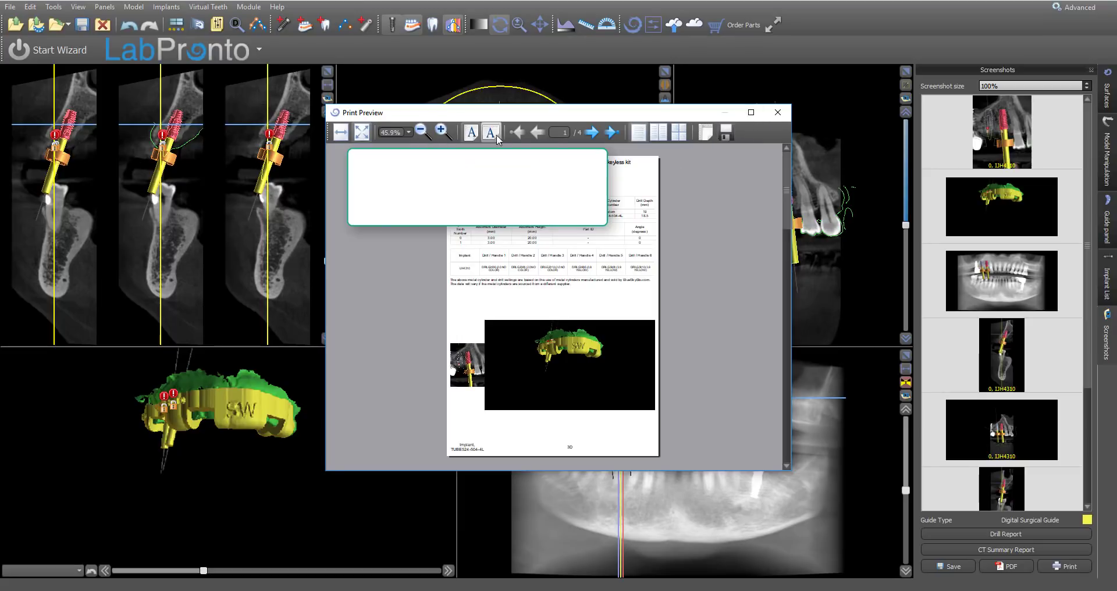
Step: Browse the report preview pages, ending on the panoramic and cross-section page
{"action": "left_click", "coordinate": [591, 131]}
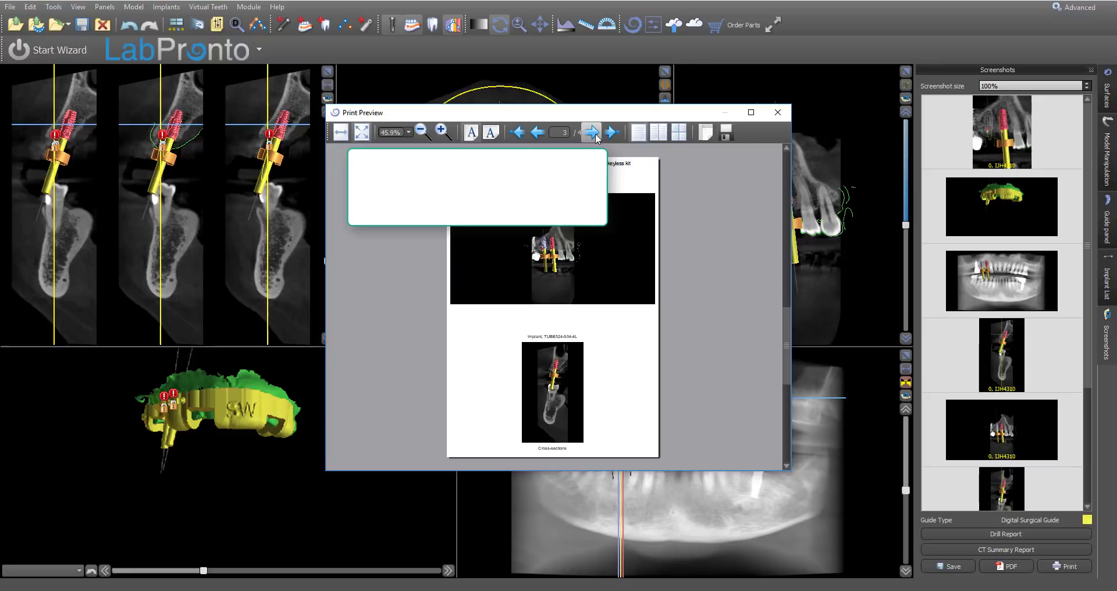
{"action": "left_click", "coordinate": [591, 132]}
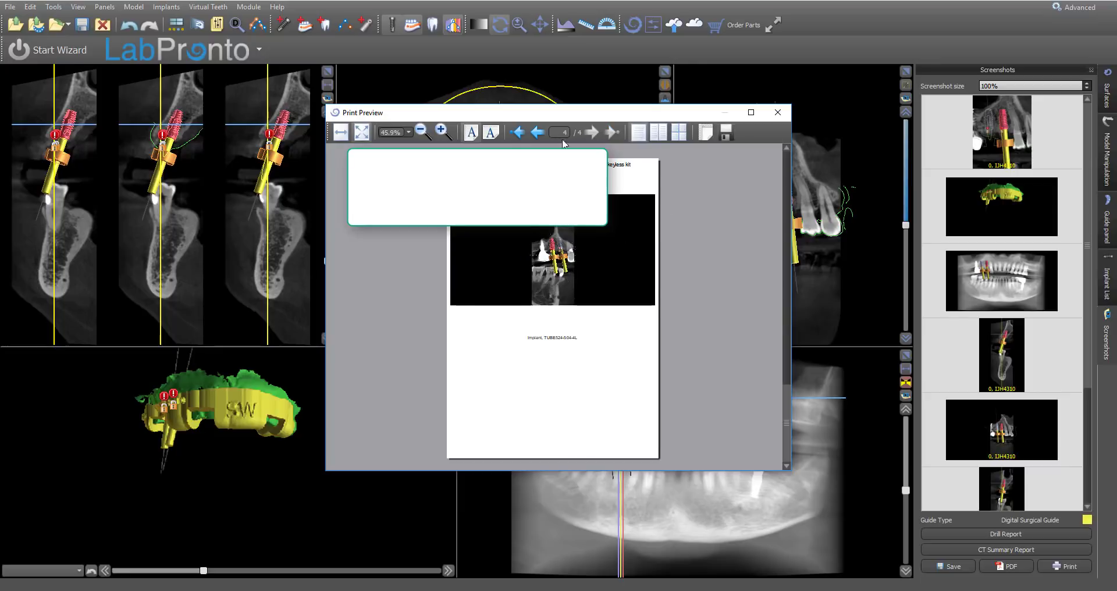
{"action": "left_click", "coordinate": [536, 132]}
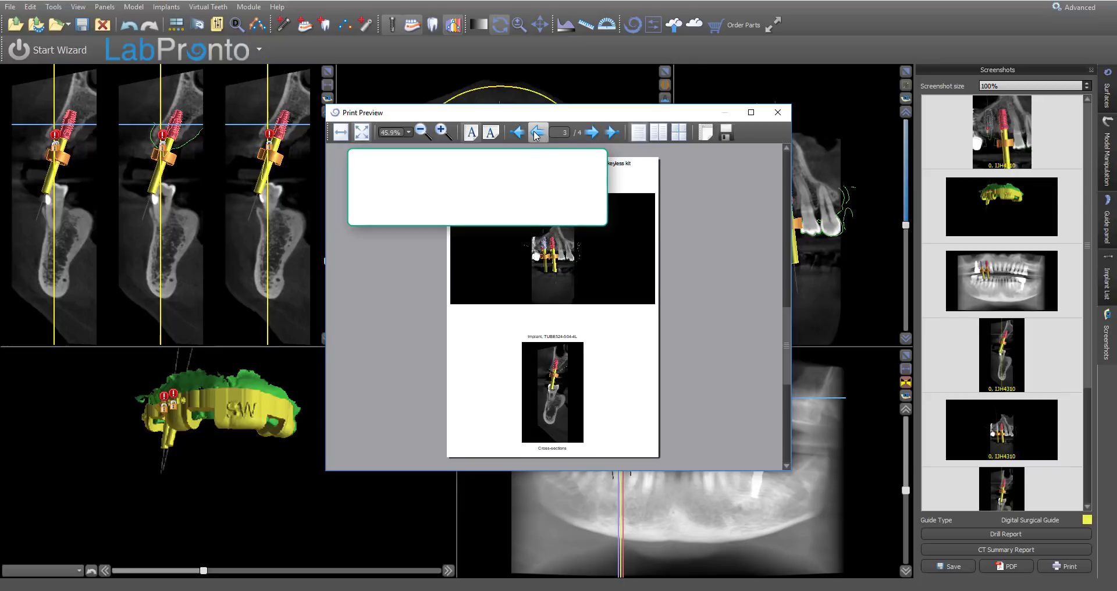
{"action": "left_click", "coordinate": [537, 131]}
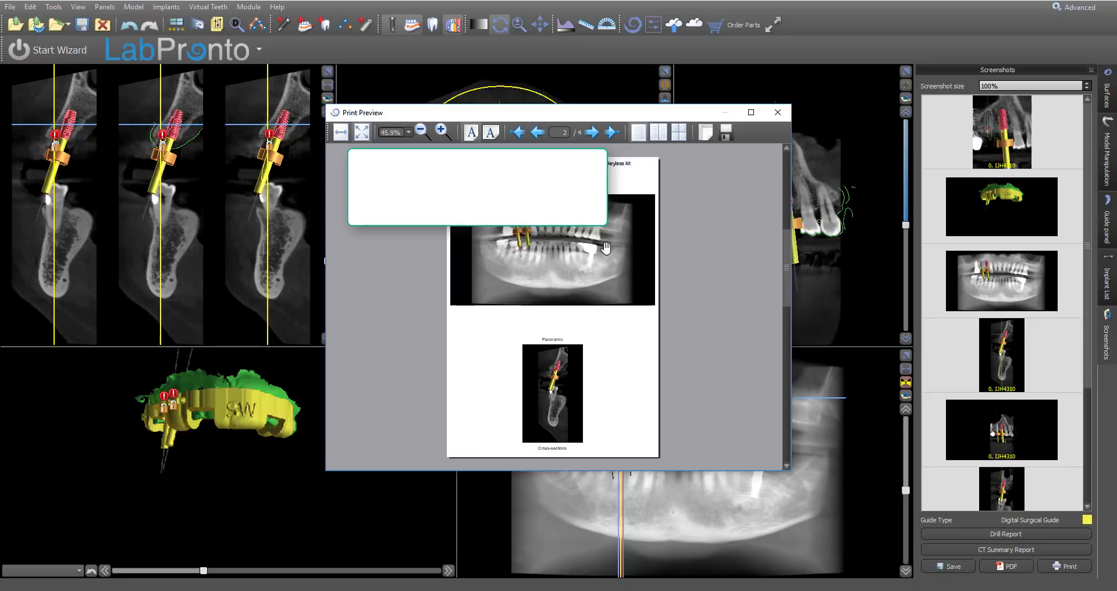
{"action": "mouse_move", "coordinate": [743, 146]}
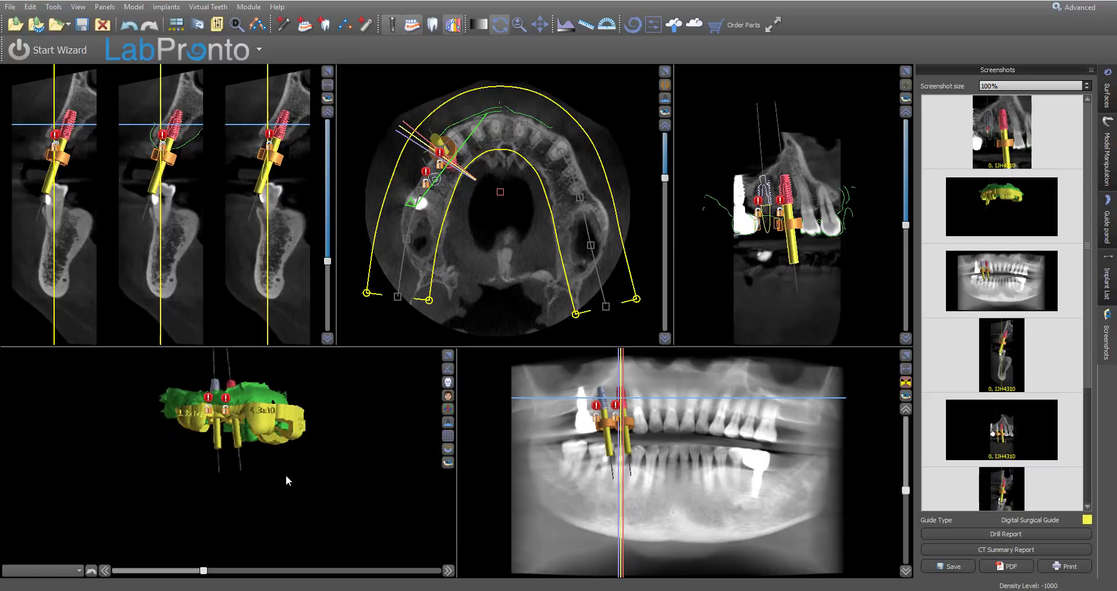
{"action": "mouse_move", "coordinate": [279, 472]}
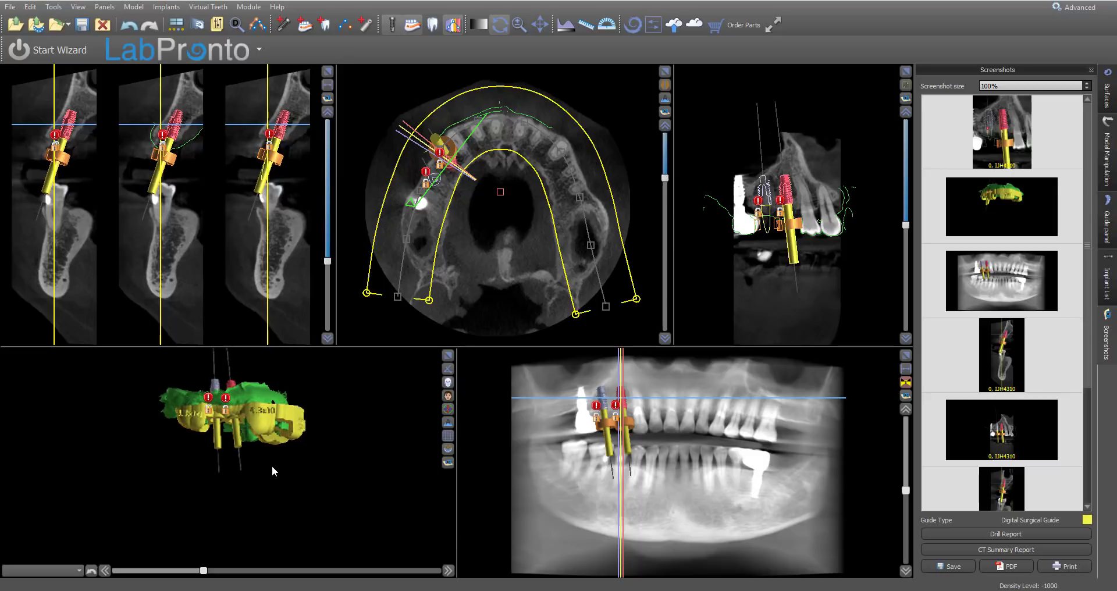
{"action": "mouse_move", "coordinate": [411, 515]}
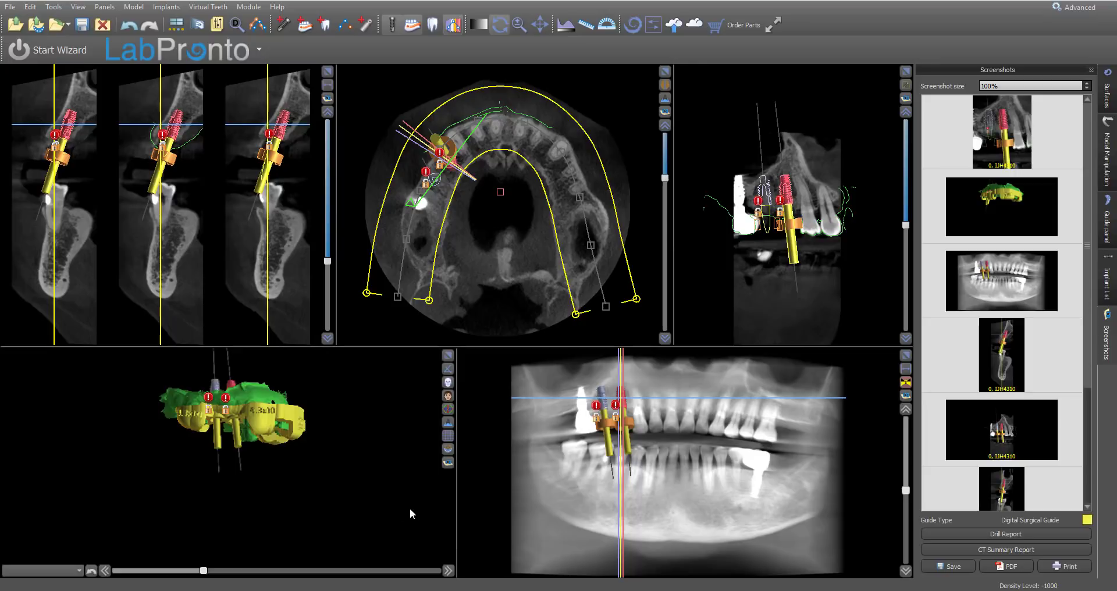
{"action": "mouse_move", "coordinate": [365, 473]}
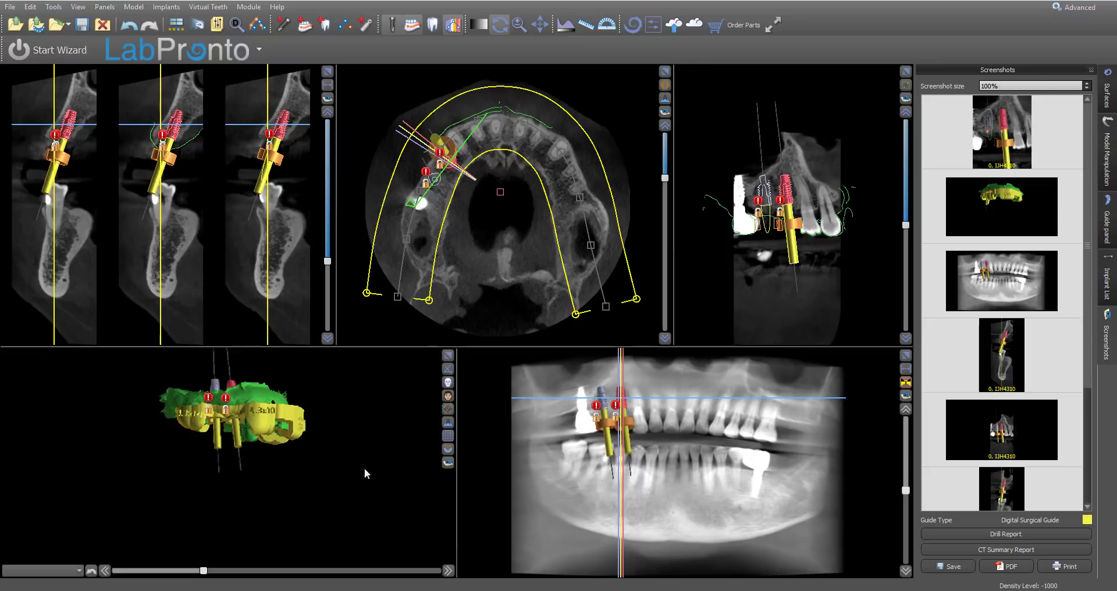